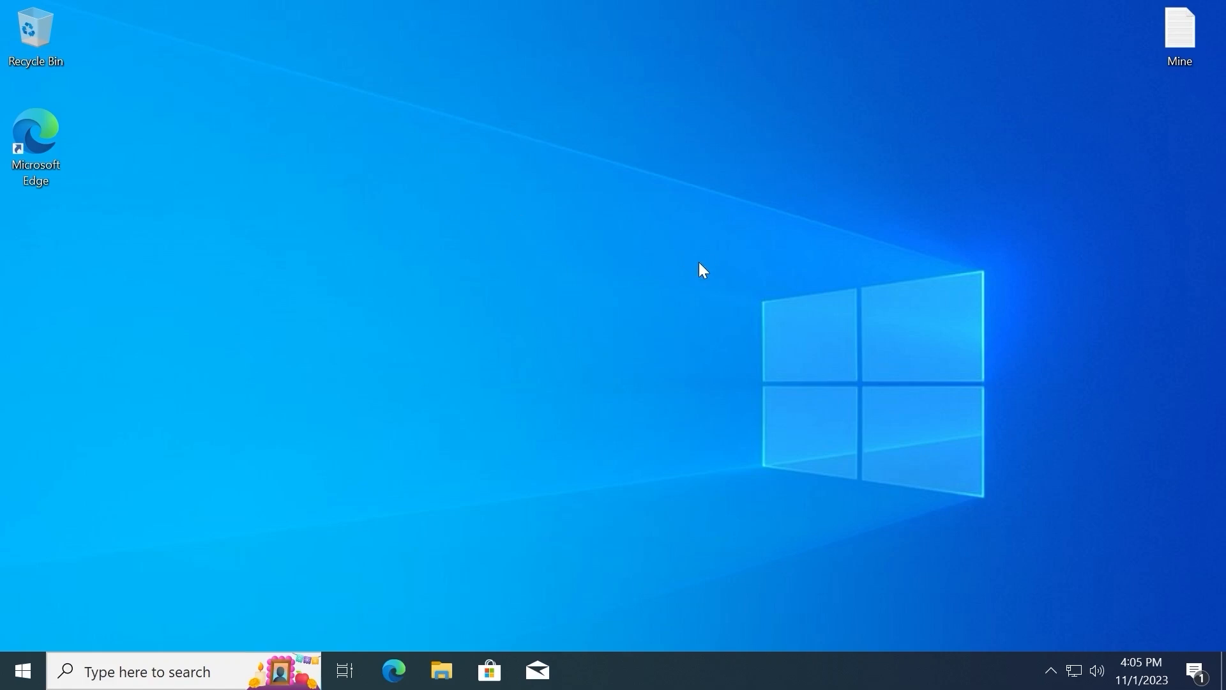
mouse_move(698, 273)
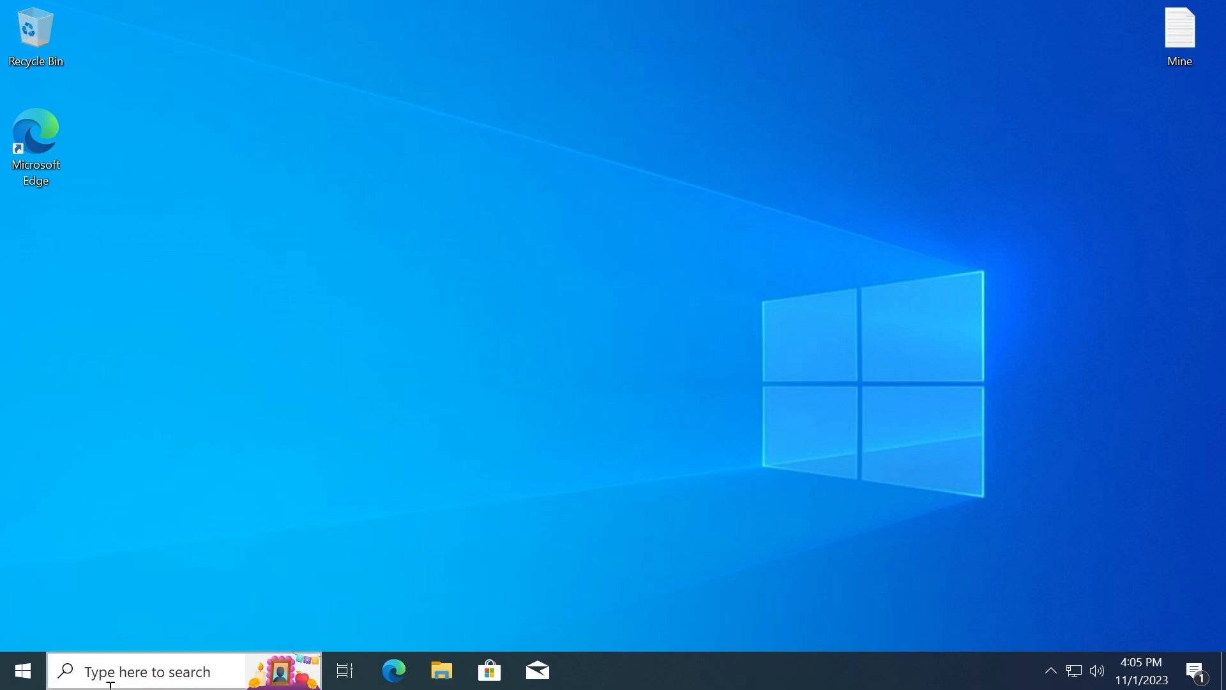
- Check in System settings that this PC runs Windows version 22H2, then close it
right_click(22, 671)
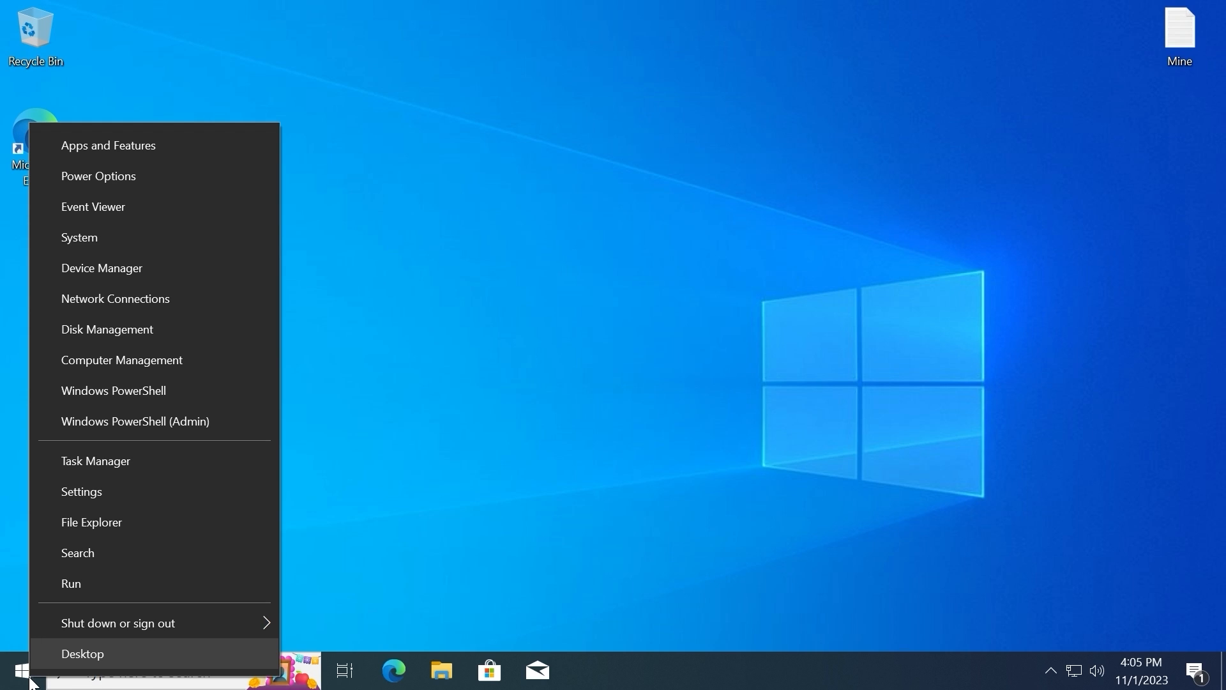
mouse_move(101, 267)
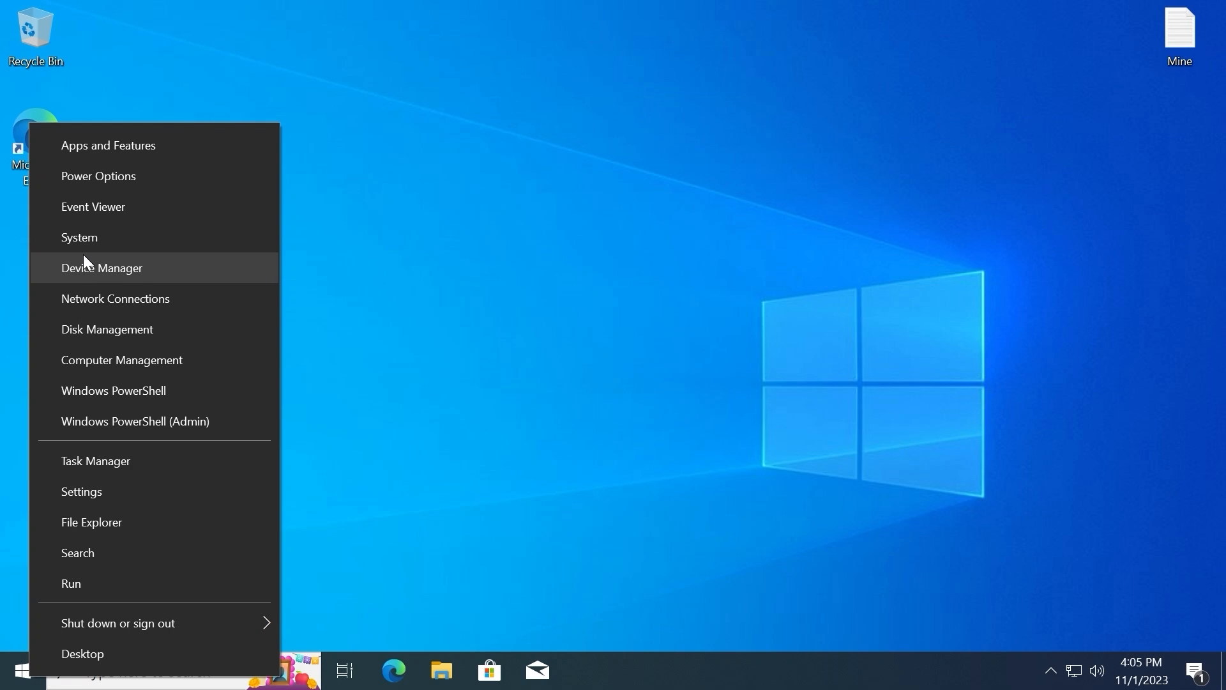
left_click(79, 238)
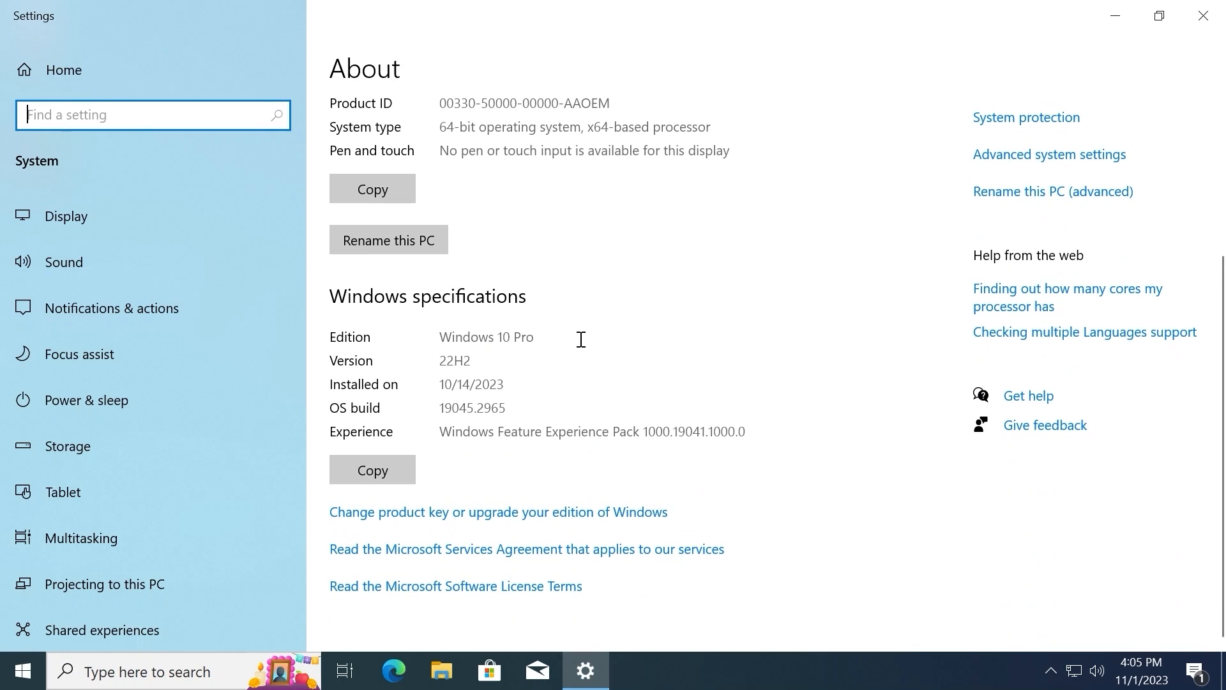
mouse_move(573, 341)
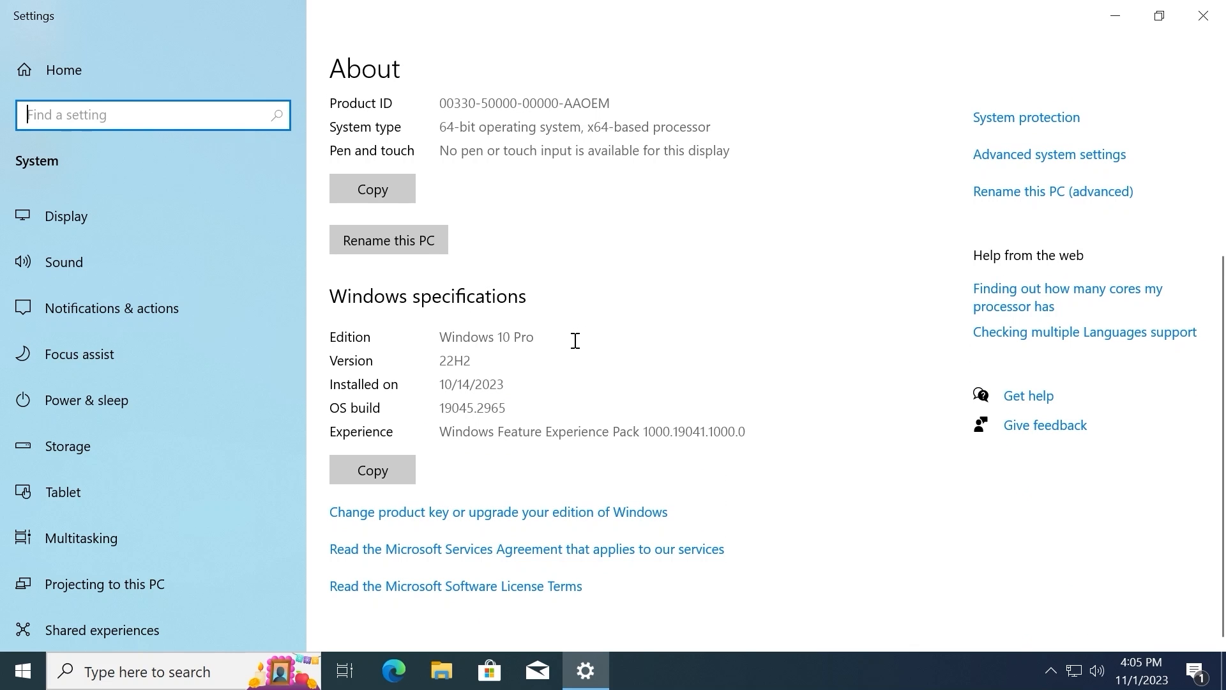
double_click(455, 360)
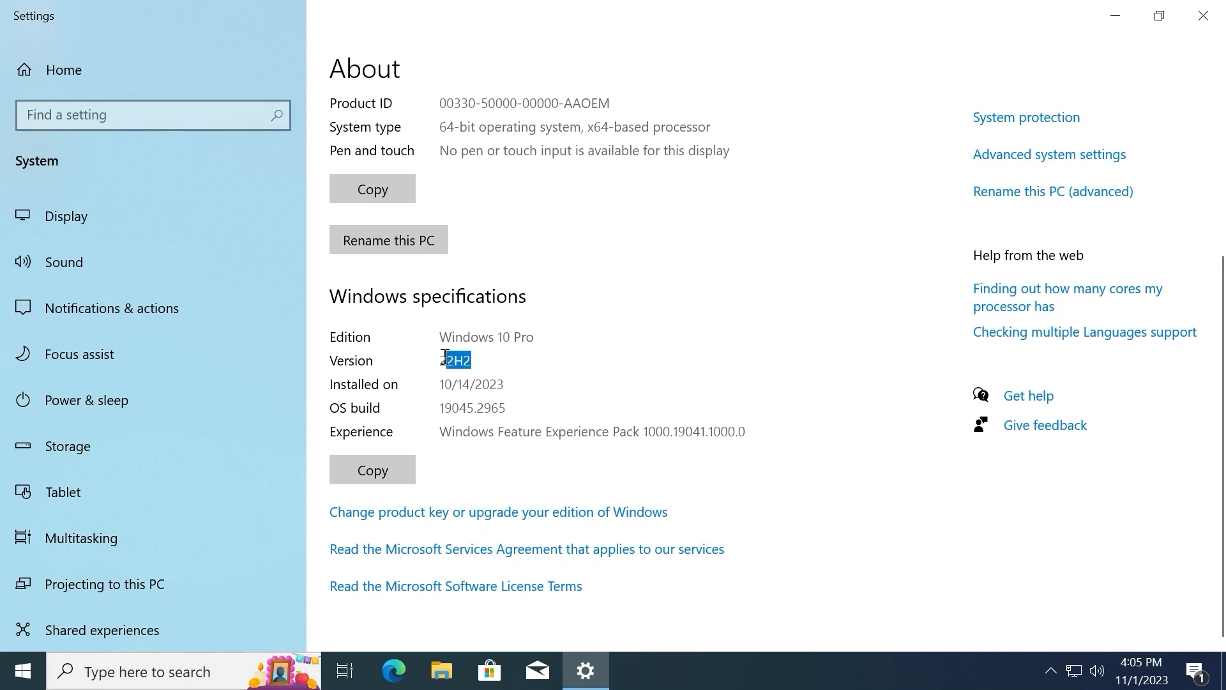
left_click(1202, 15)
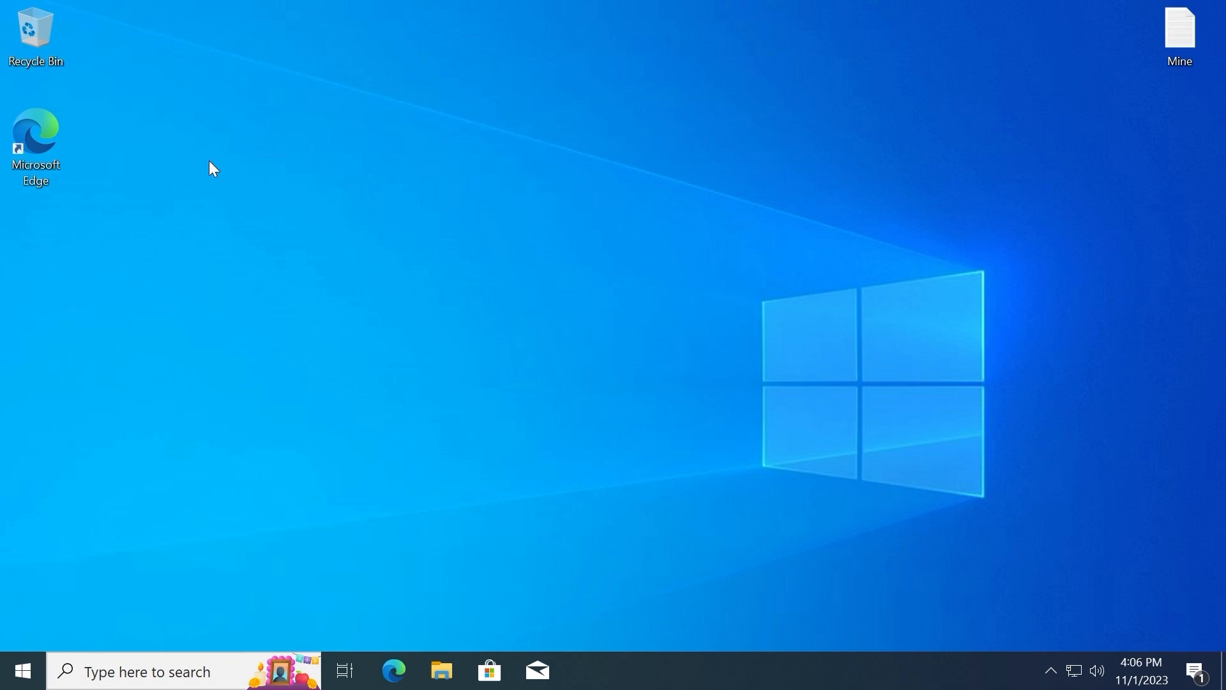
mouse_move(237, 98)
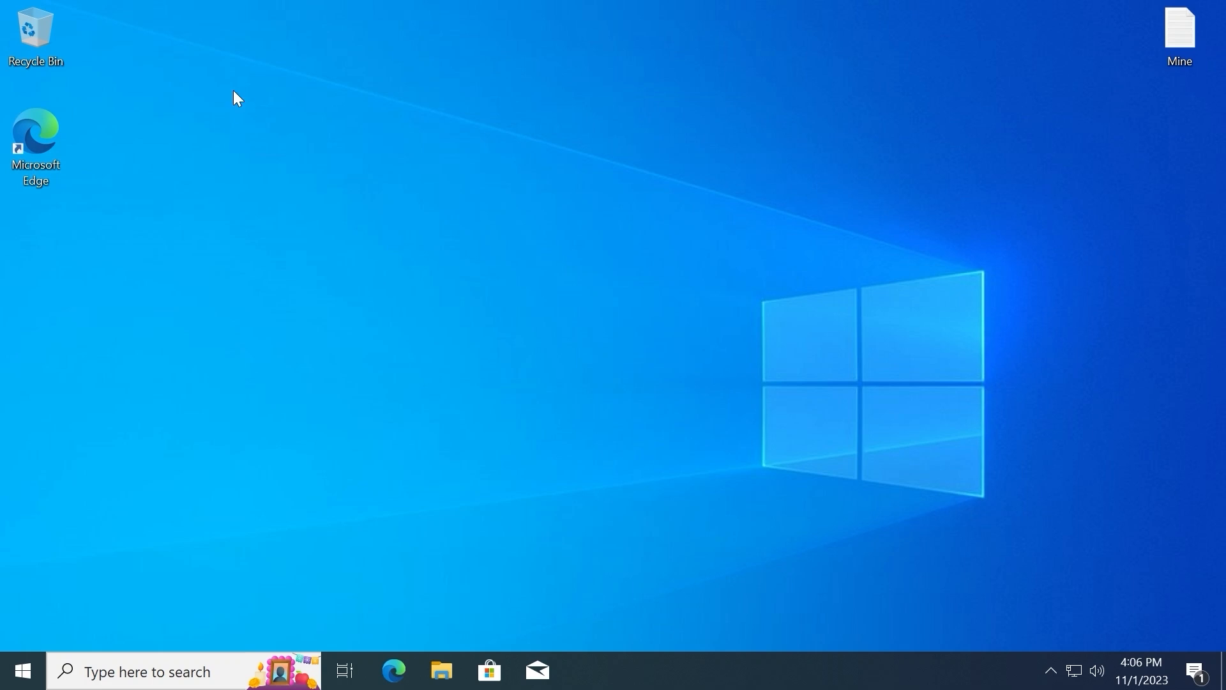
mouse_move(70, 161)
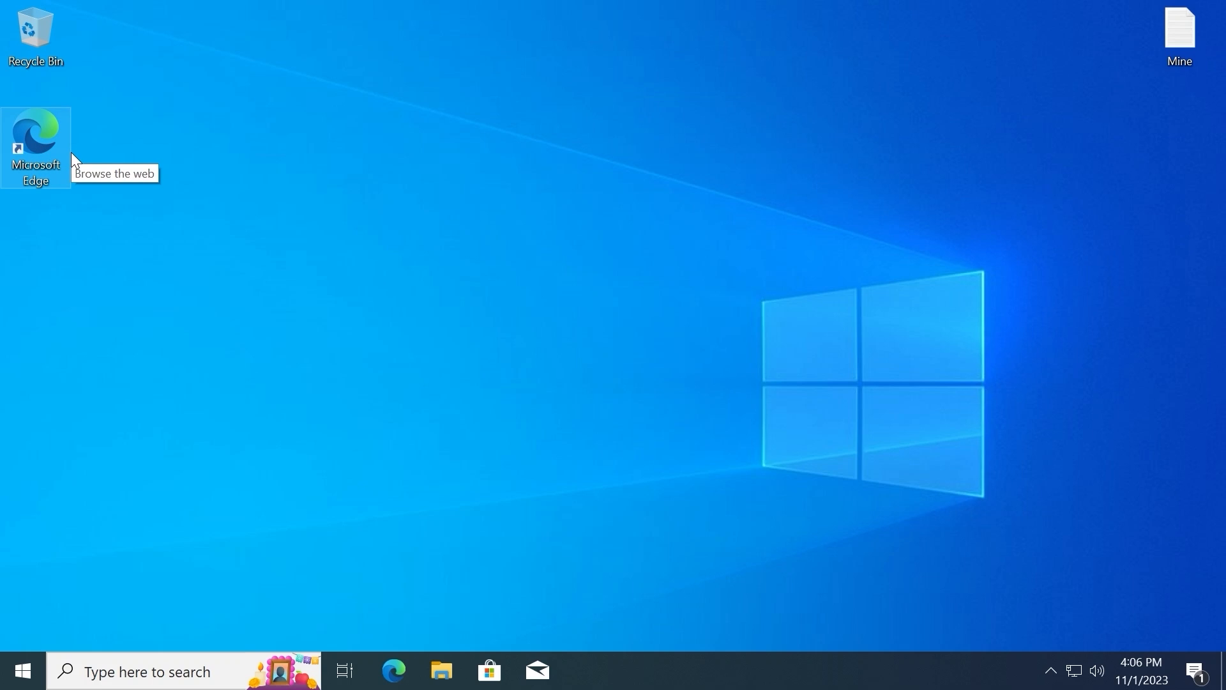
mouse_move(51, 144)
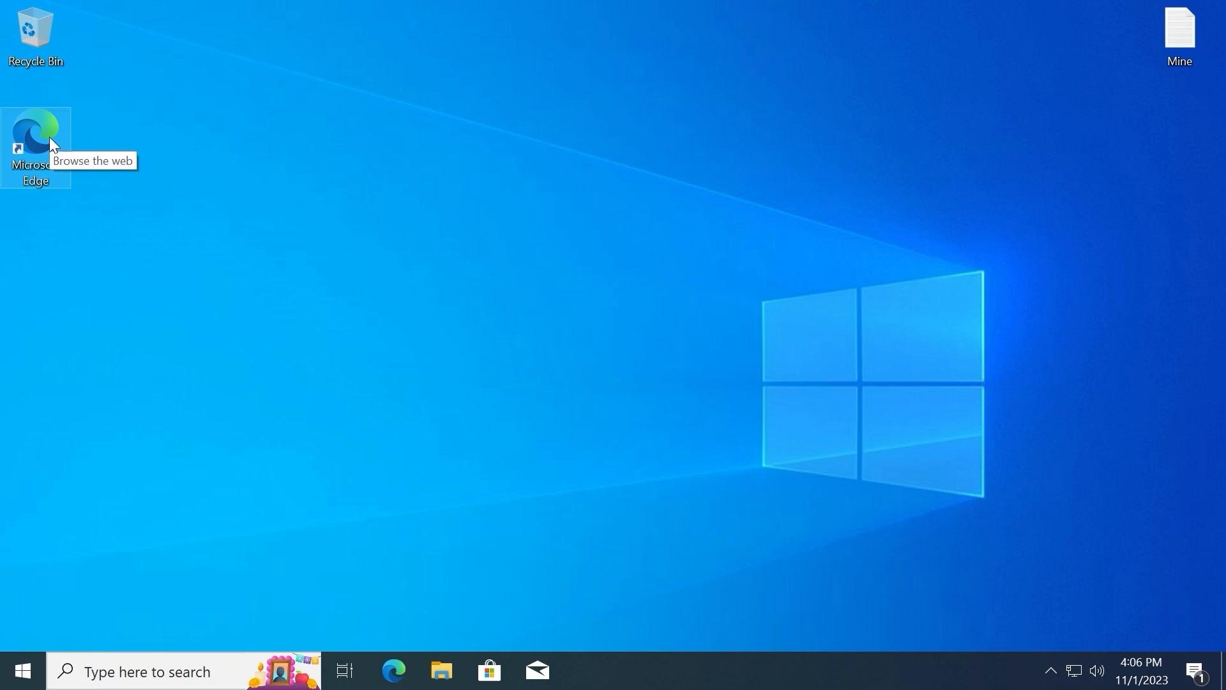
mouse_move(40, 141)
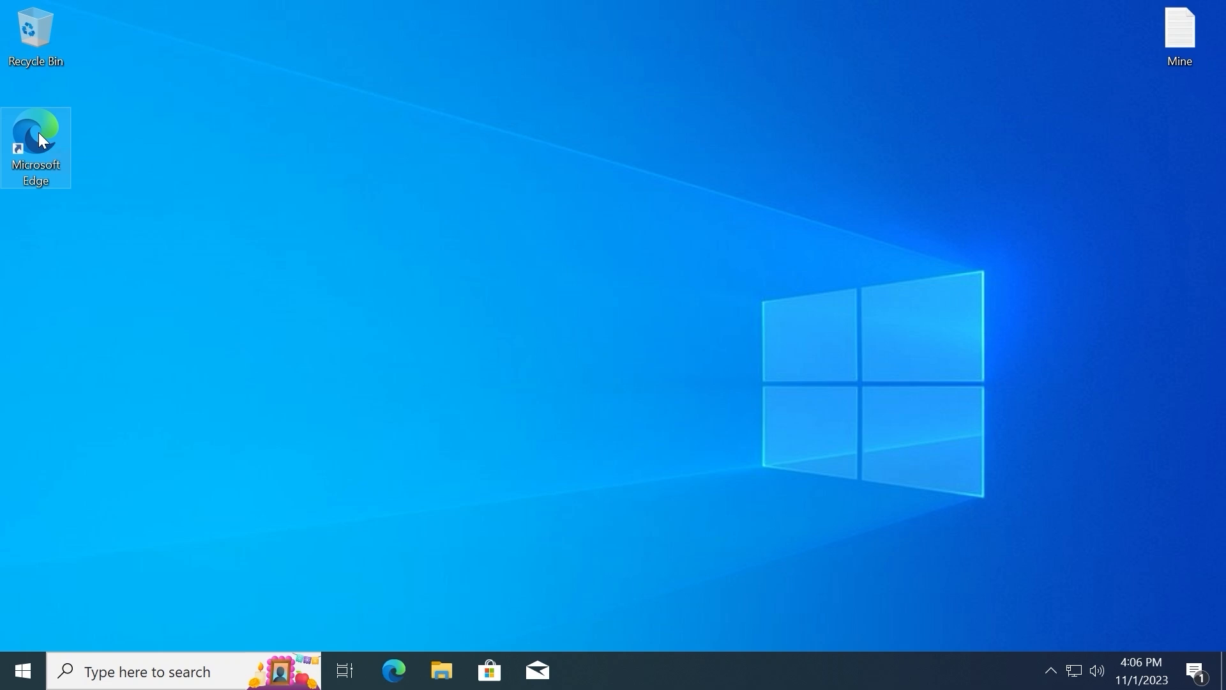
- Launch Microsoft Edge and search the web for 'windows 11 download'
double_click(36, 141)
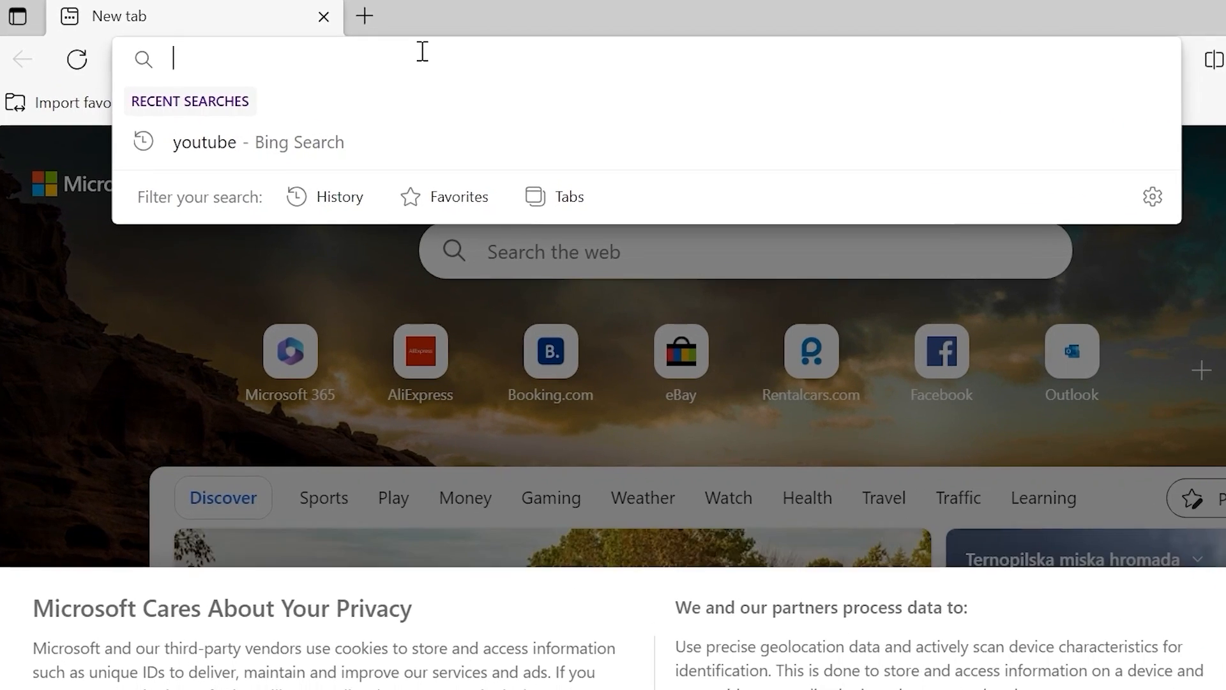
type("windows+11+download&cvid=8fd75bab2a9e481e97b744497e5d384c...")
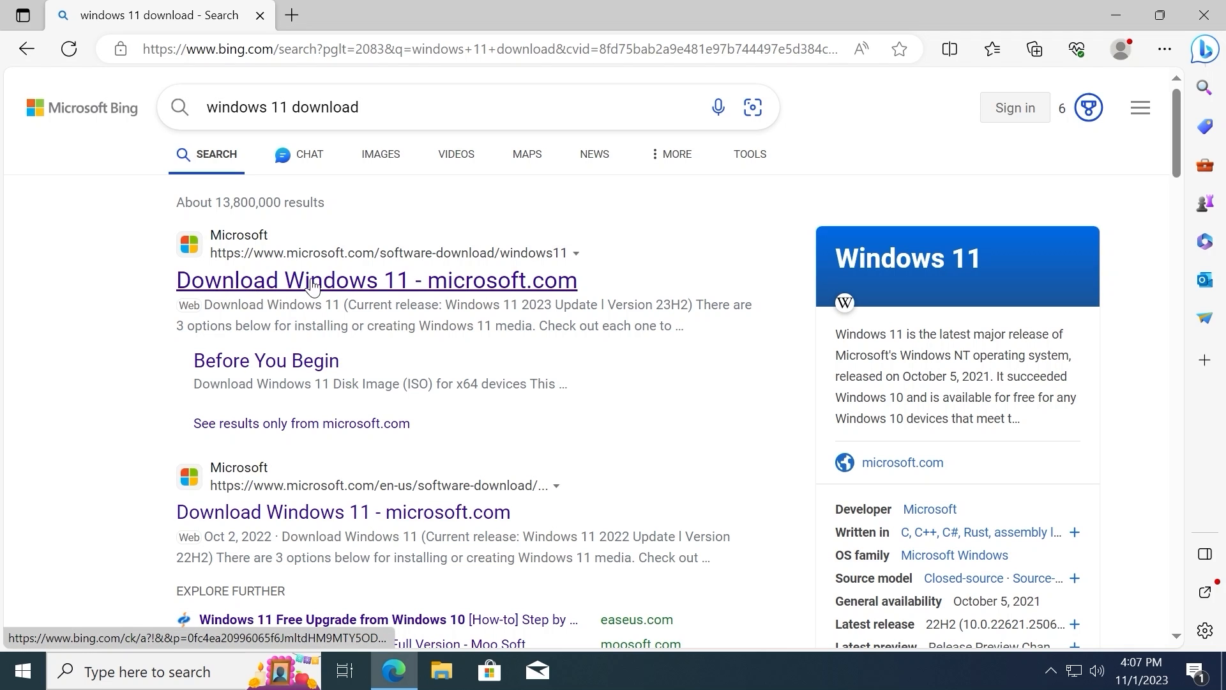
- Open the 'Download Windows 11 - microsoft.com' result listing the current 23H2 release
left_click(376, 280)
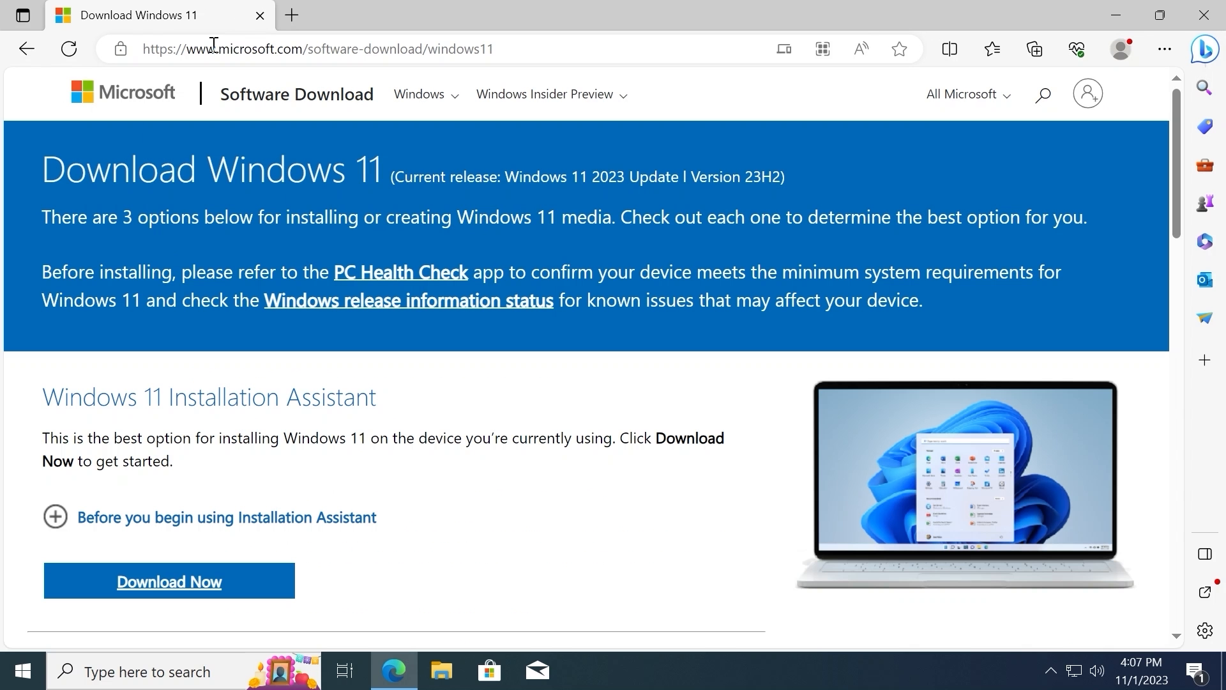
mouse_move(419, 93)
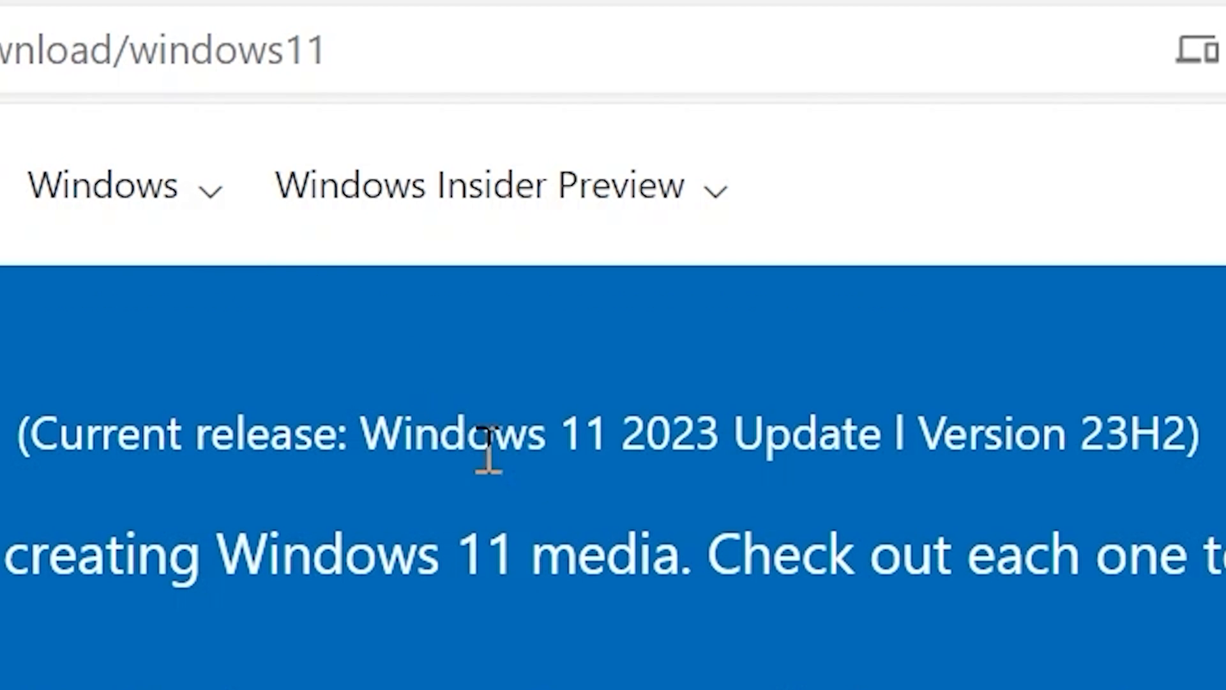
mouse_move(668, 461)
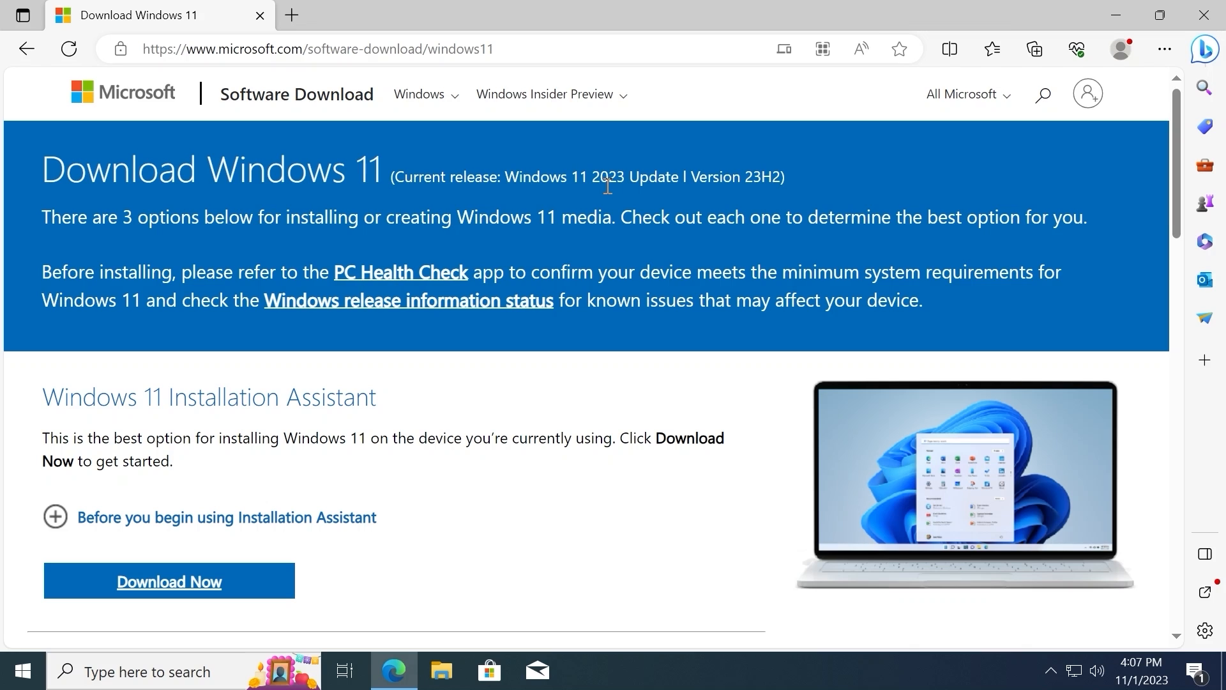
mouse_move(611, 195)
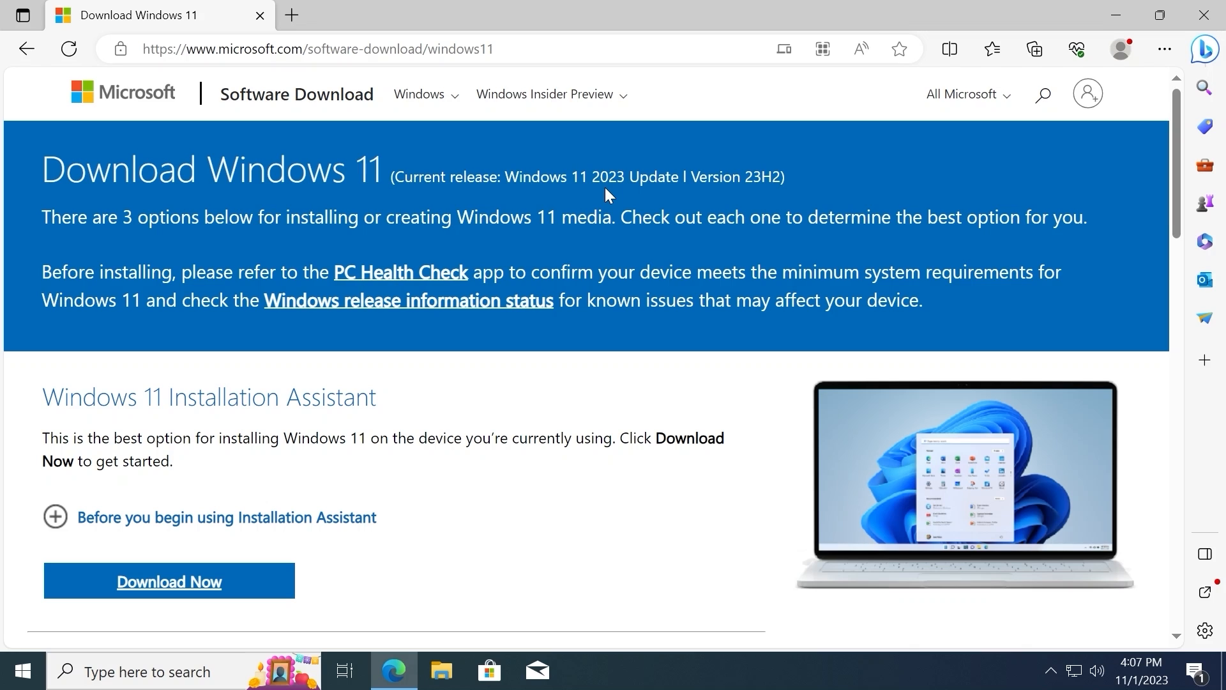
mouse_move(695, 201)
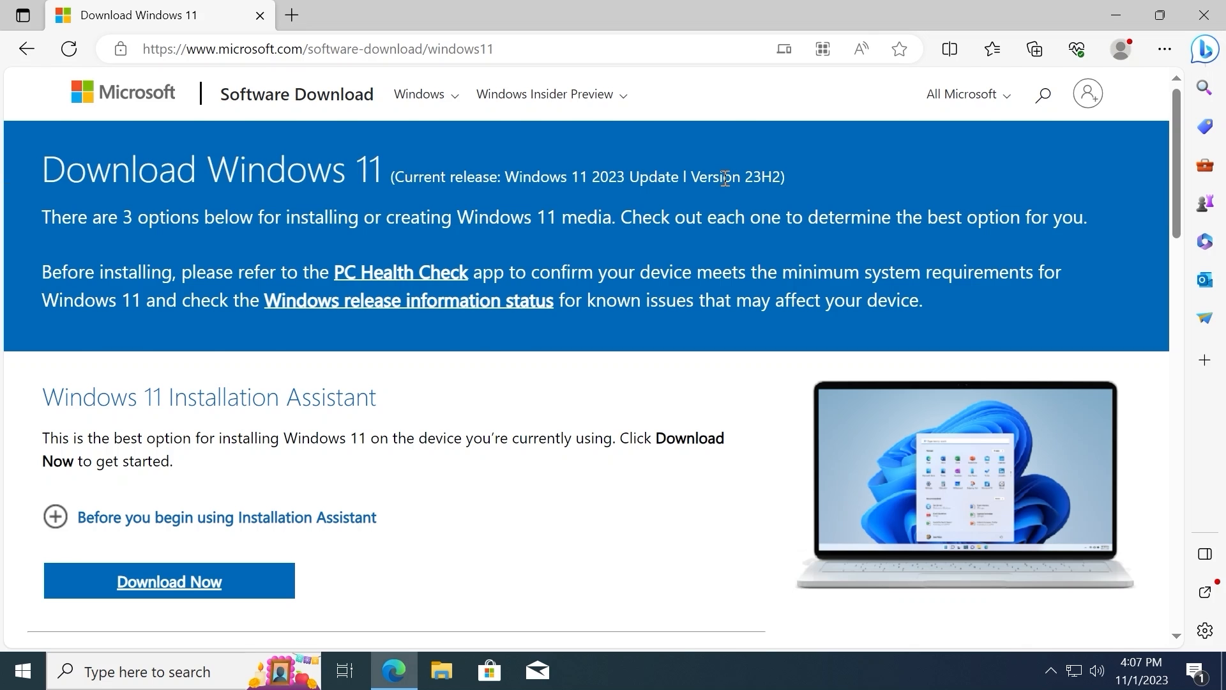
- In the Disk Image (ISO) section, choose 'Windows 11 (multi-edition ISO for x64 devices)' and request the download
scroll("down", 3)
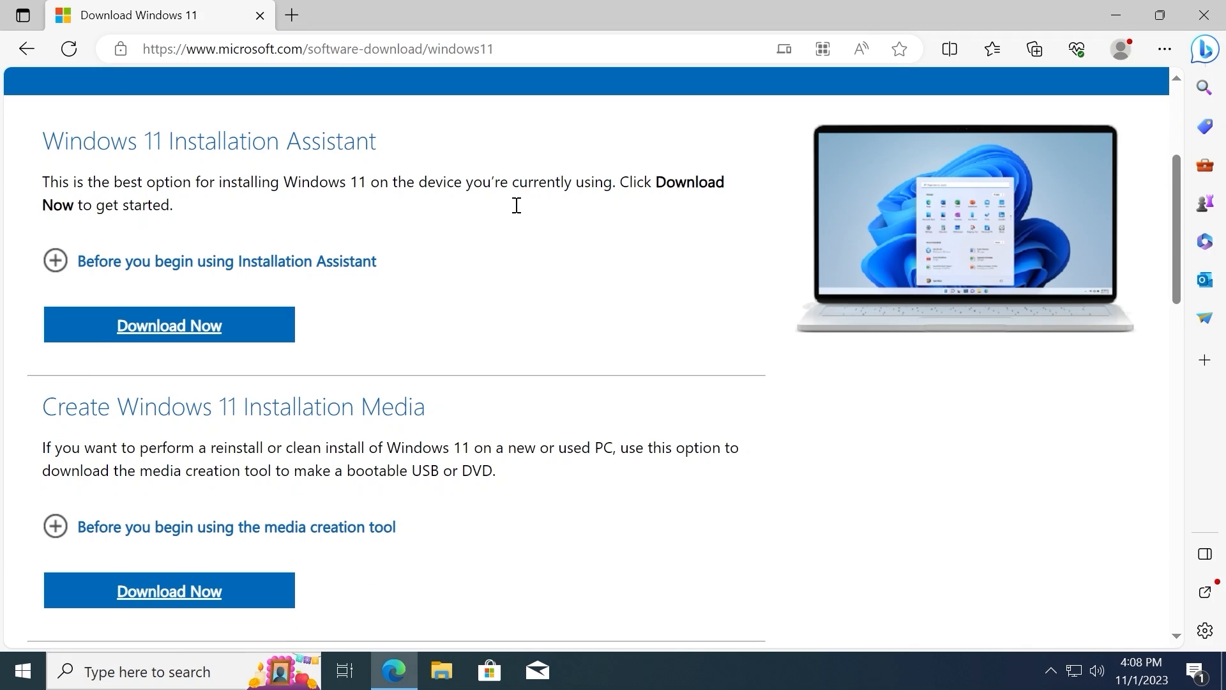
scroll("down", 3)
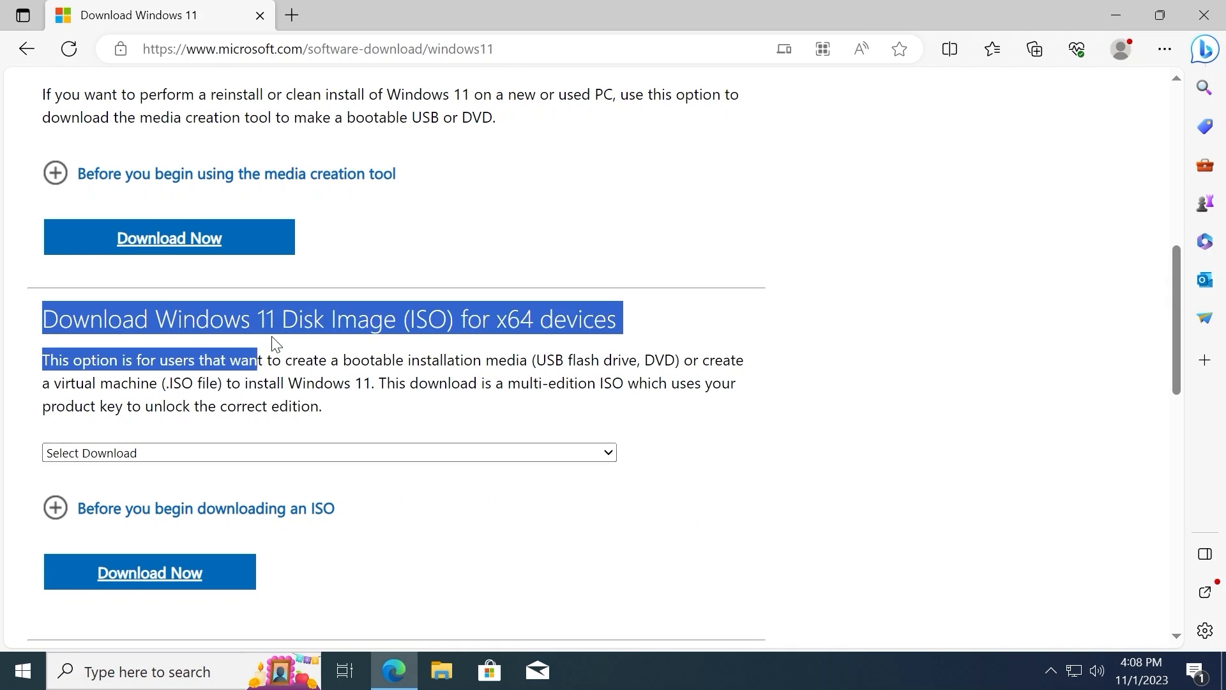
left_click_drag(274, 344, 485, 336)
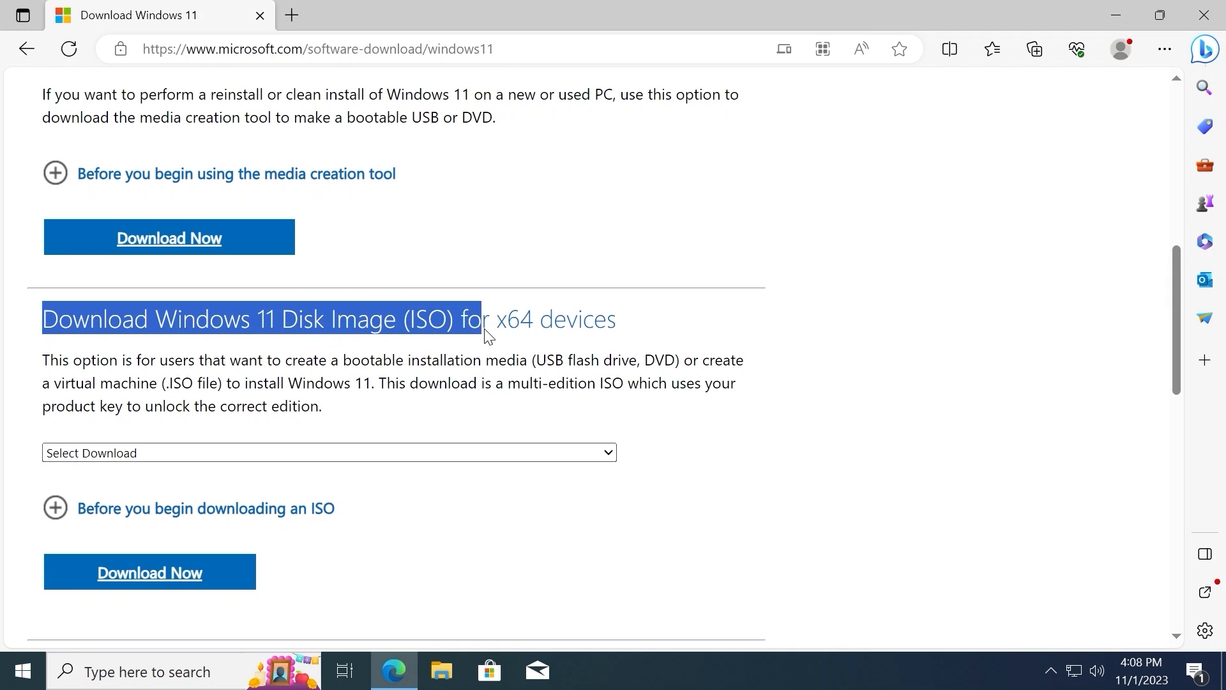
left_click_drag(485, 319, 615, 320)
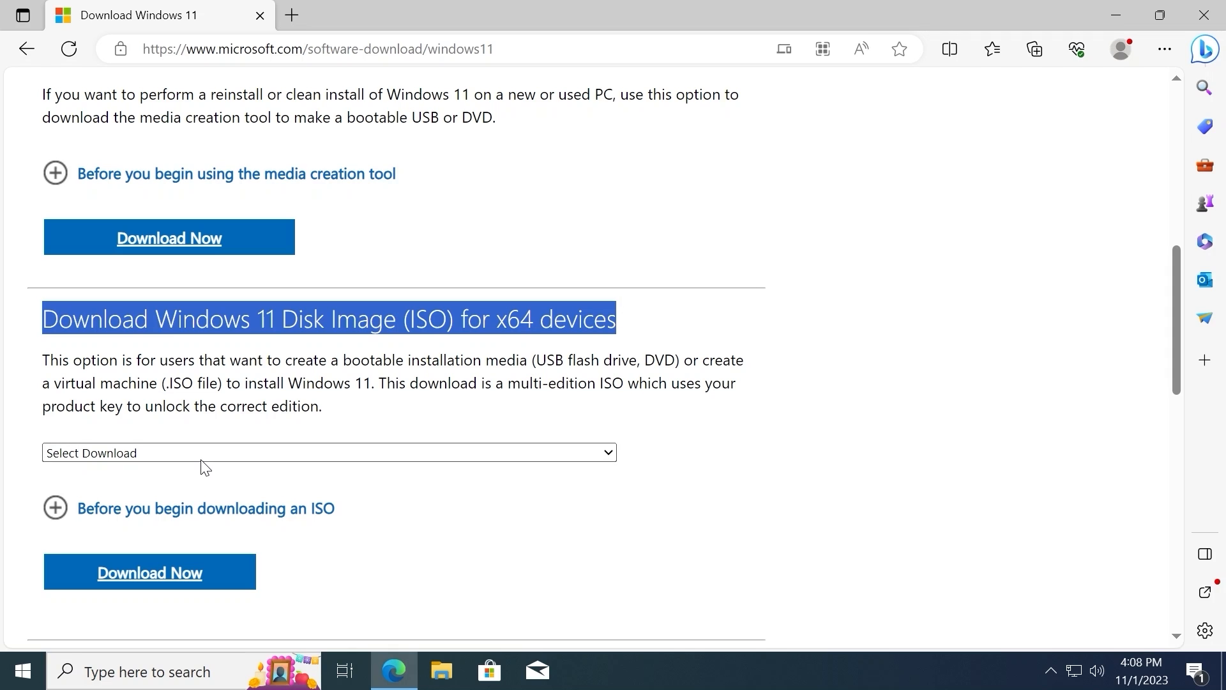
left_click(328, 452)
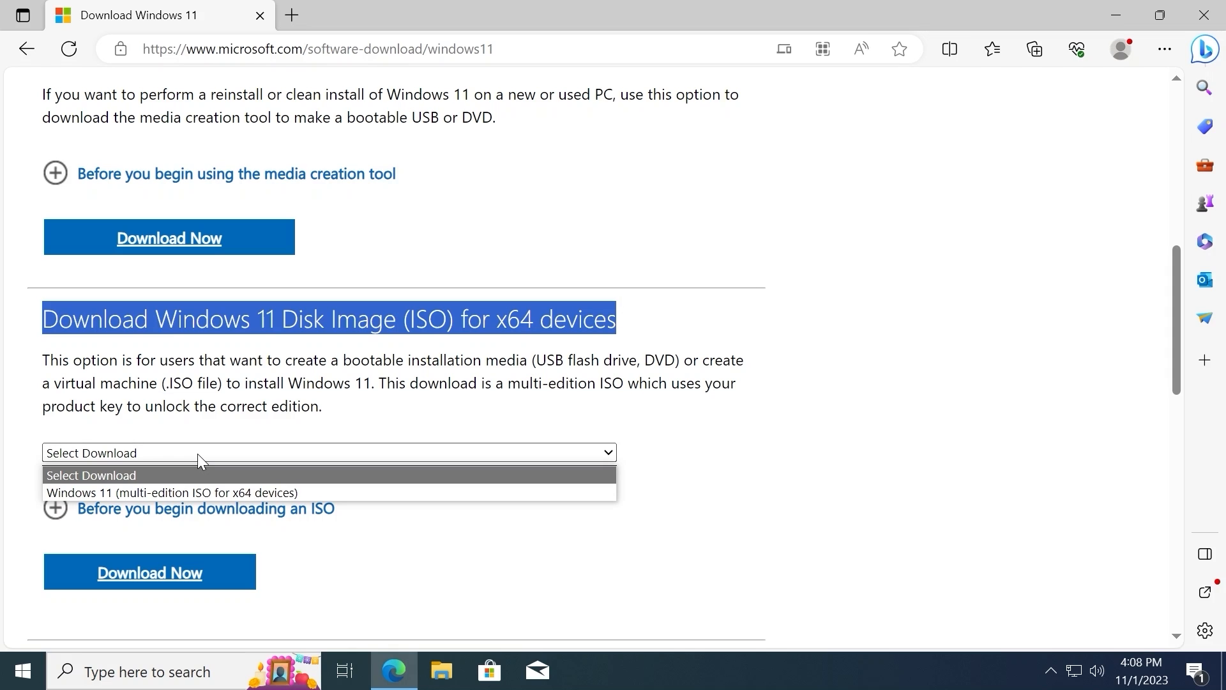
mouse_move(180, 491)
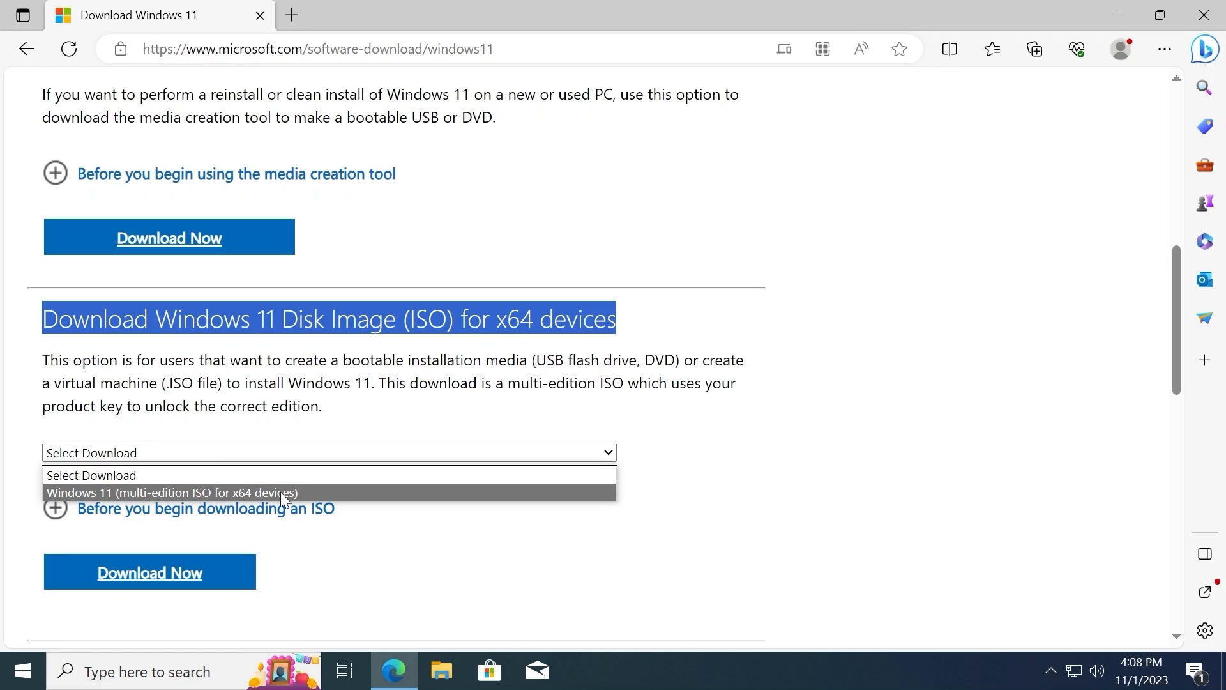
left_click(171, 493)
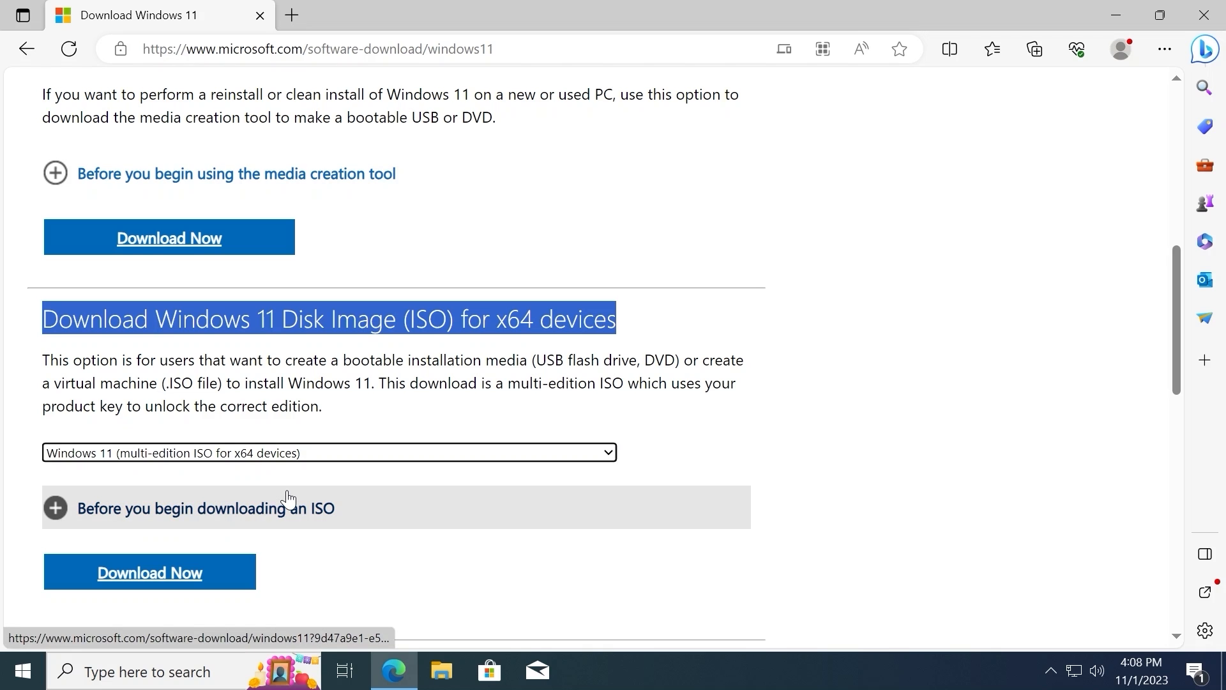
scroll("down", 3)
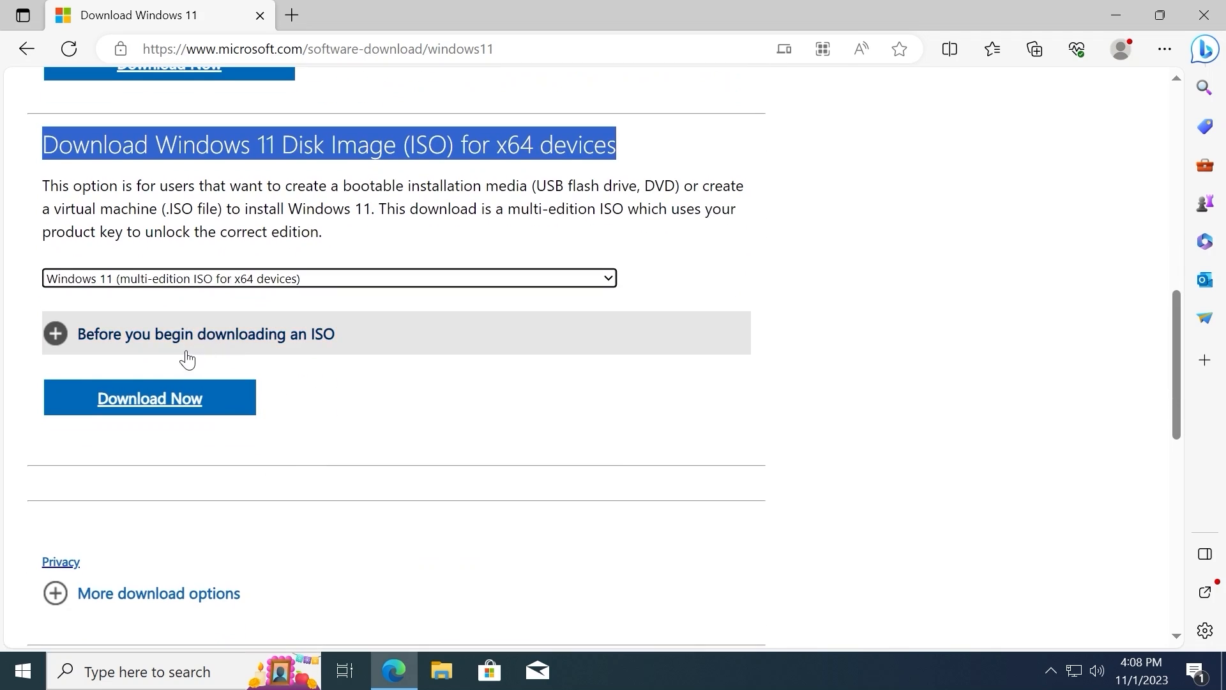
left_click(149, 397)
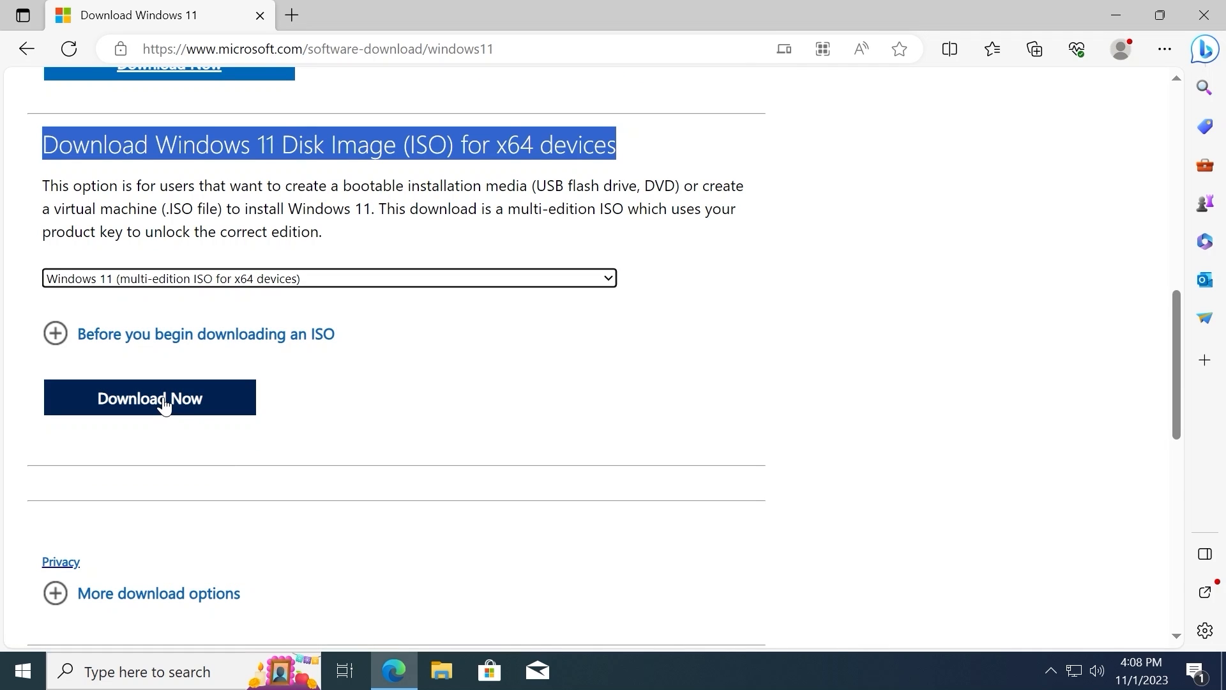
- Request the multi-edition ISO download and pick English (United States) as the product language
left_click(149, 397)
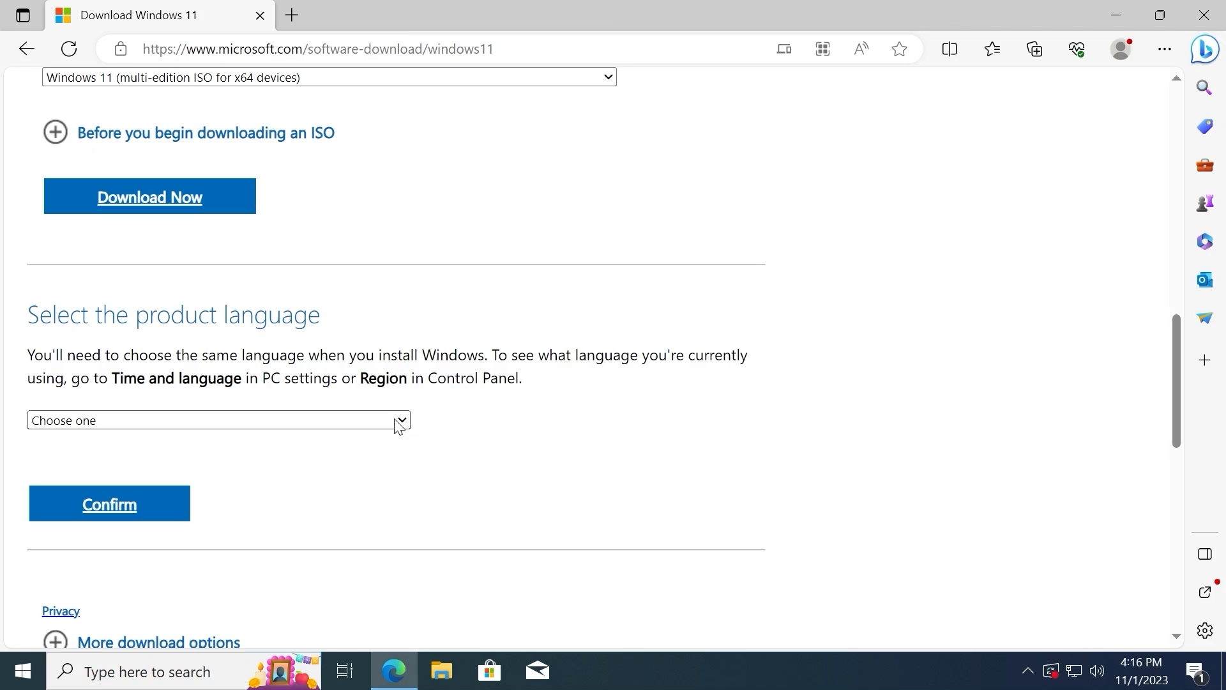
left_click(217, 420)
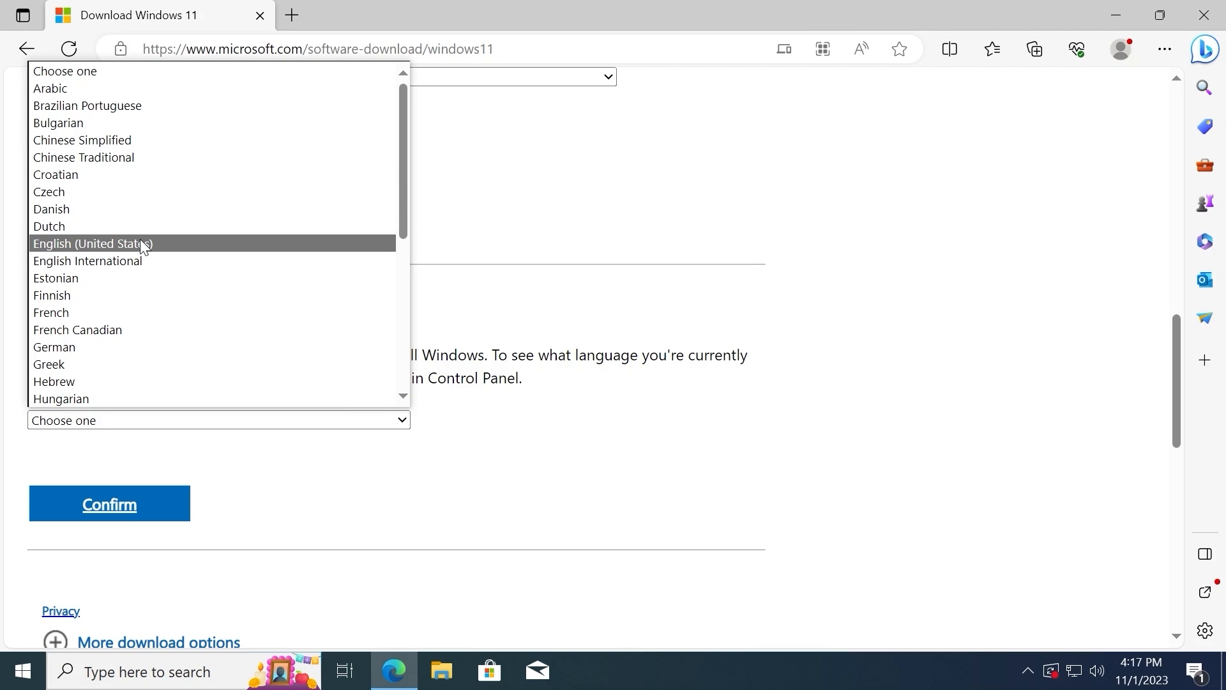
left_click(92, 243)
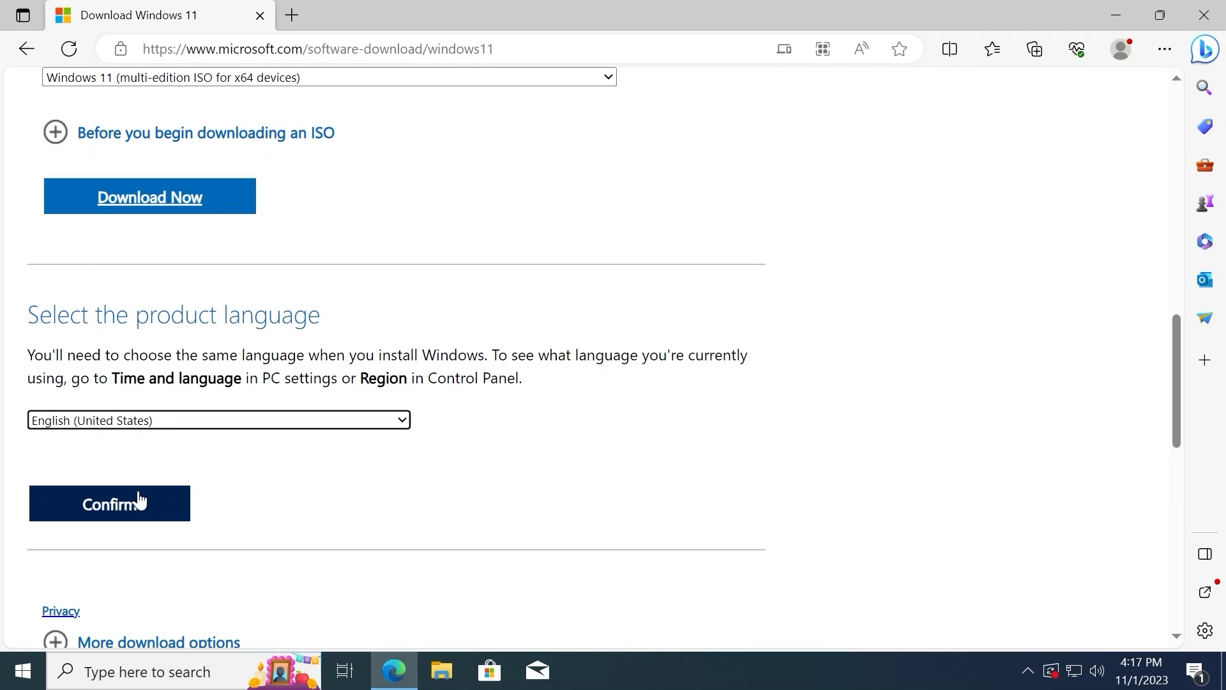
- Confirm English and download the 64-bit ISO, Win11_23H2_English_x64.iso
left_click(110, 503)
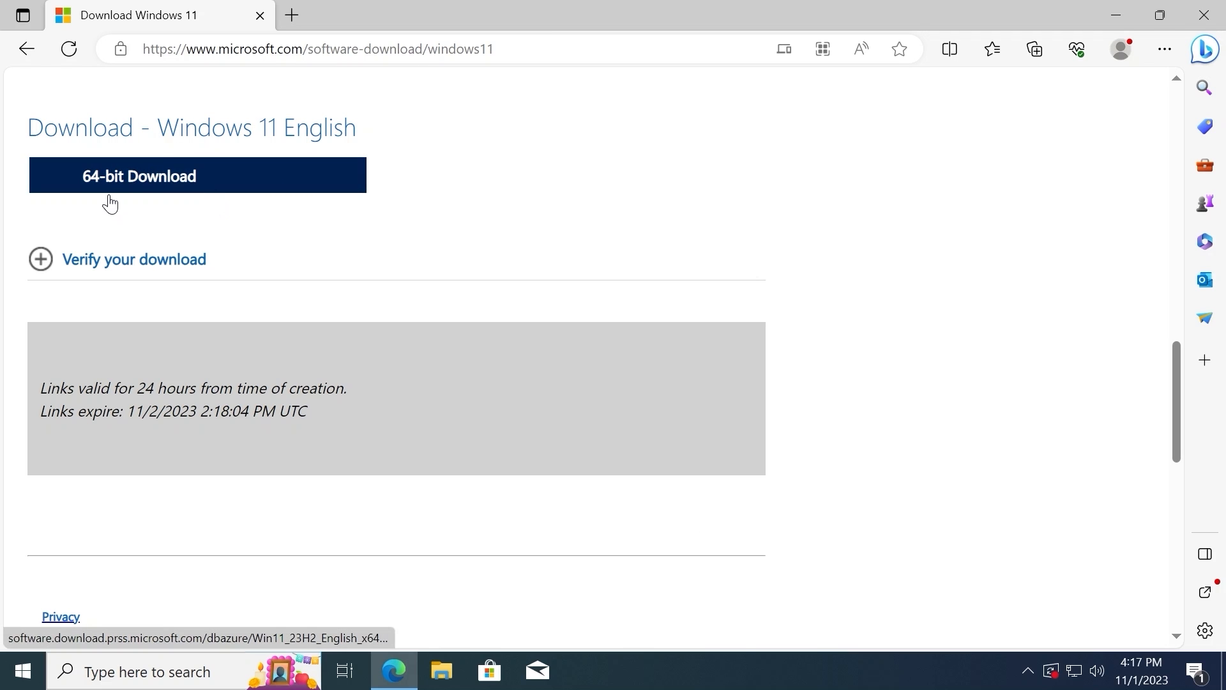
mouse_move(199, 178)
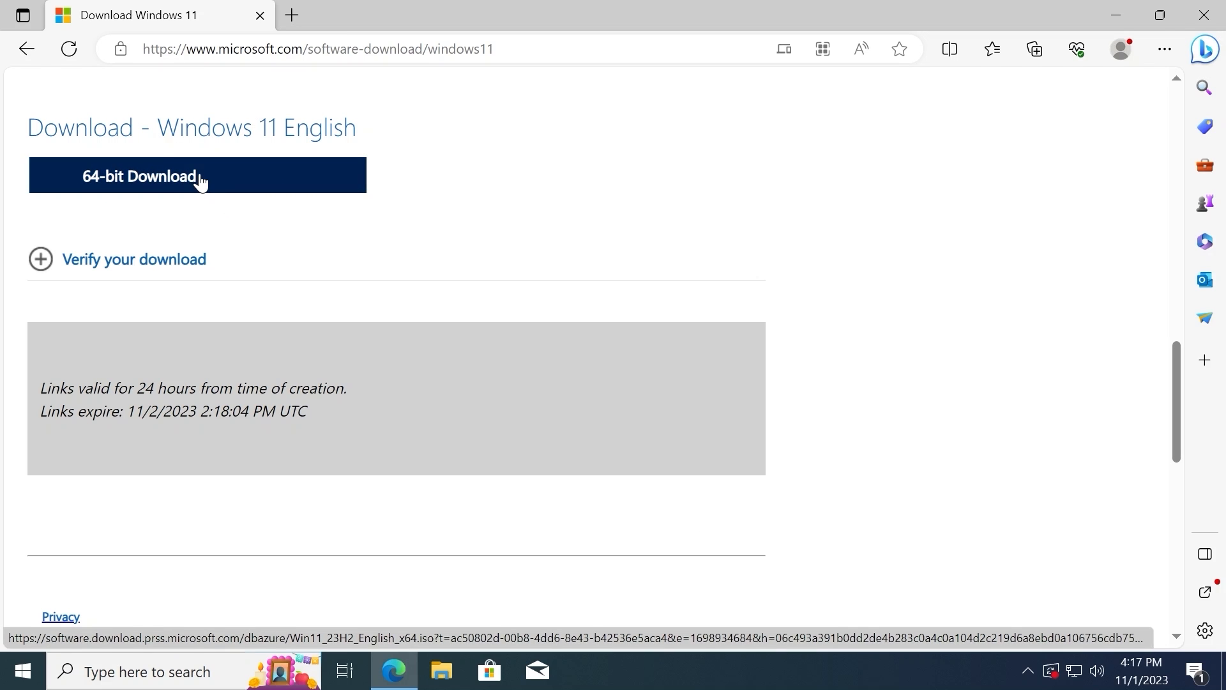
left_click(196, 175)
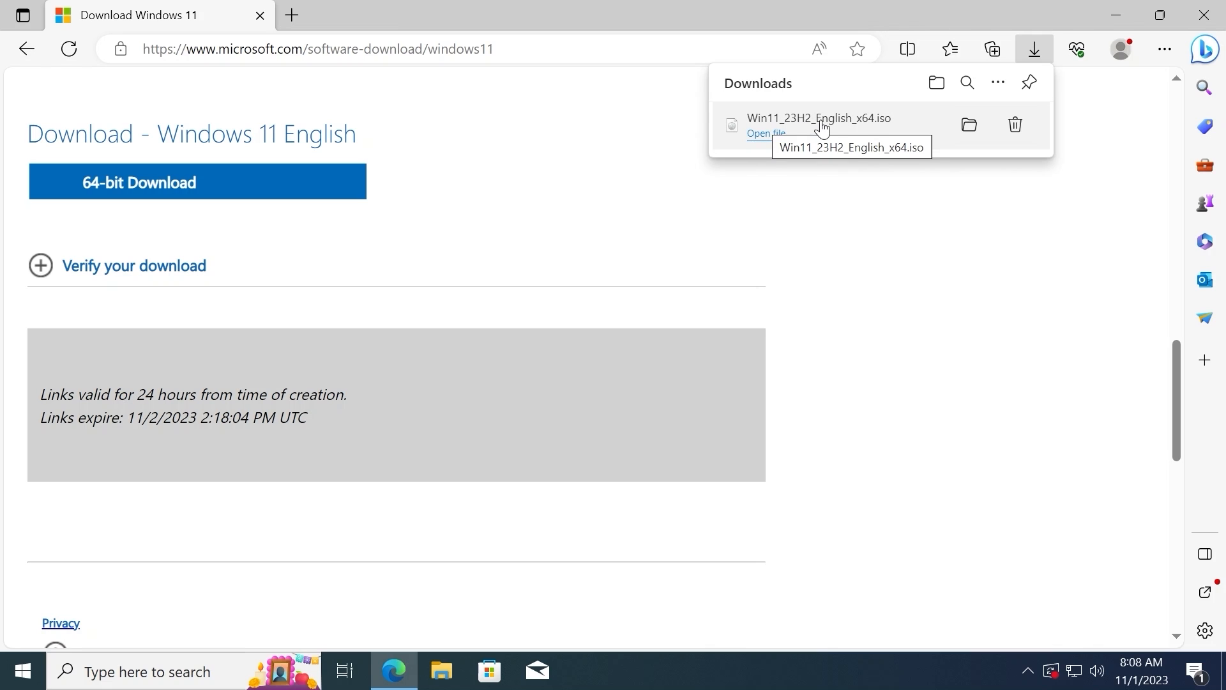
mouse_move(969, 124)
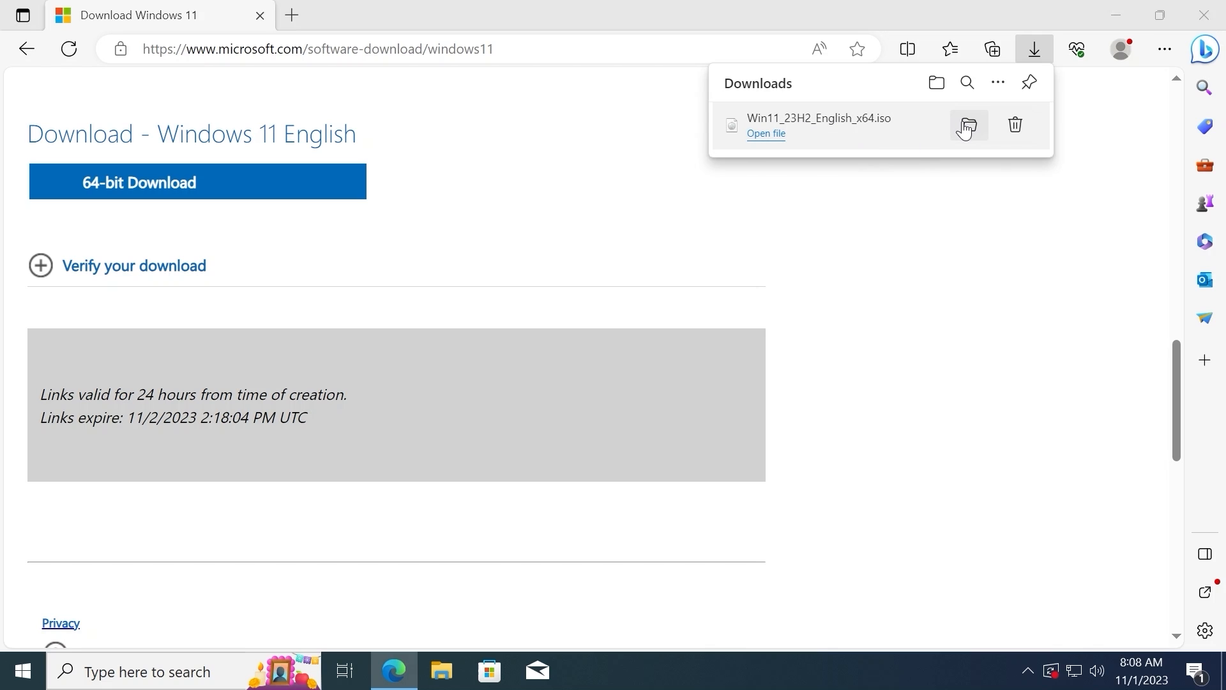
- Show the downloaded ISO in the Downloads folder and create a new text document named Windows 11 there
left_click(967, 125)
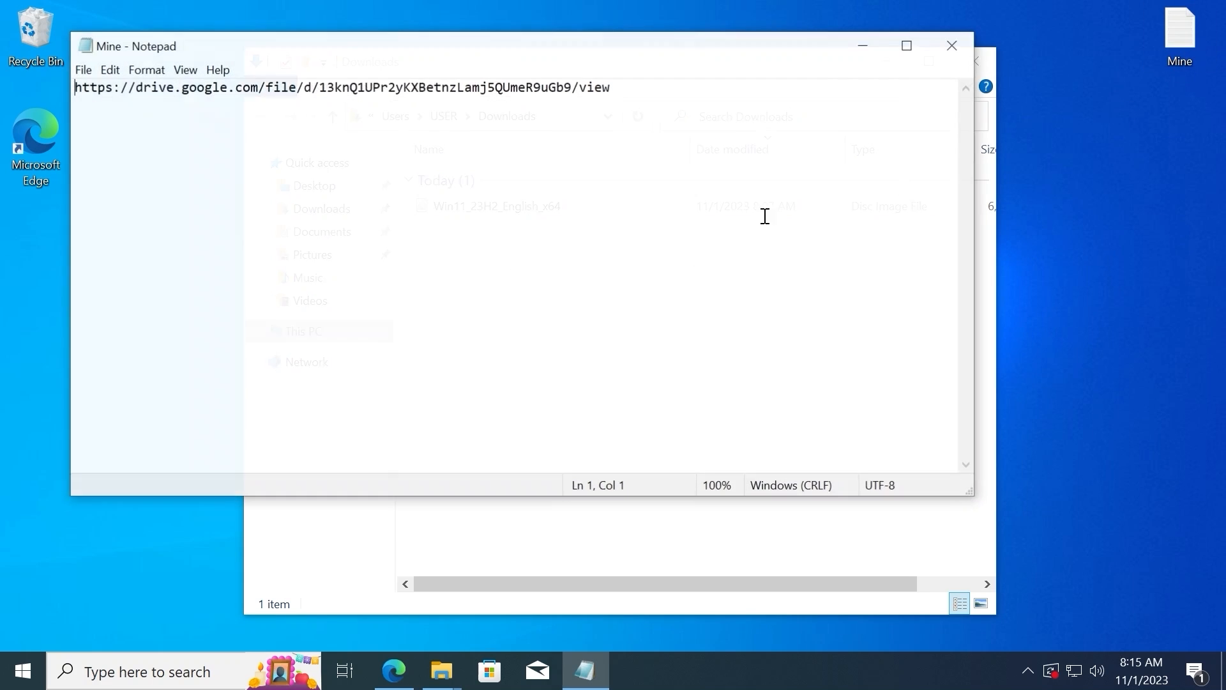
right_click(203, 94)
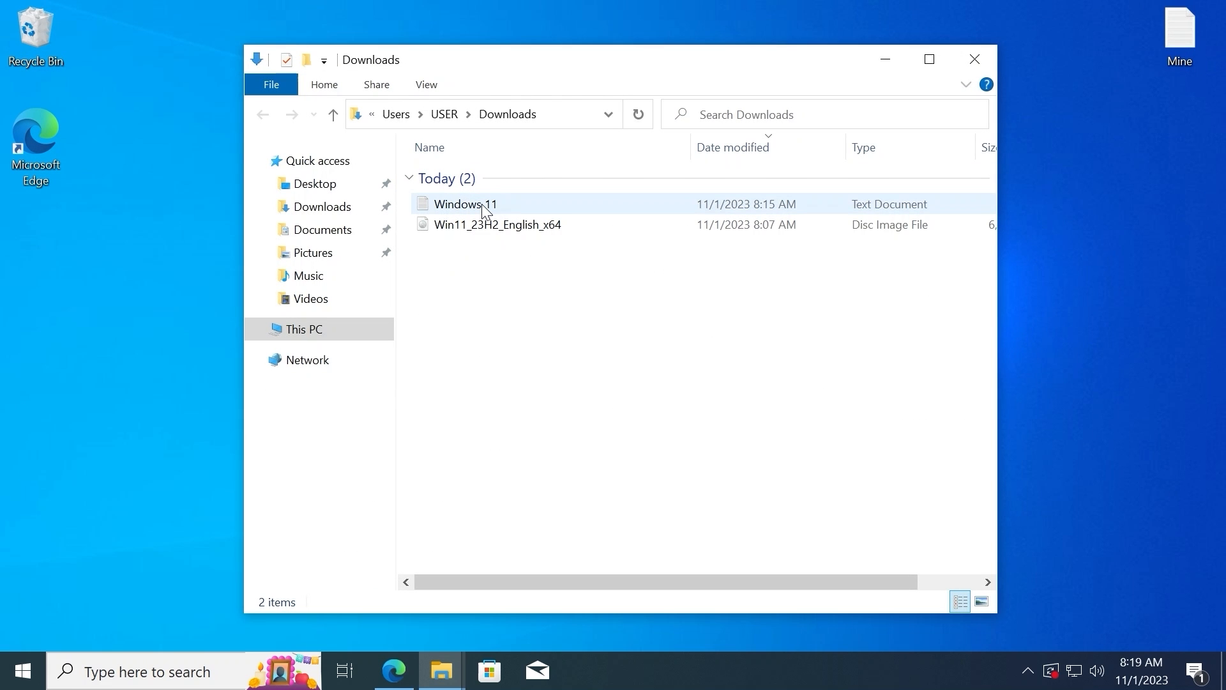
- Open the Windows 11 text document and save it as Windows 11.cmd with type All Files
double_click(465, 204)
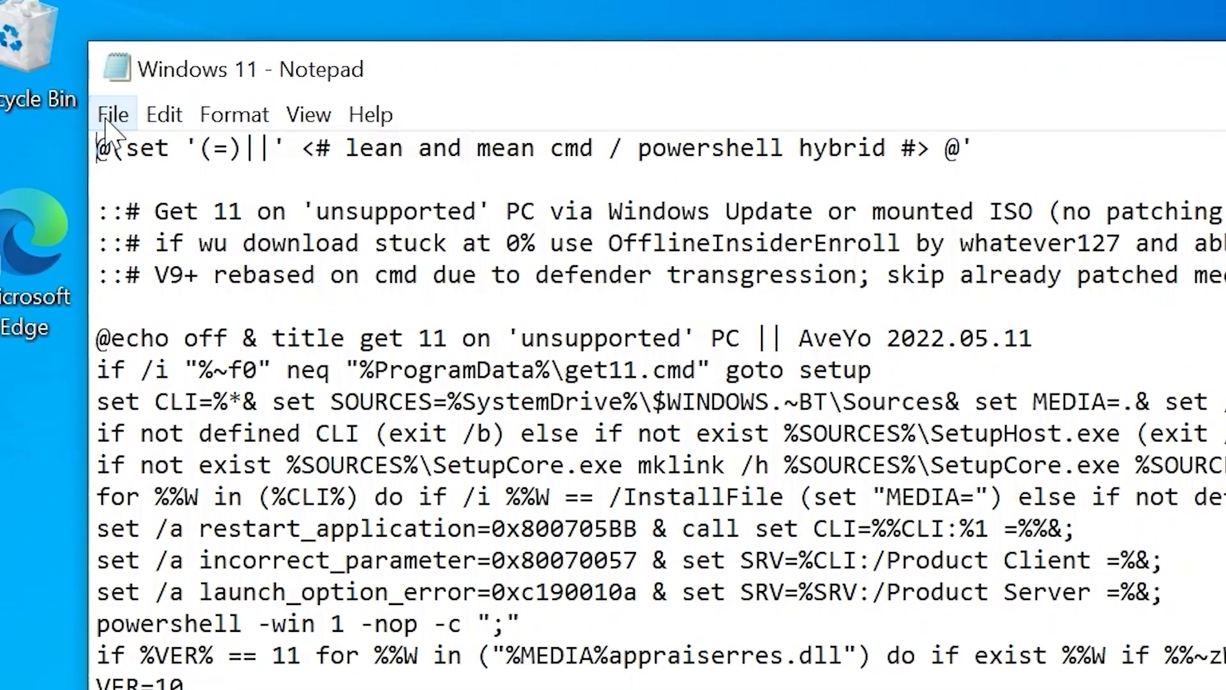
left_click(112, 113)
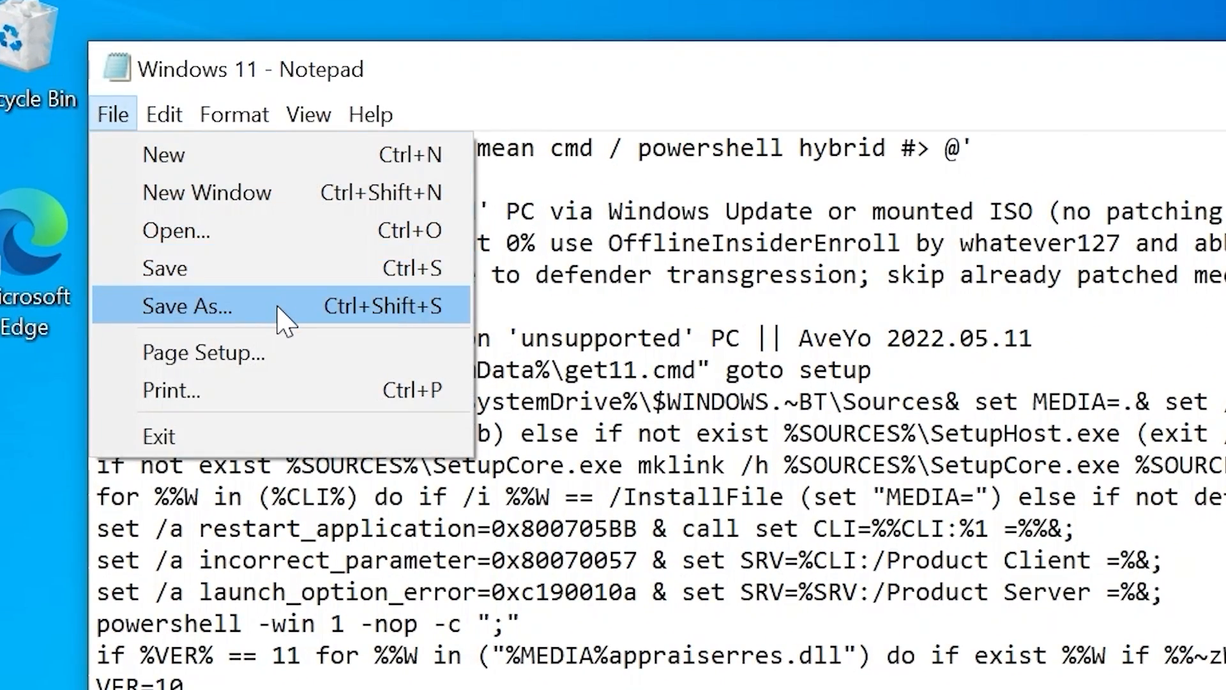
left_click(186, 305)
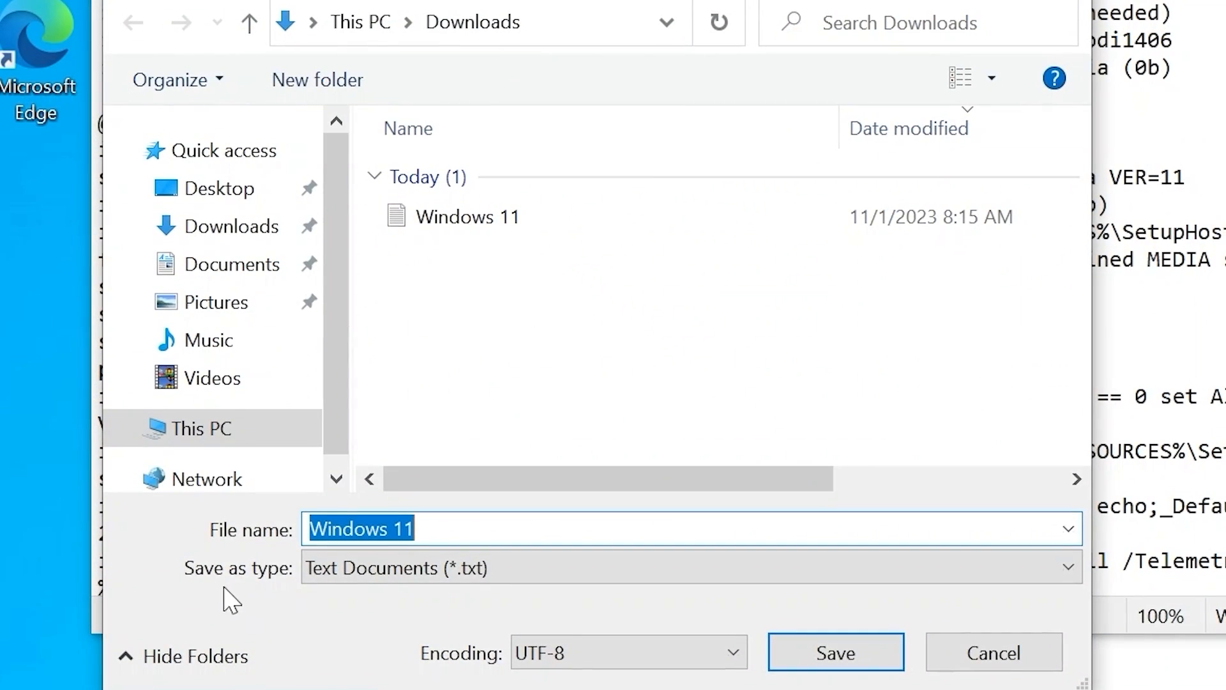
left_click(688, 567)
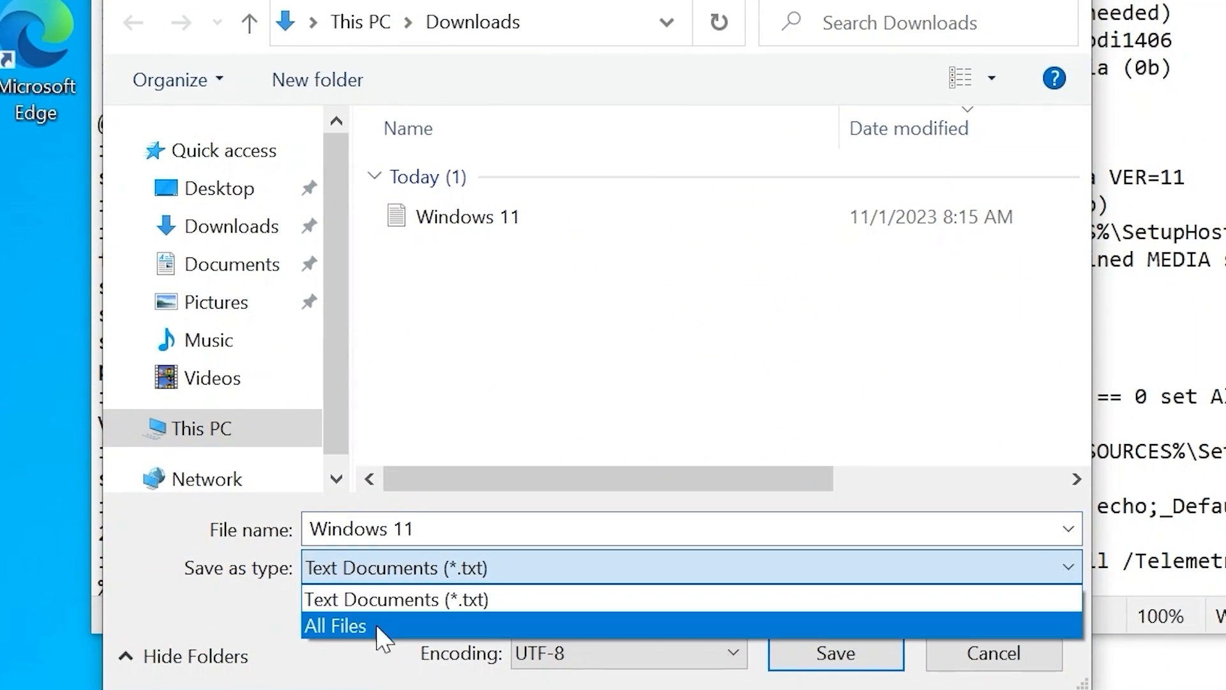
left_click(335, 625)
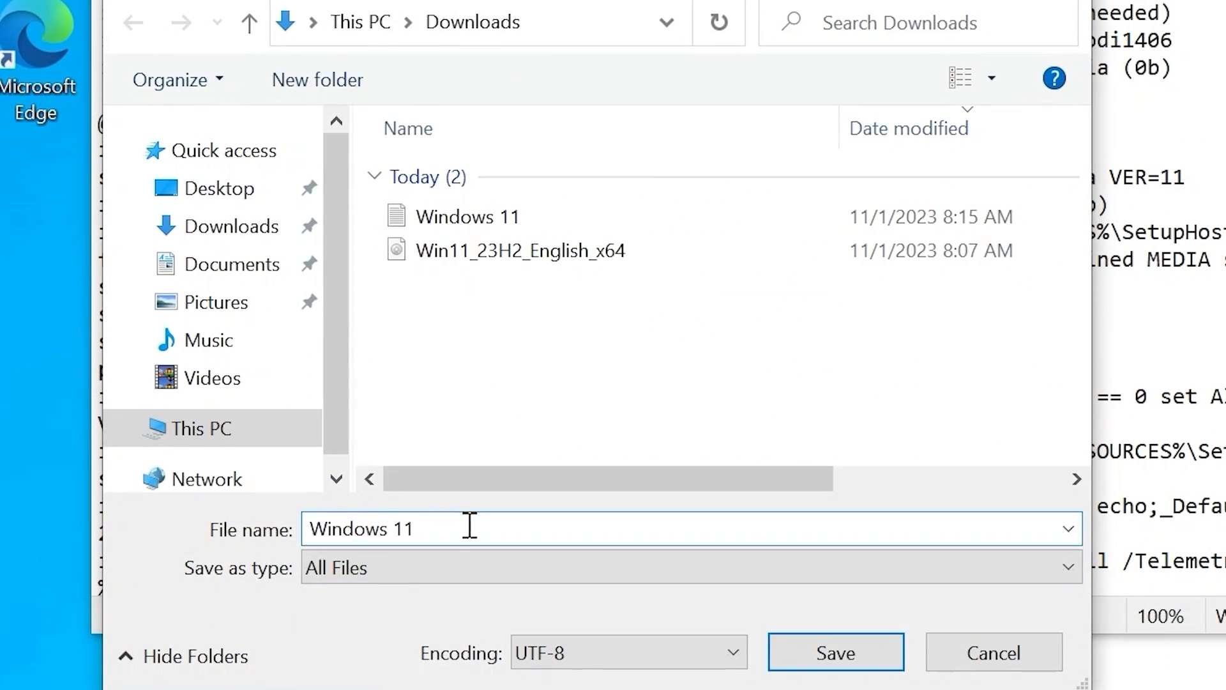
type(".")
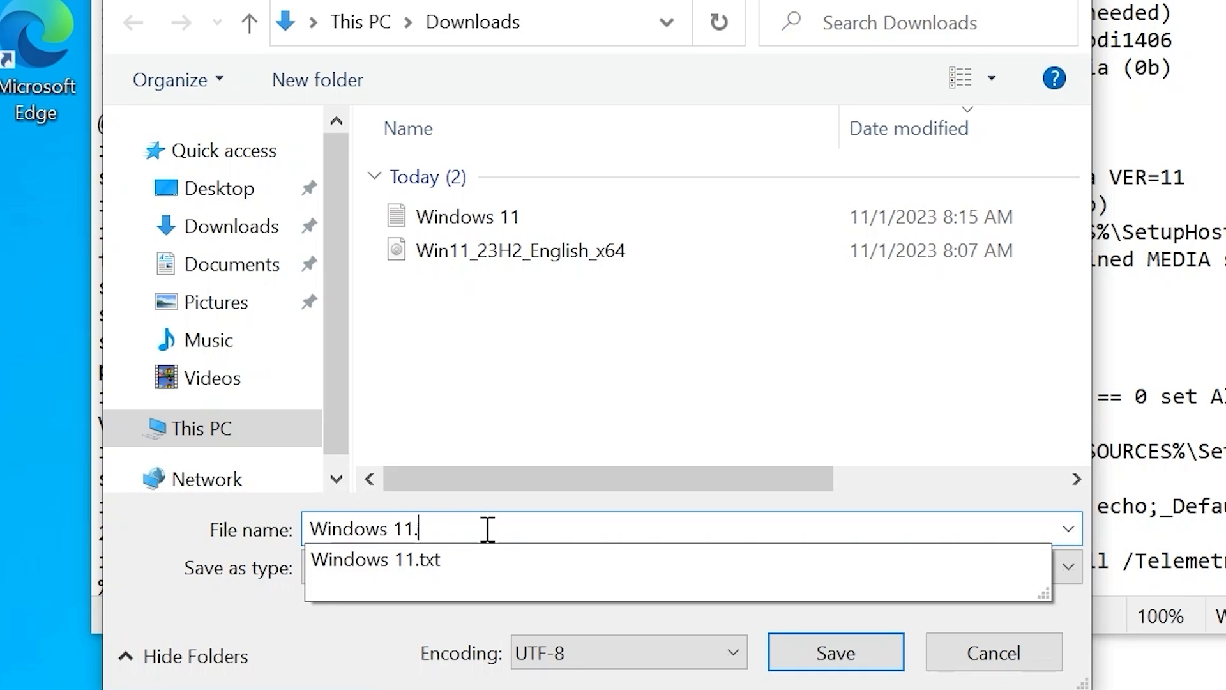
type("cmd")
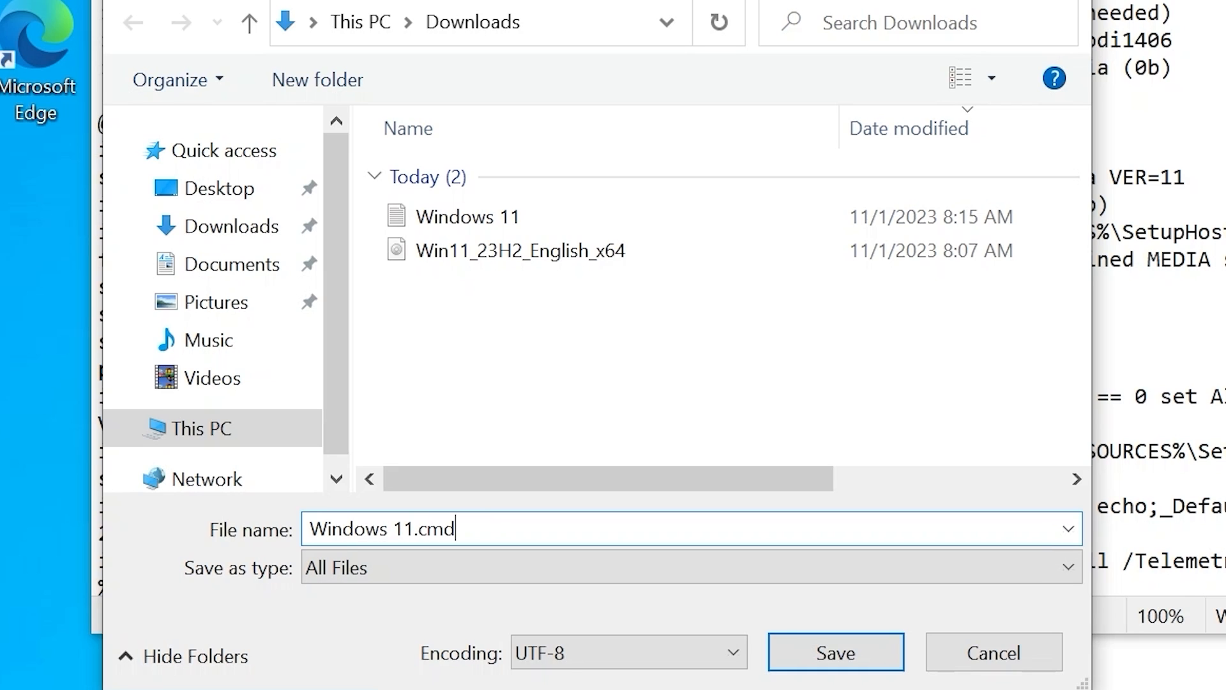
mouse_move(565, 628)
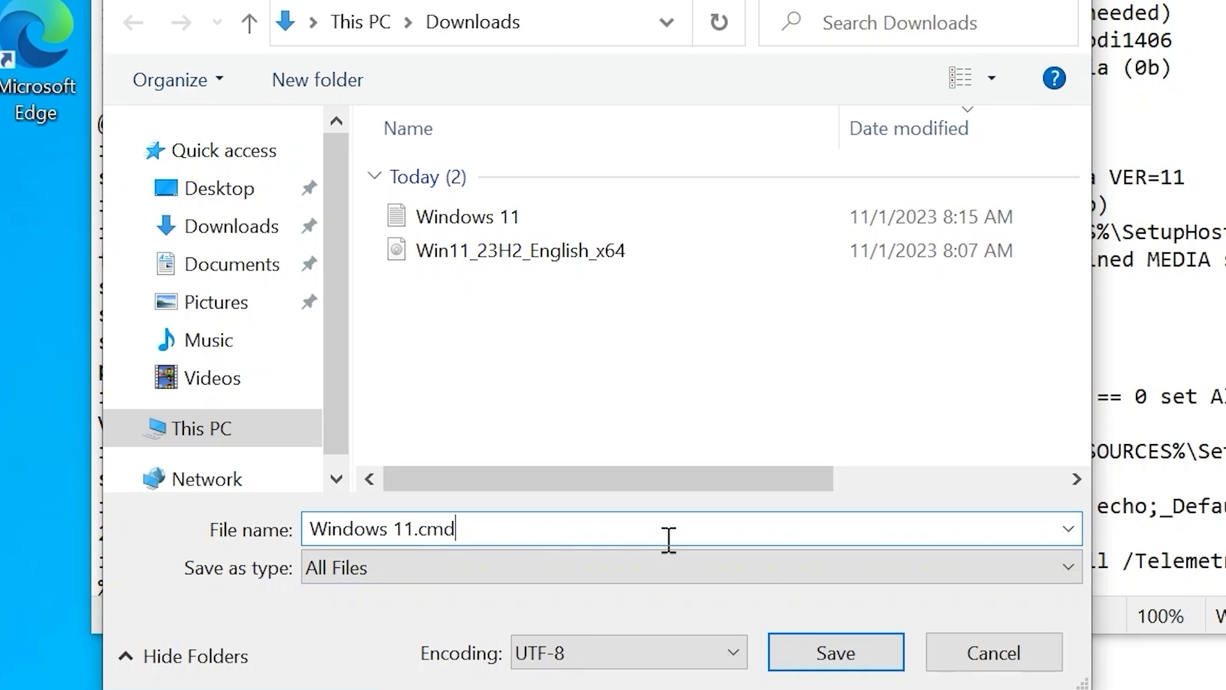
left_click(834, 652)
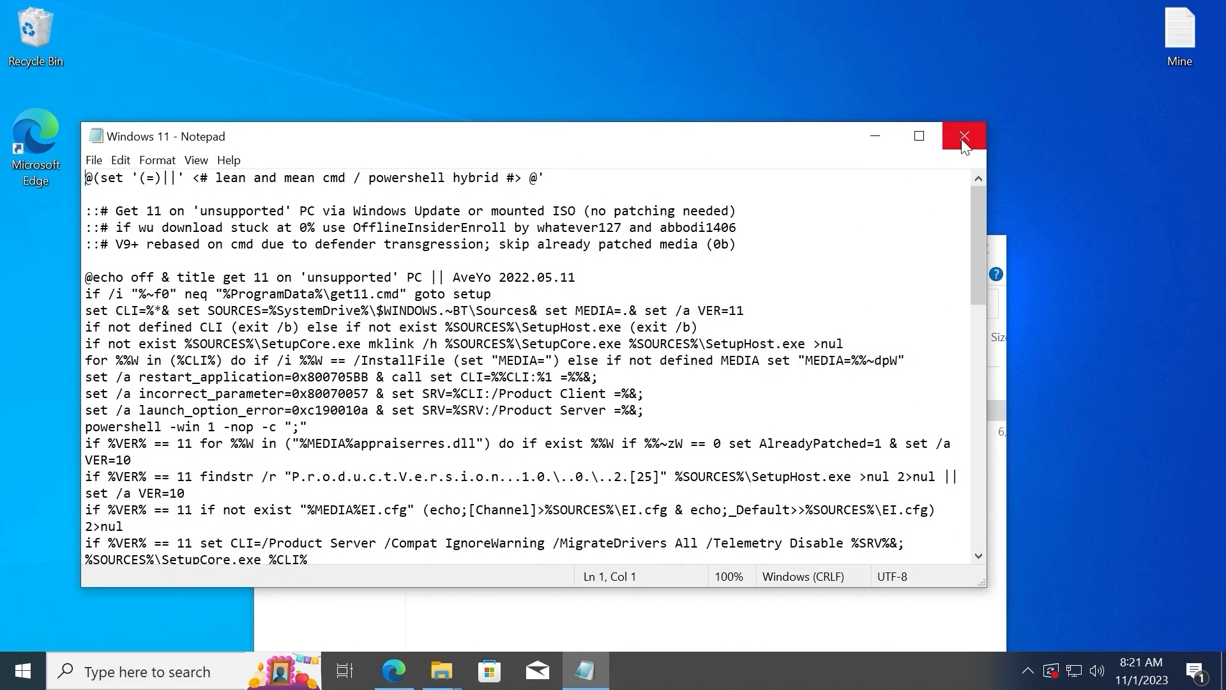
- Close Notepad and run the Windows 11 command script, approving the User Account Control prompt
left_click(963, 136)
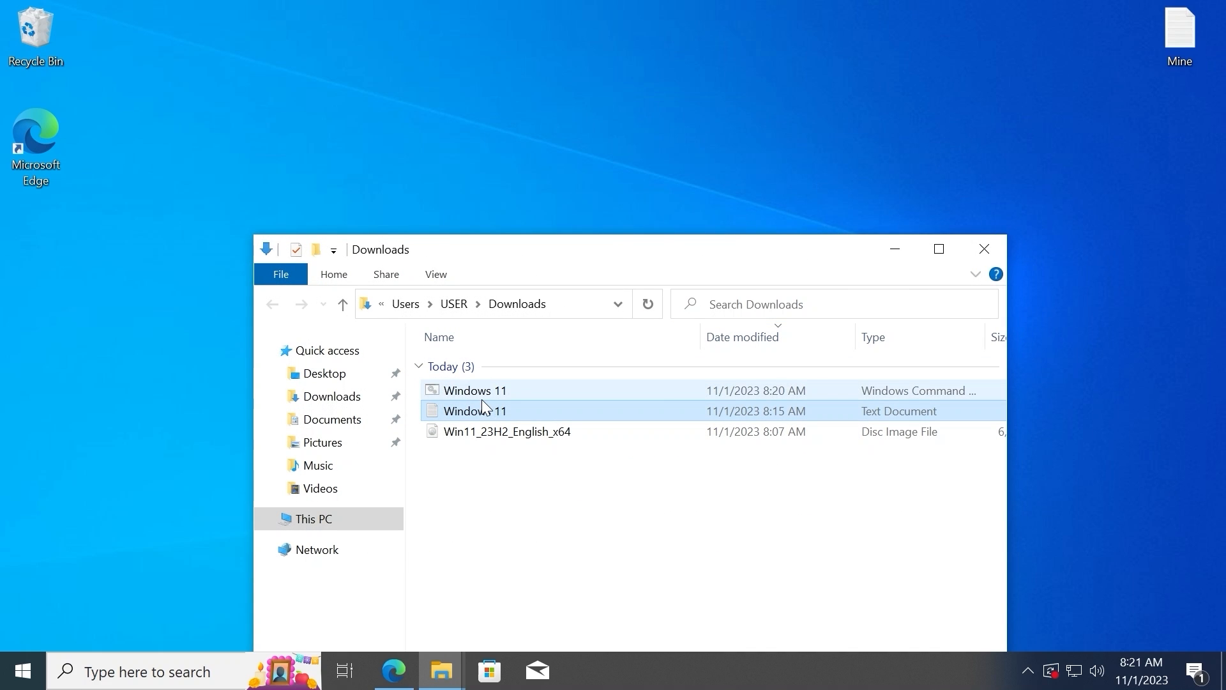
mouse_move(475, 391)
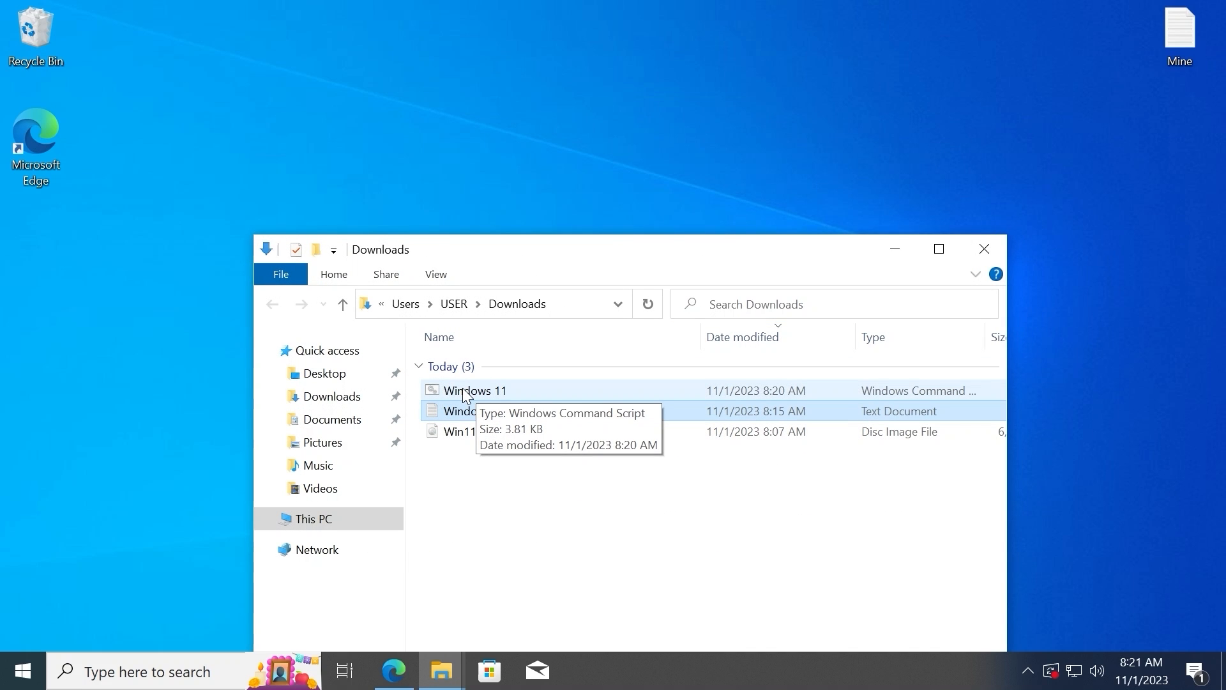
left_click(475, 391)
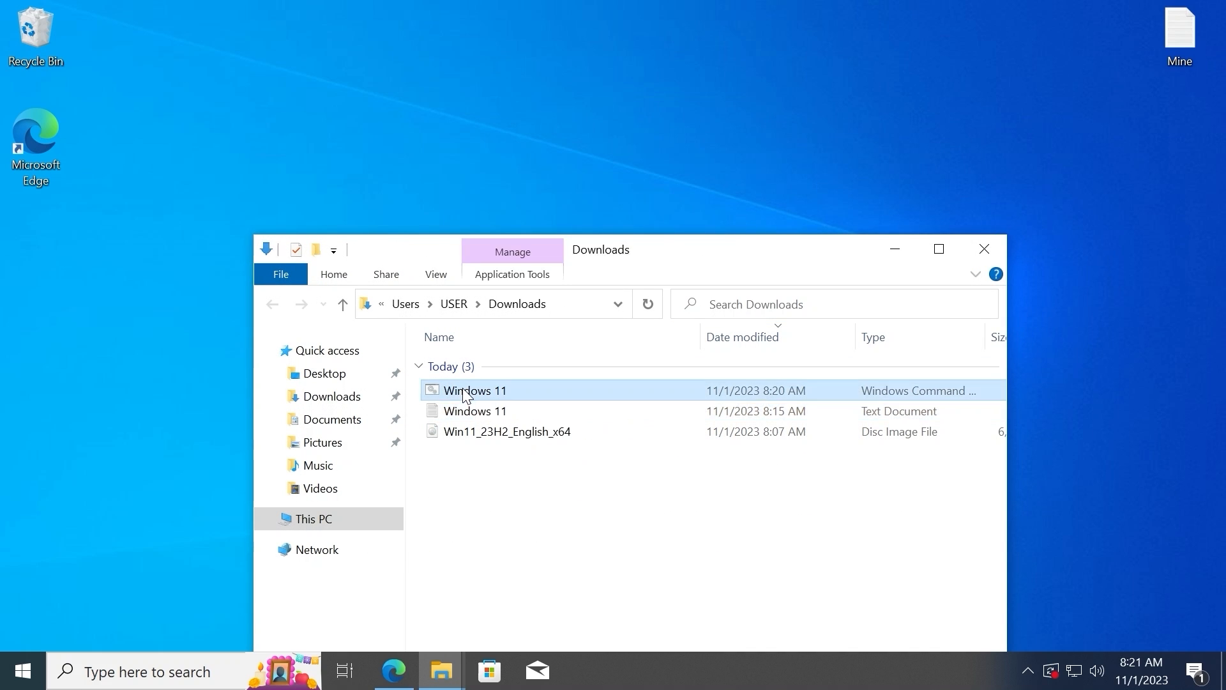
double_click(475, 391)
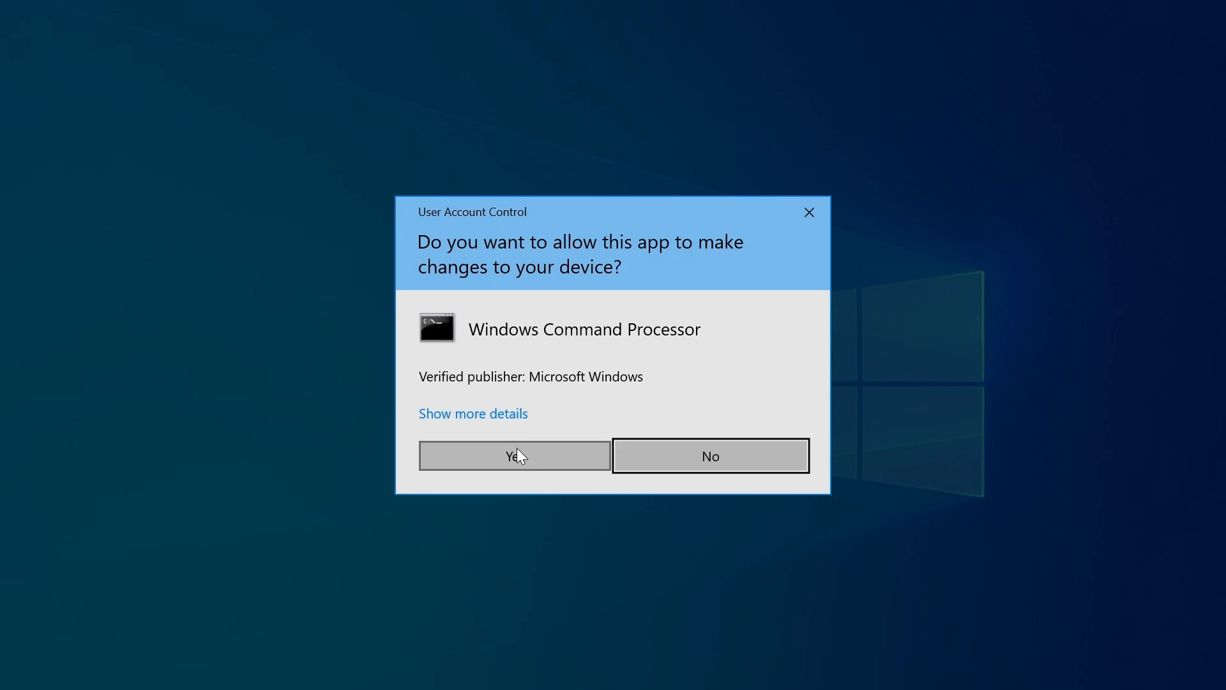
left_click(514, 454)
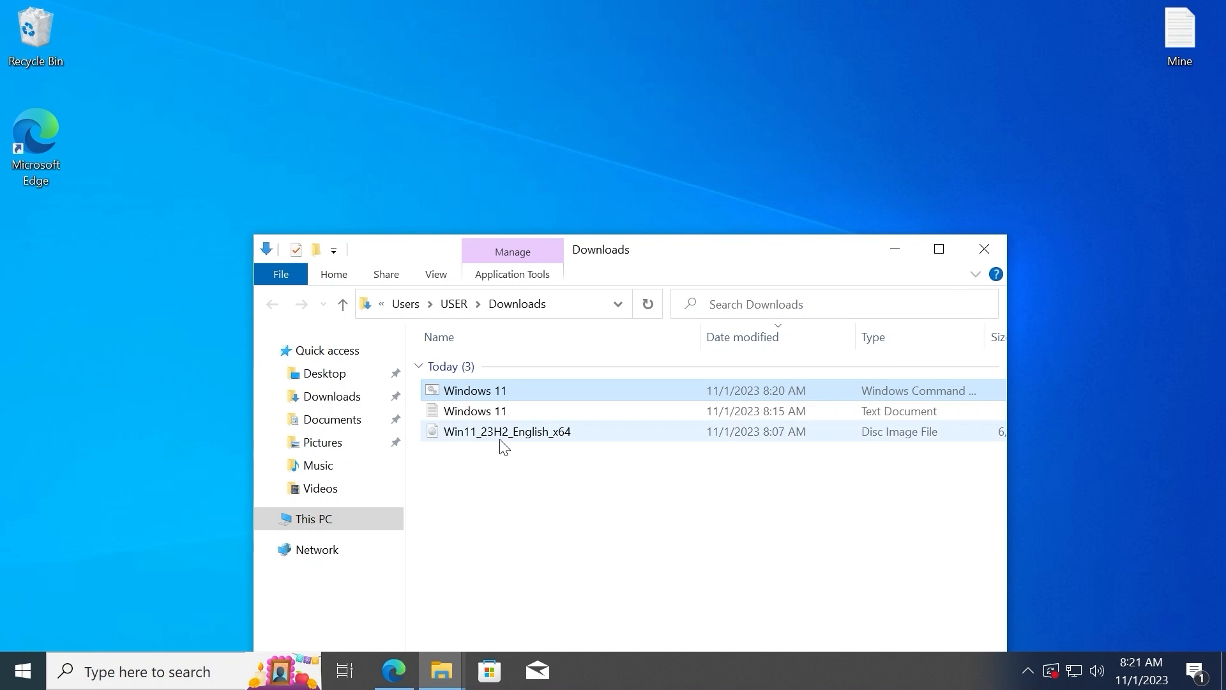
- Mount Win11_23H2_English_x64.iso past the security warning and launch setup from the DVD drive
left_click(507, 430)
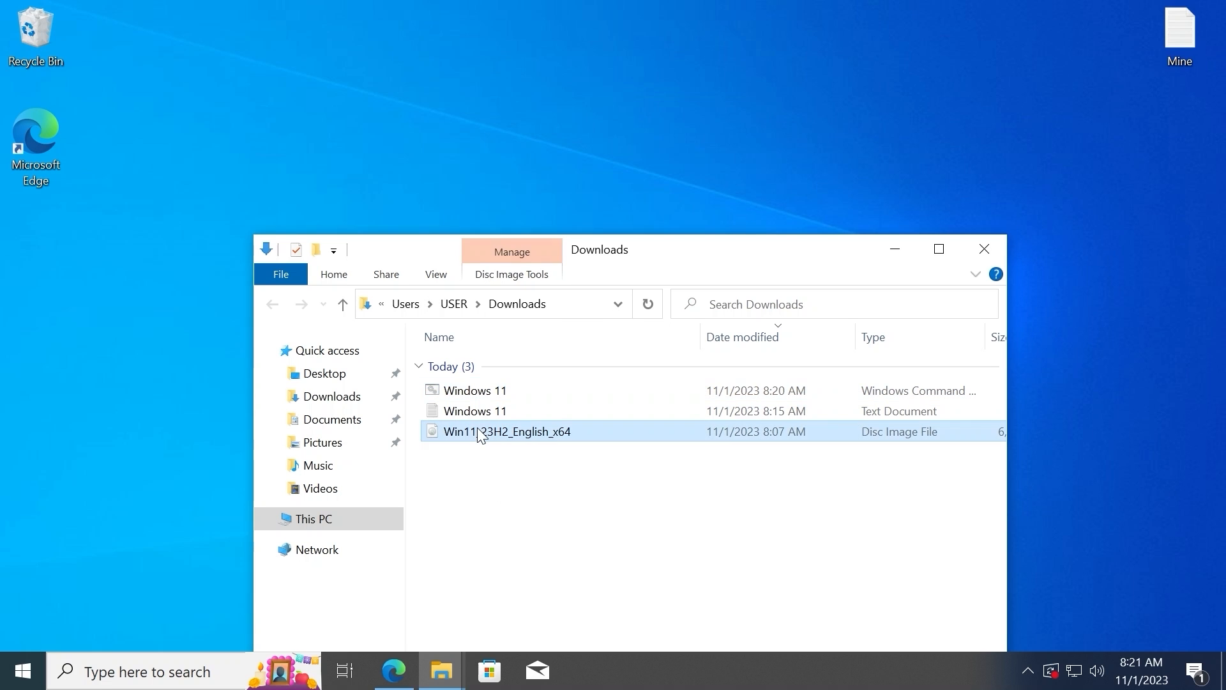
double_click(507, 430)
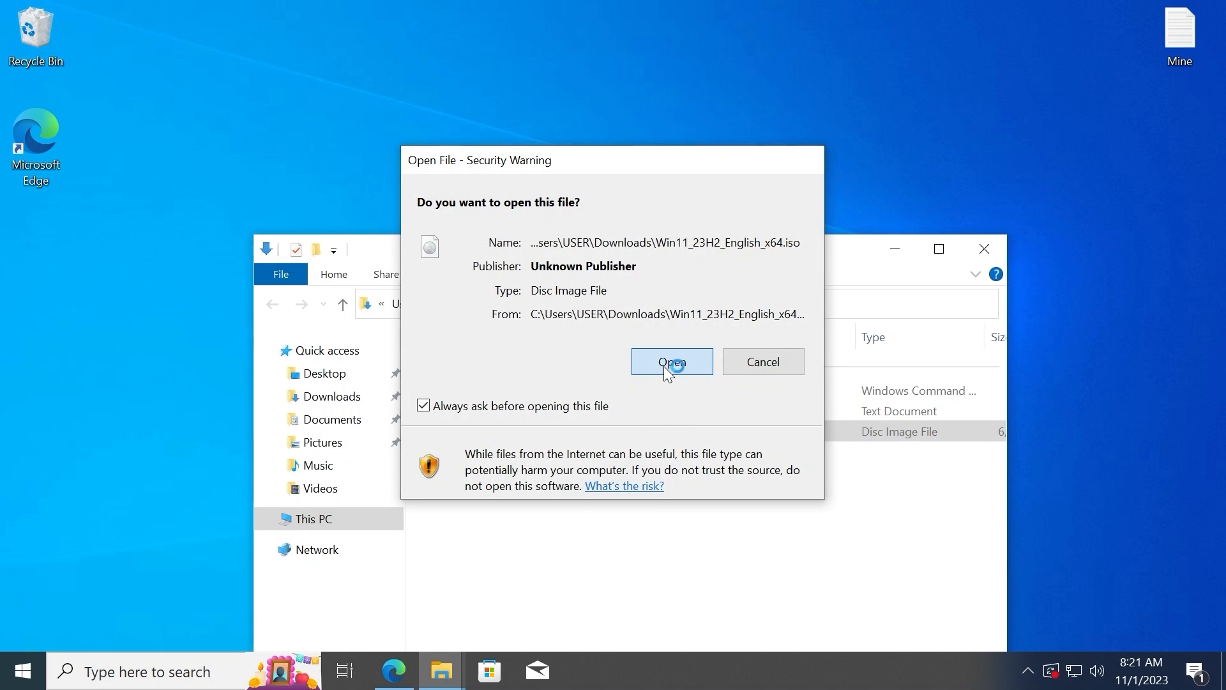
left_click(670, 362)
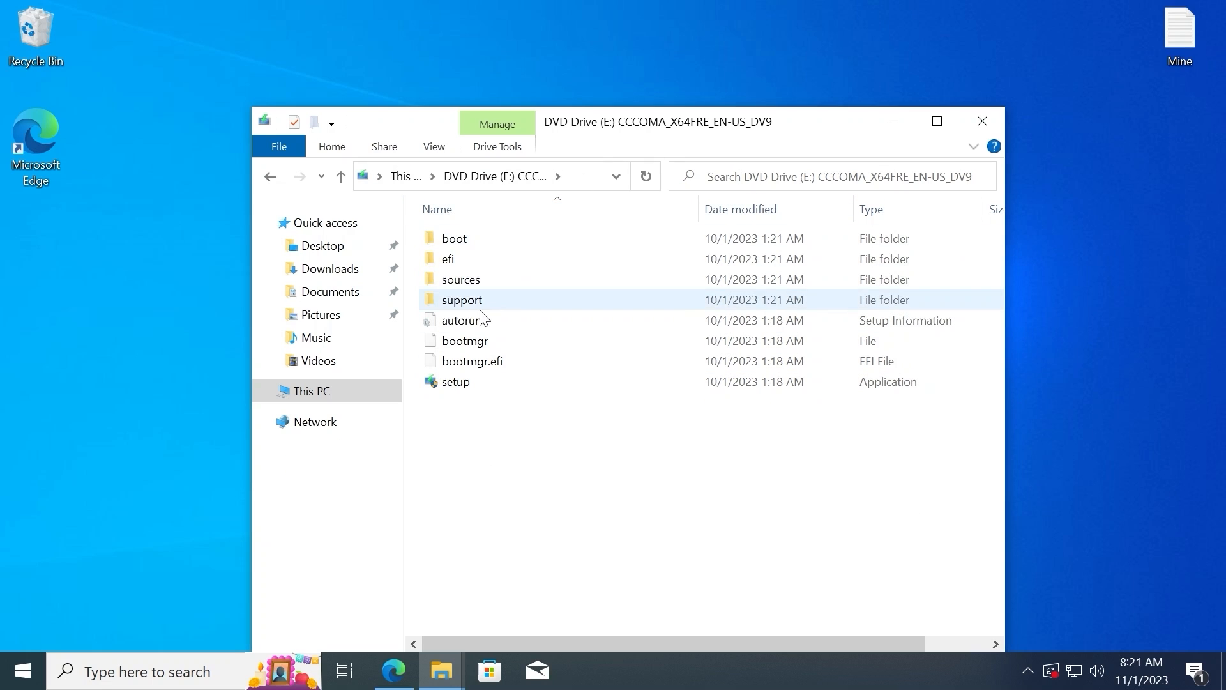
mouse_move(455, 381)
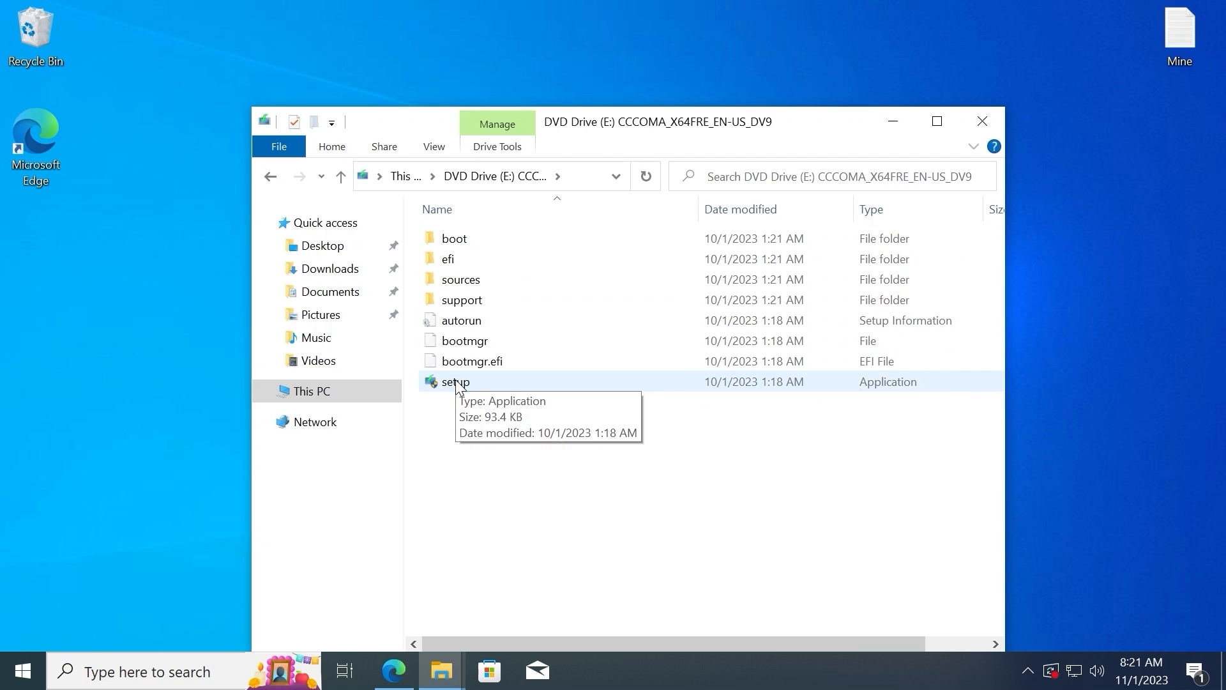
double_click(455, 382)
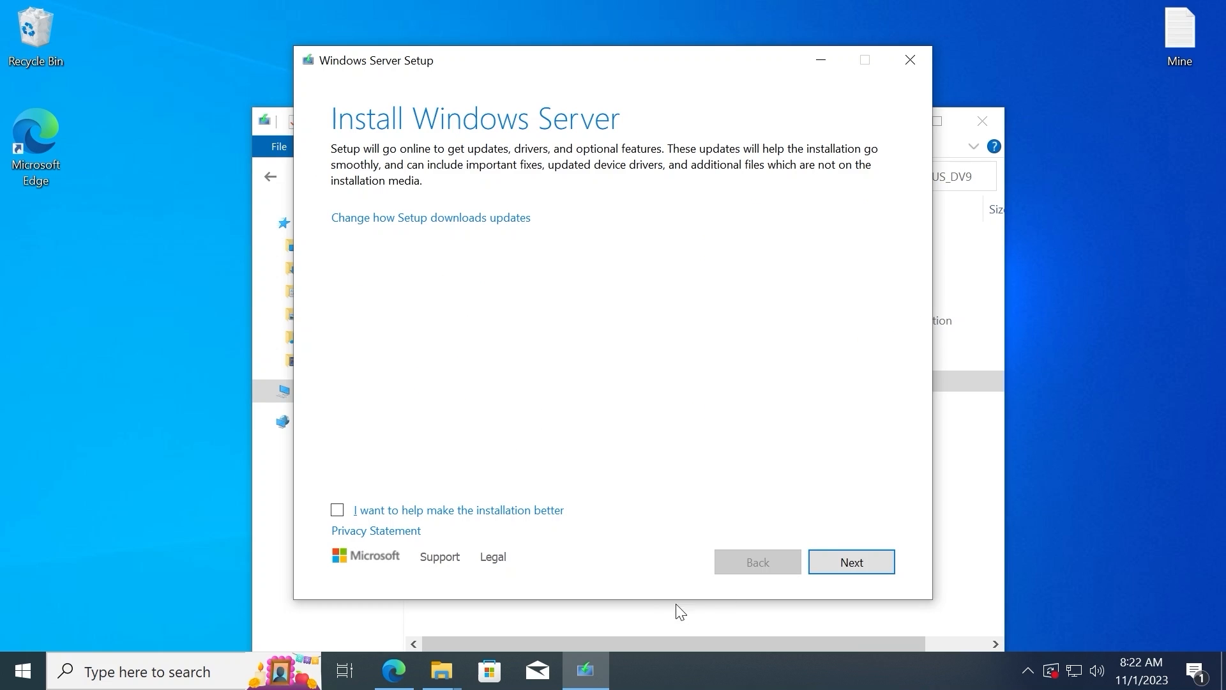
- Continue past the Install page and accept the license terms to reach the choice of what to keep
left_click(850, 562)
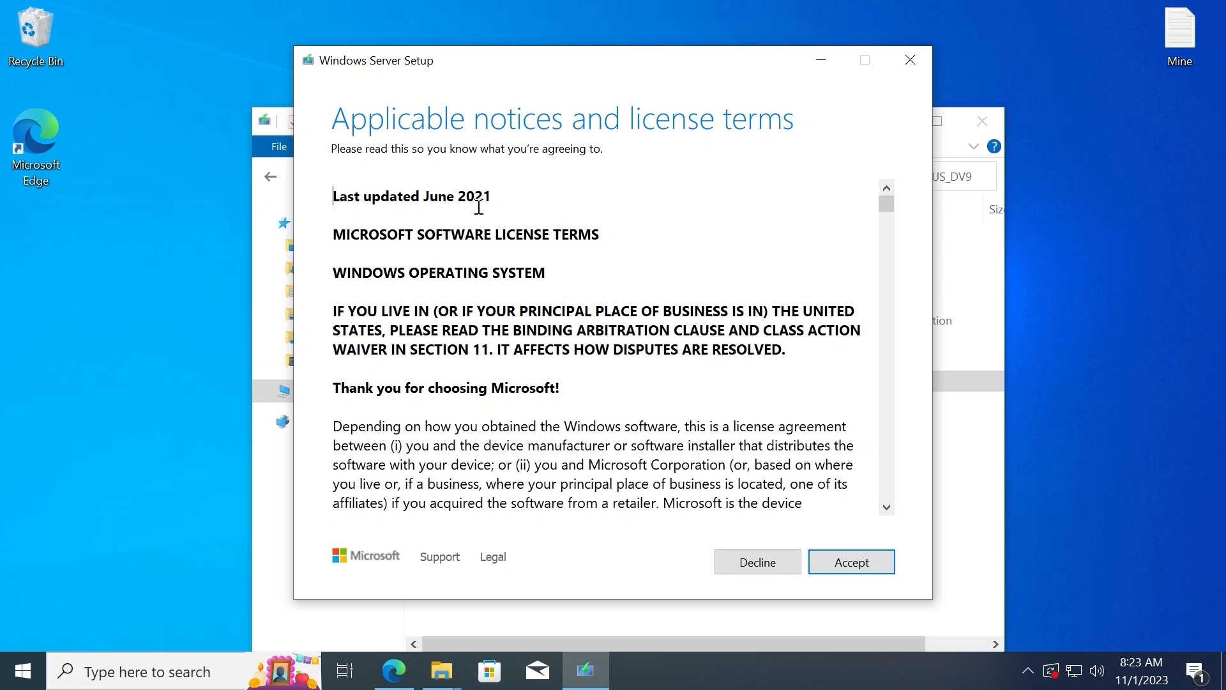
mouse_move(655, 345)
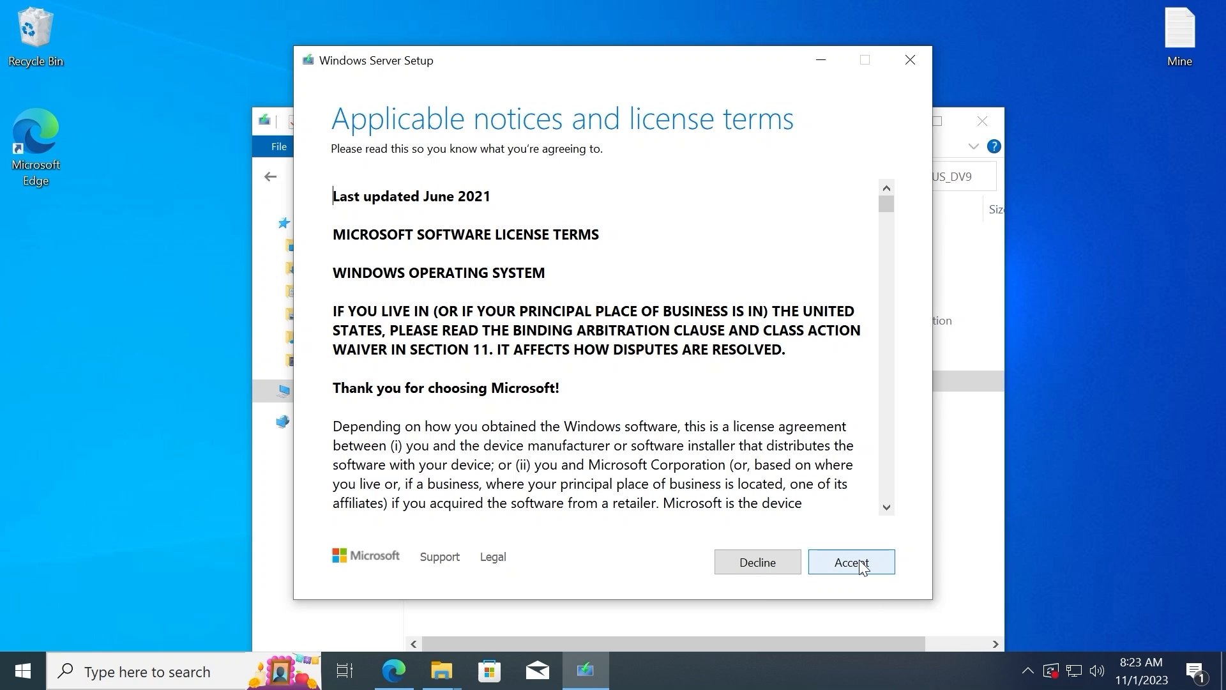
left_click(850, 562)
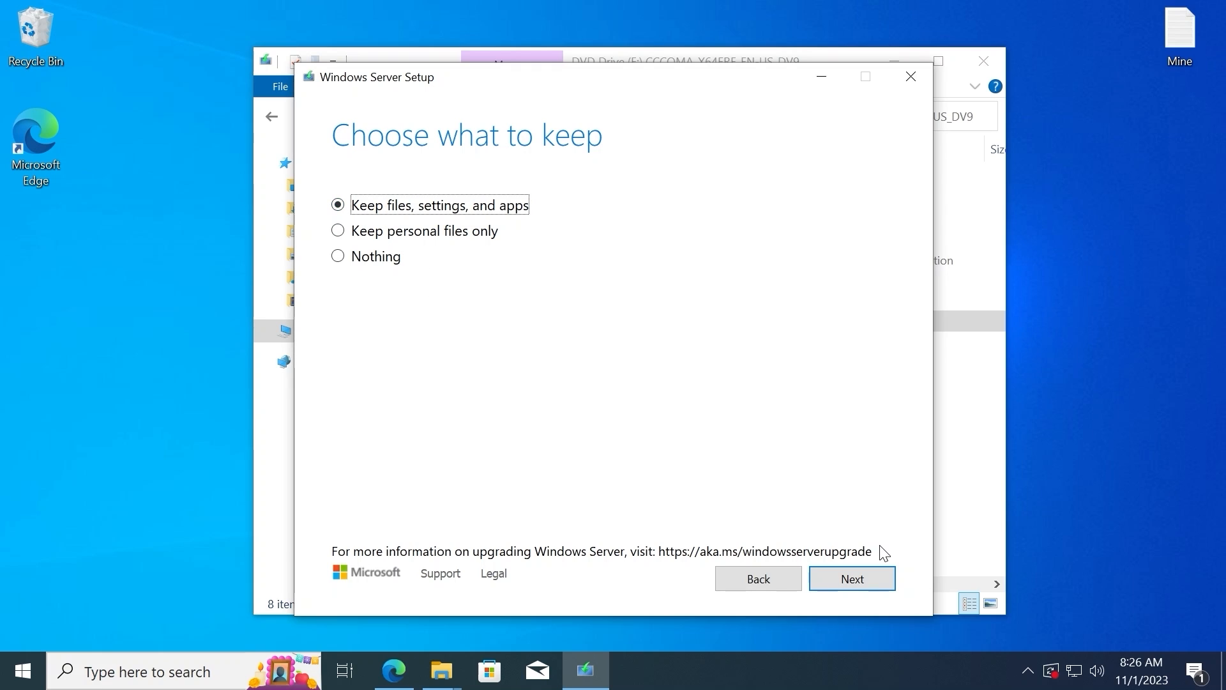
- Confirm keeping files, settings and apps, then begin the Windows 11 Pro installation
left_click(850, 578)
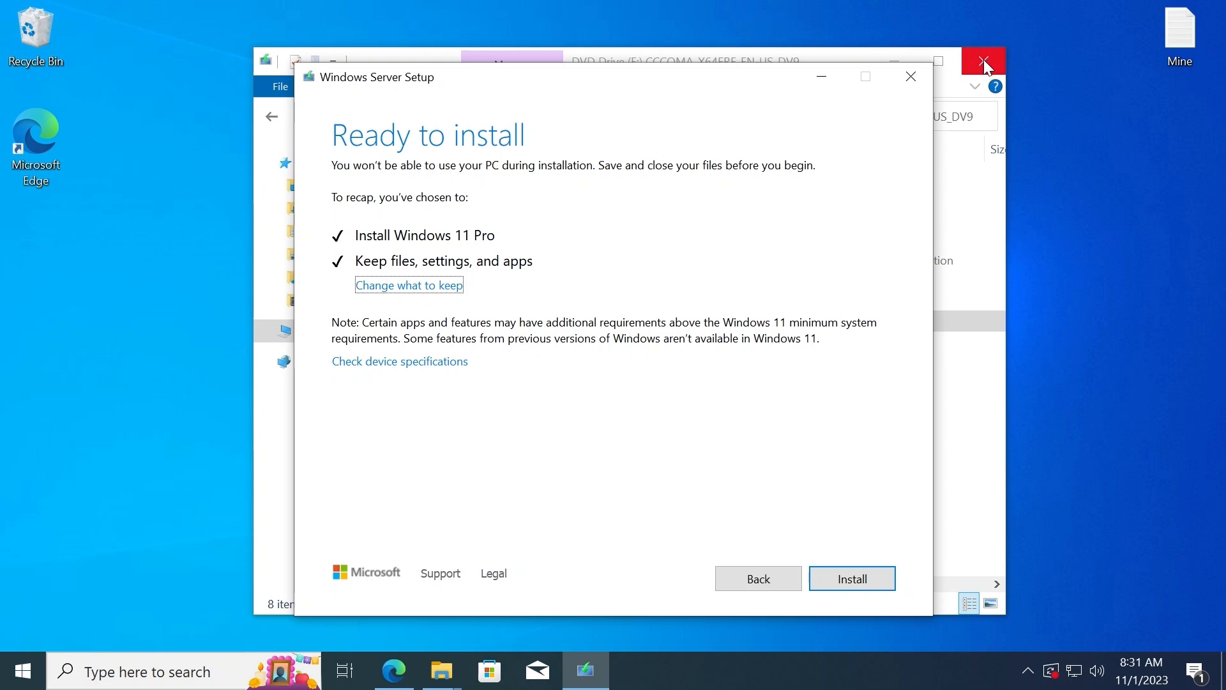
left_click(983, 61)
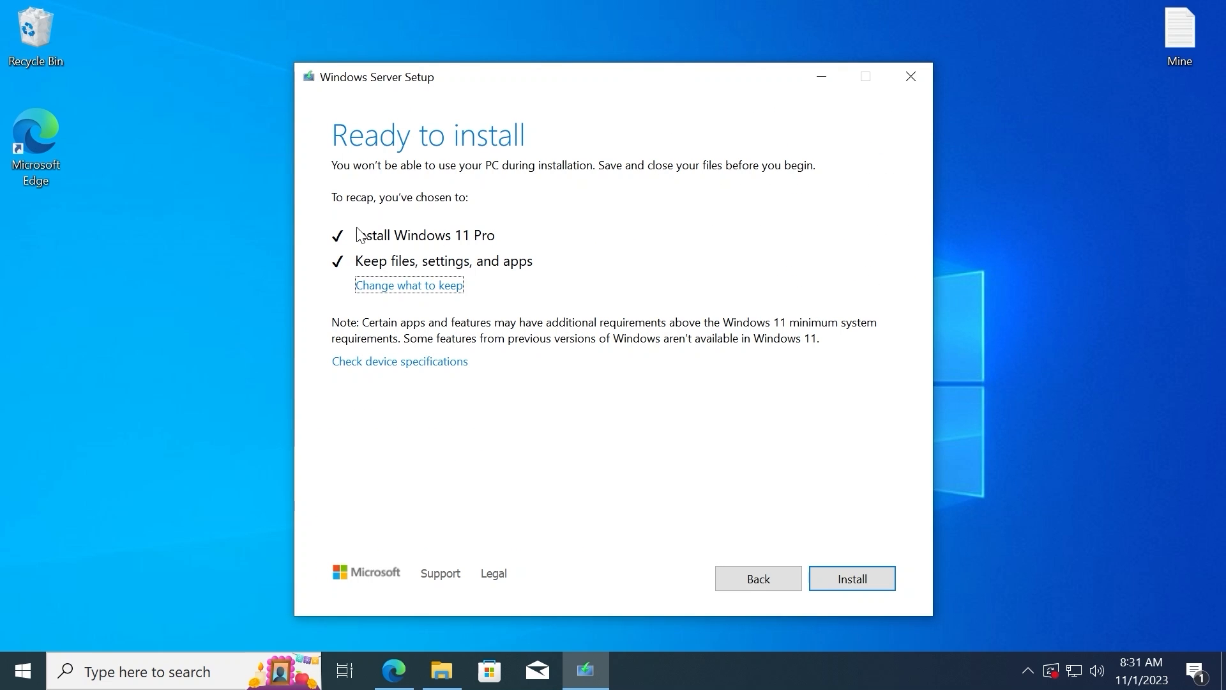
mouse_move(423, 285)
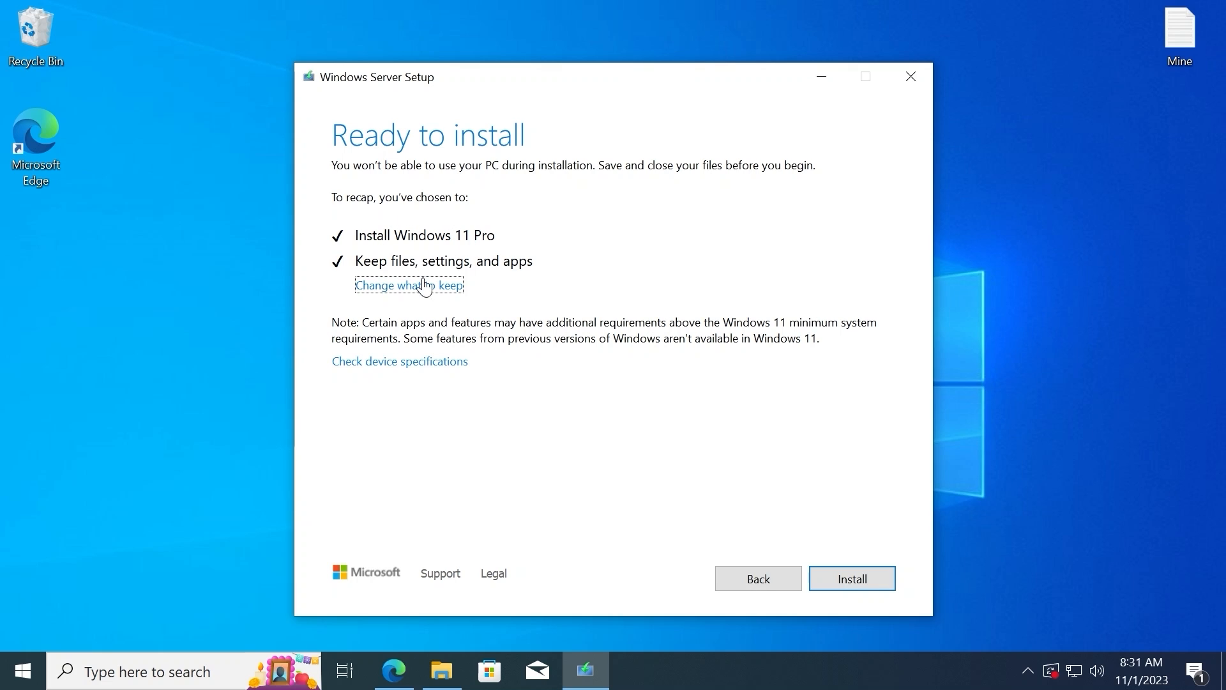
mouse_move(367, 271)
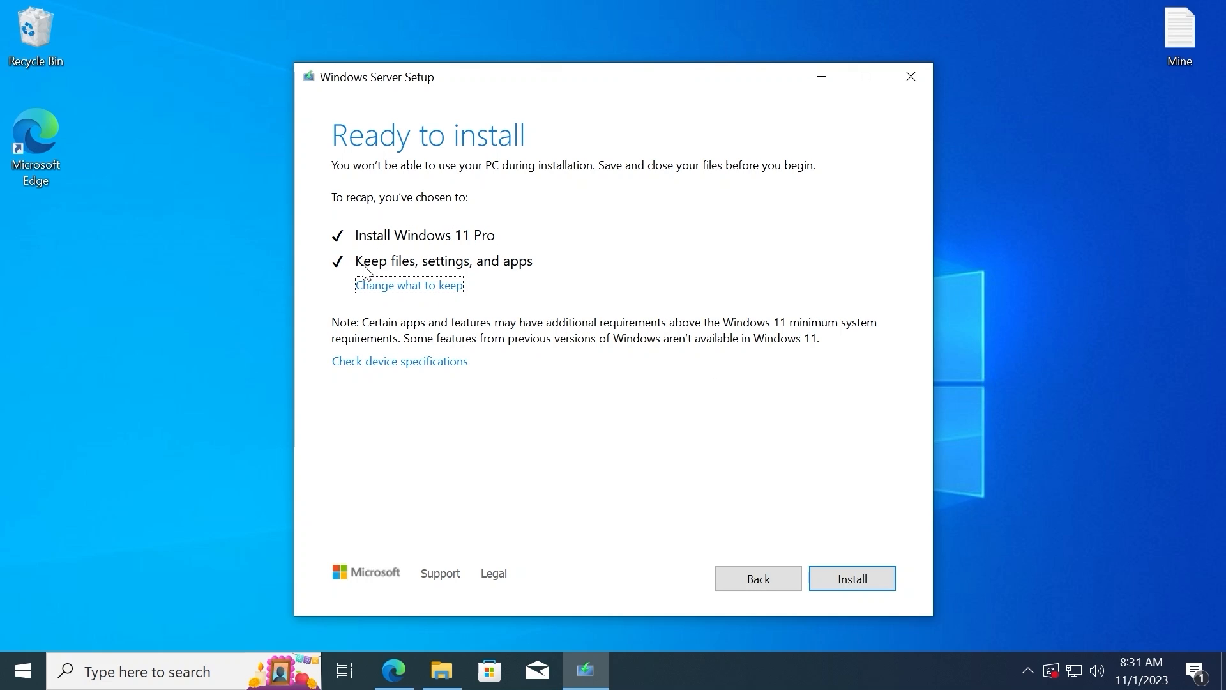
left_click(850, 577)
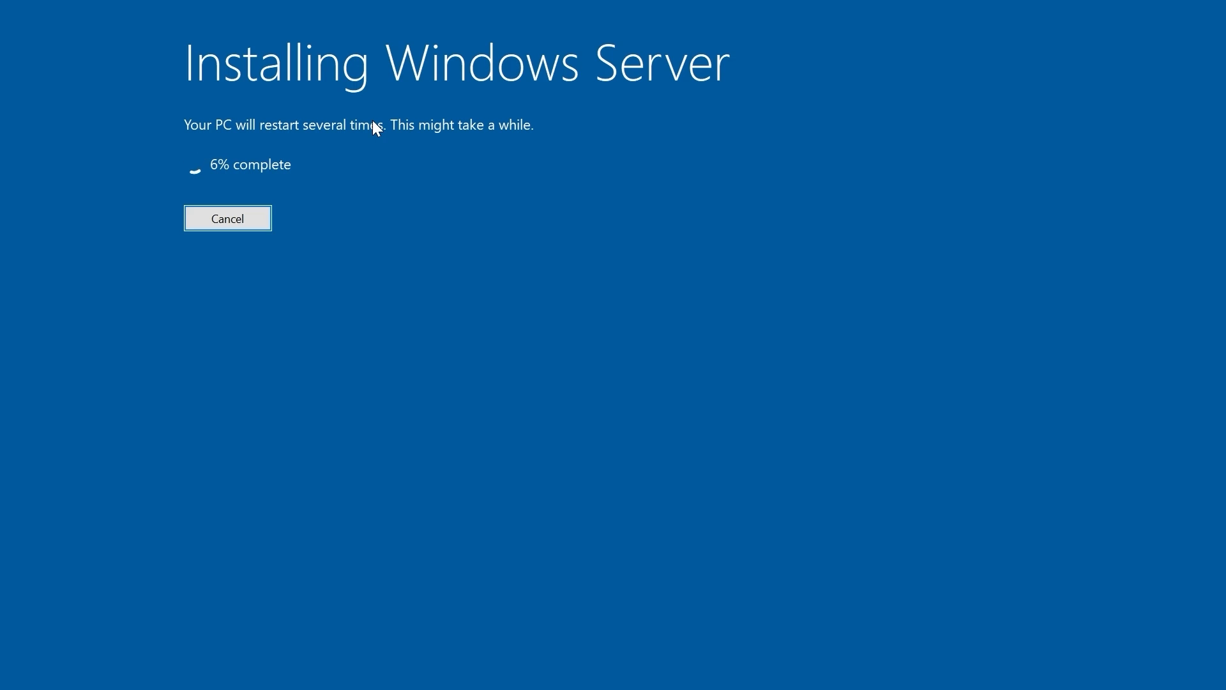
mouse_move(434, 232)
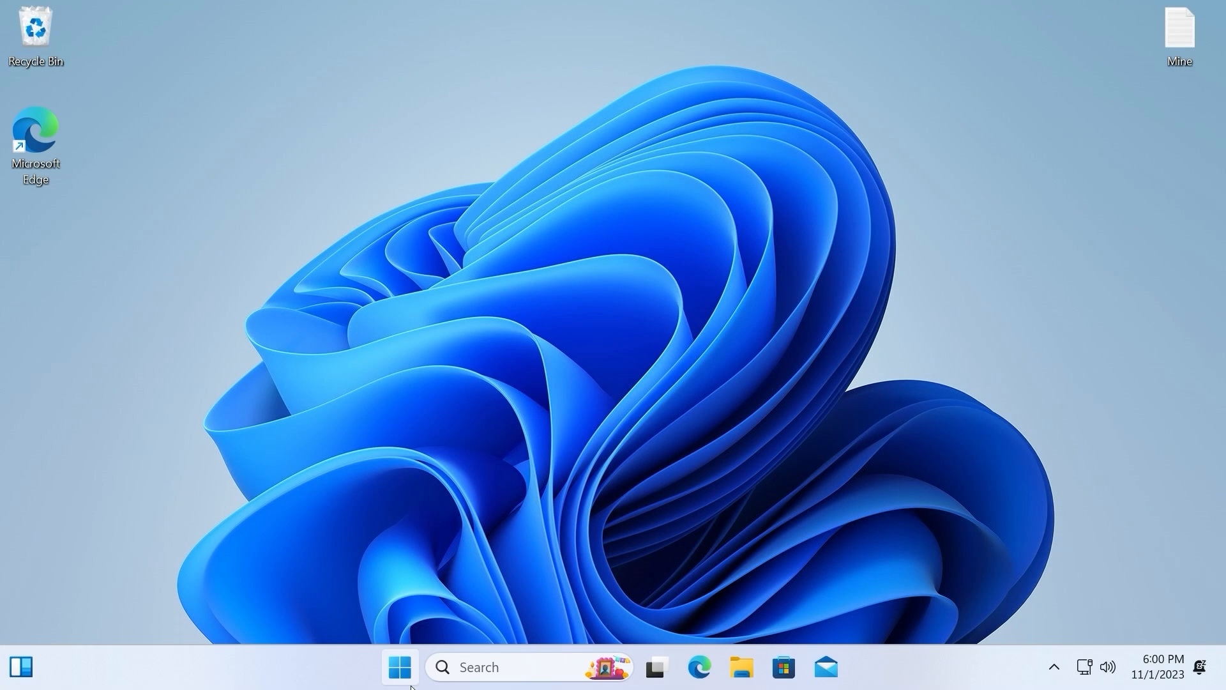
mouse_move(400, 667)
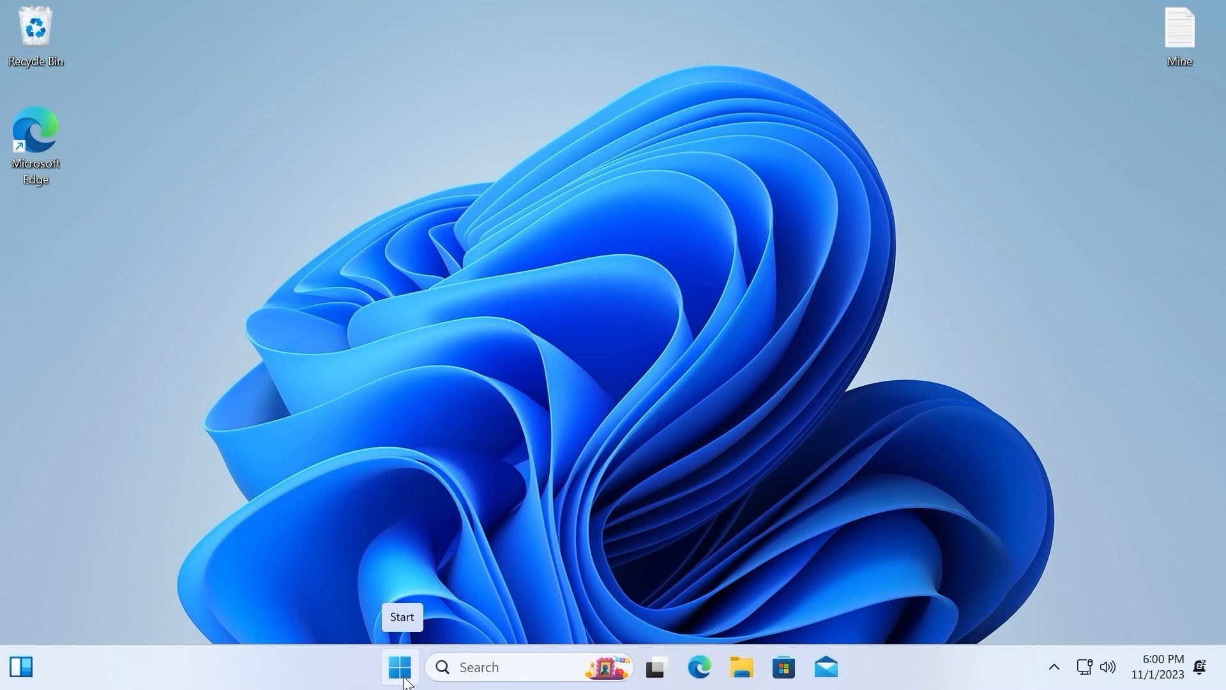
mouse_move(400, 673)
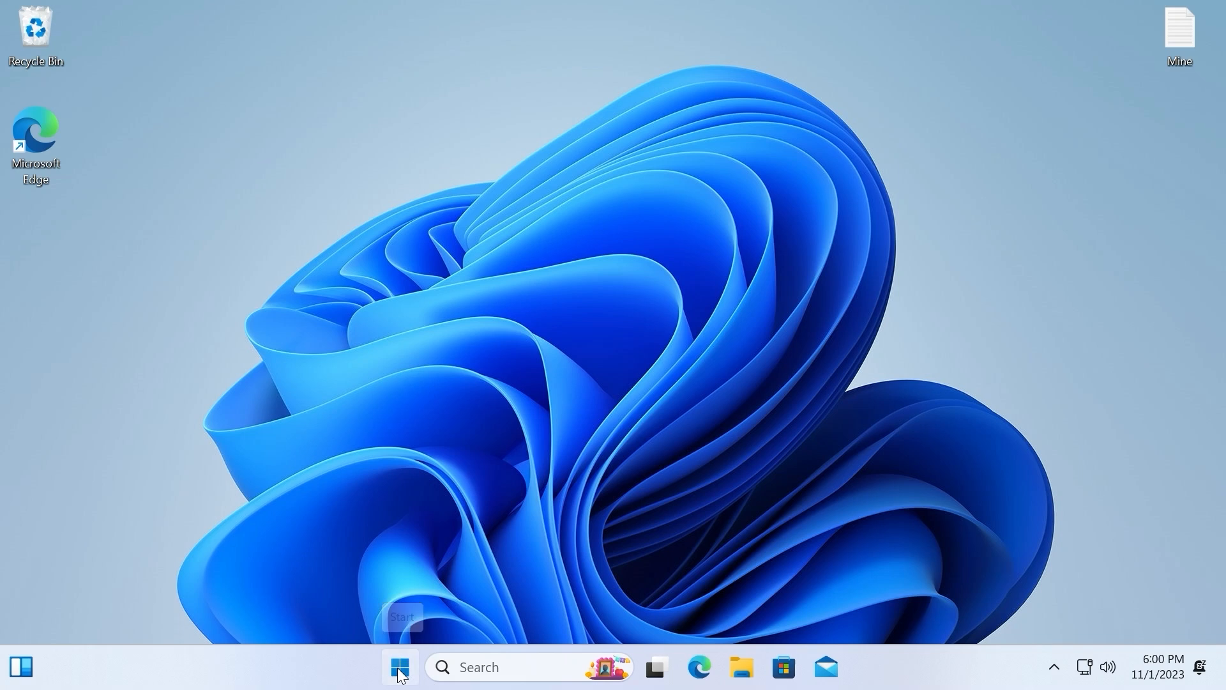
mouse_move(362, 221)
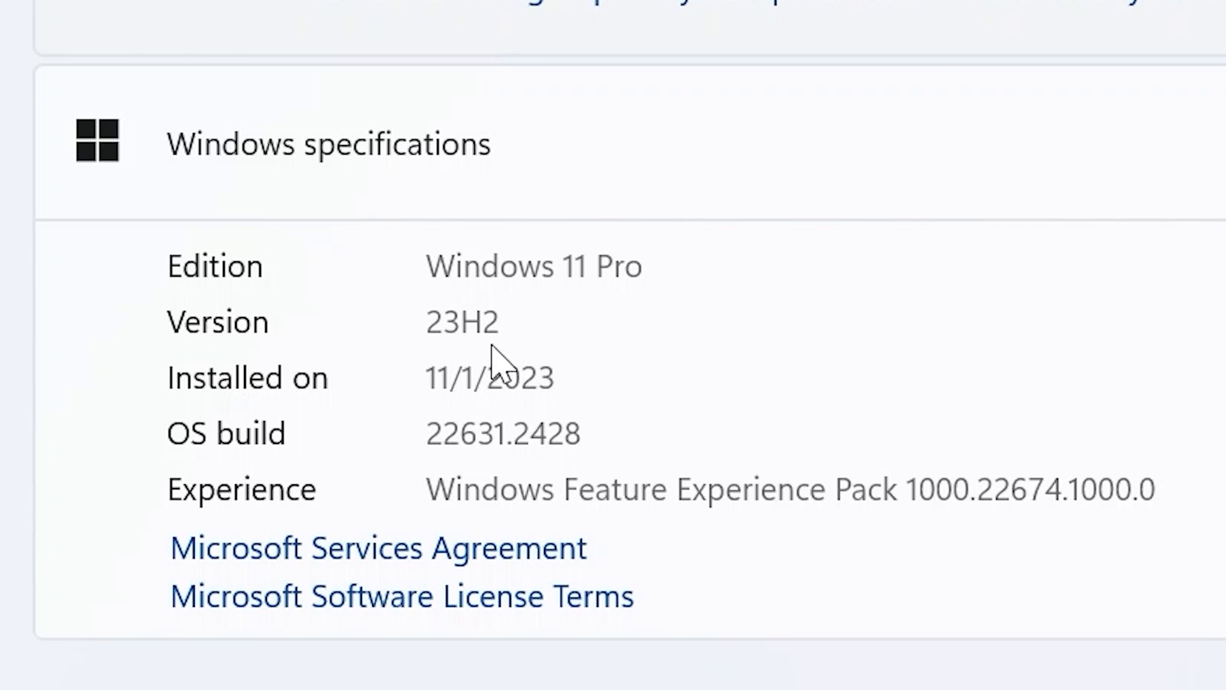
- Bring up the Start menu's pinned apps on the new Windows 11 Pro 23H2 desktop
left_click(378, 667)
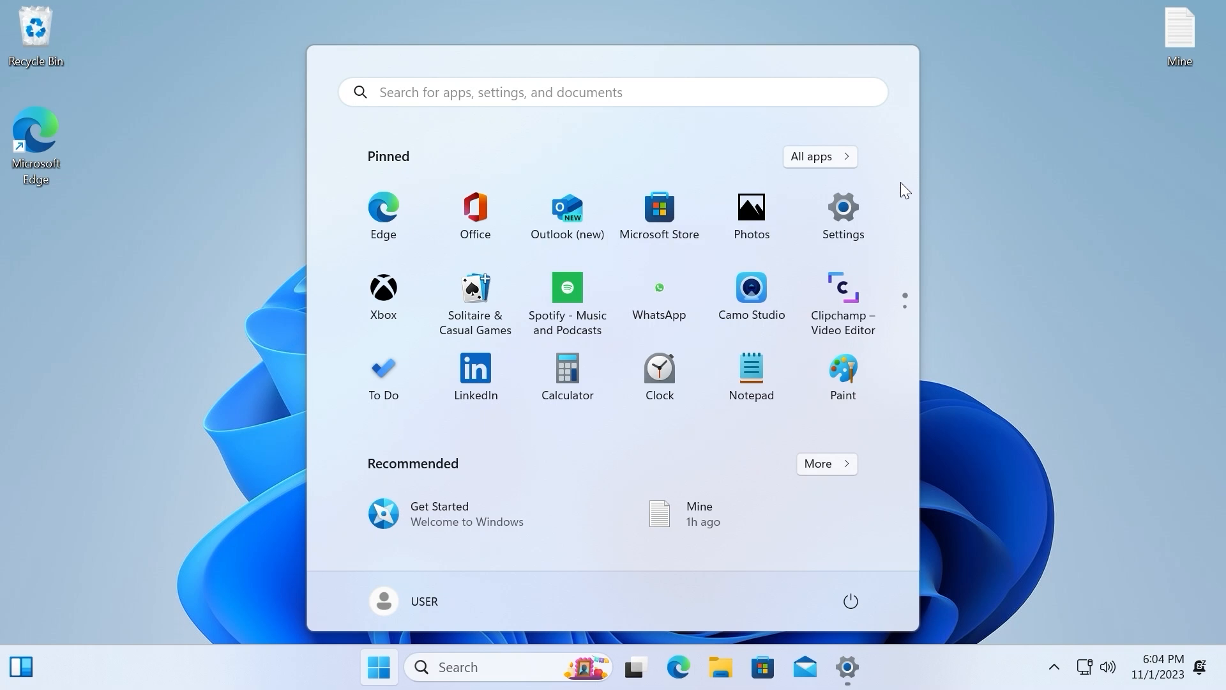
mouse_move(842, 217)
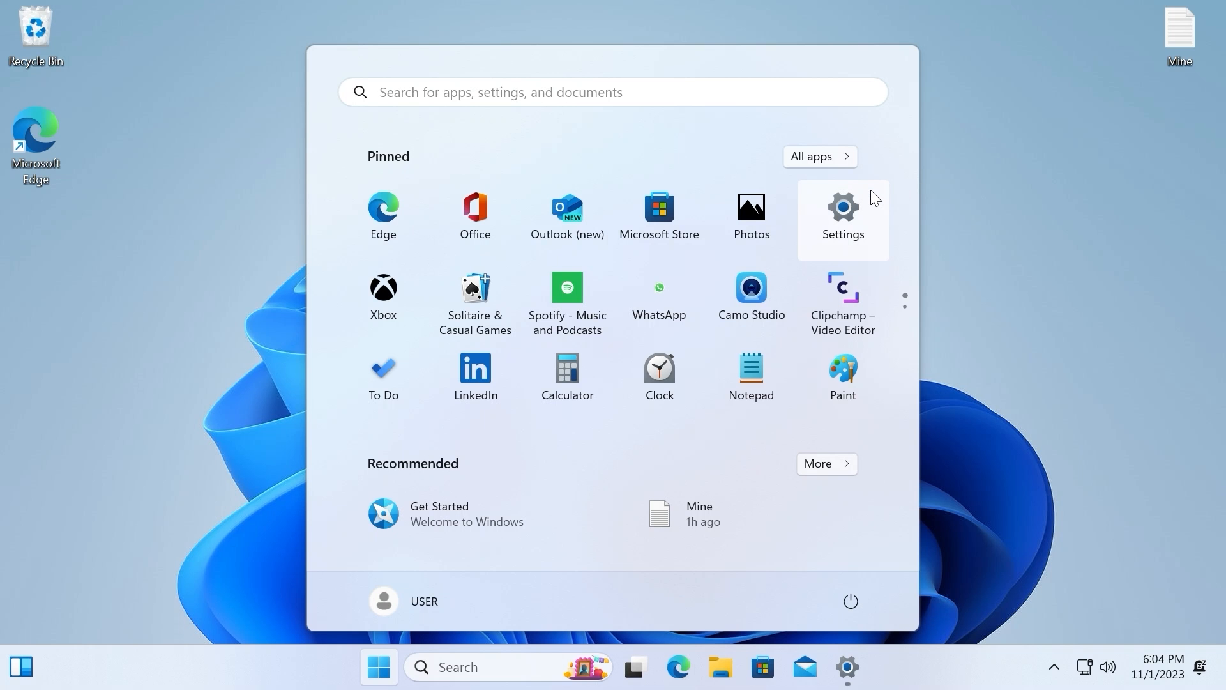
- Launch Settings and reach the System › Recovery page
left_click(842, 215)
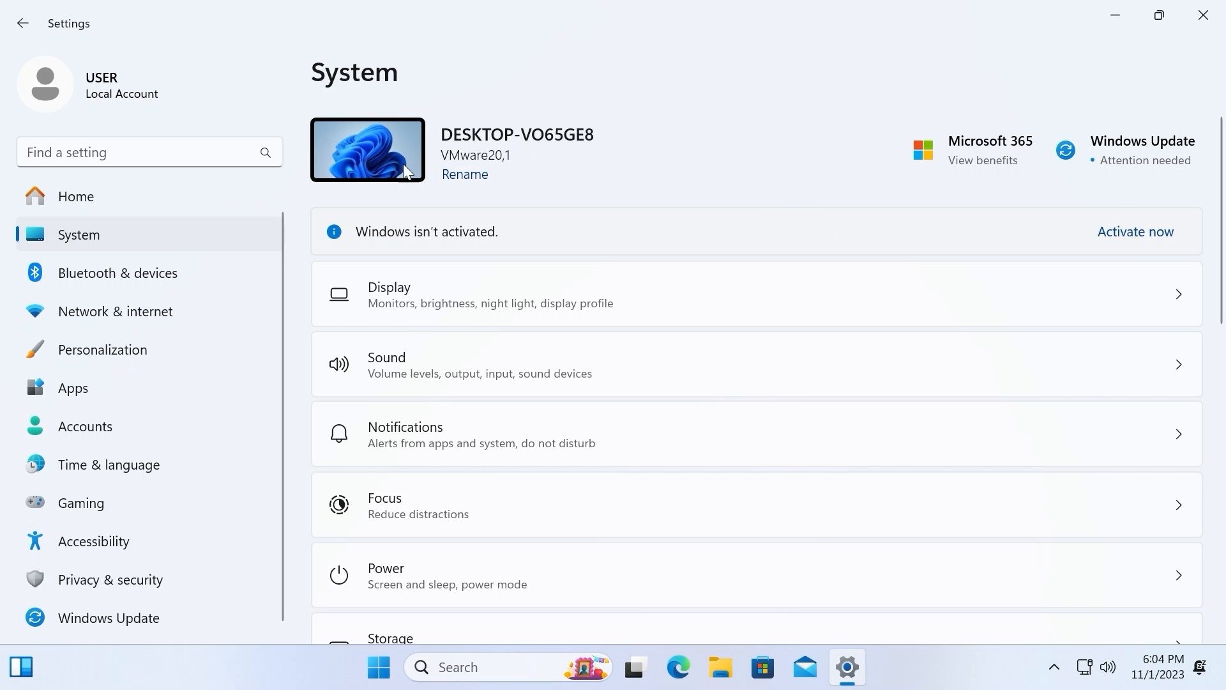
scroll("down", 3)
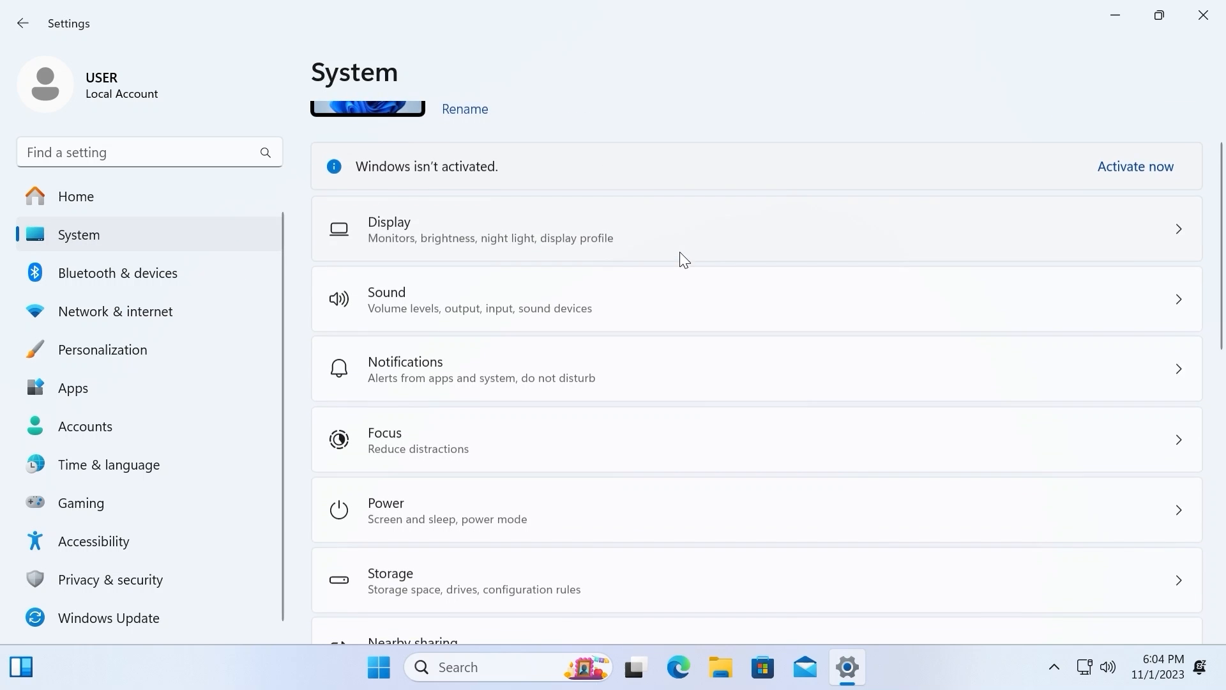
scroll("down", 3)
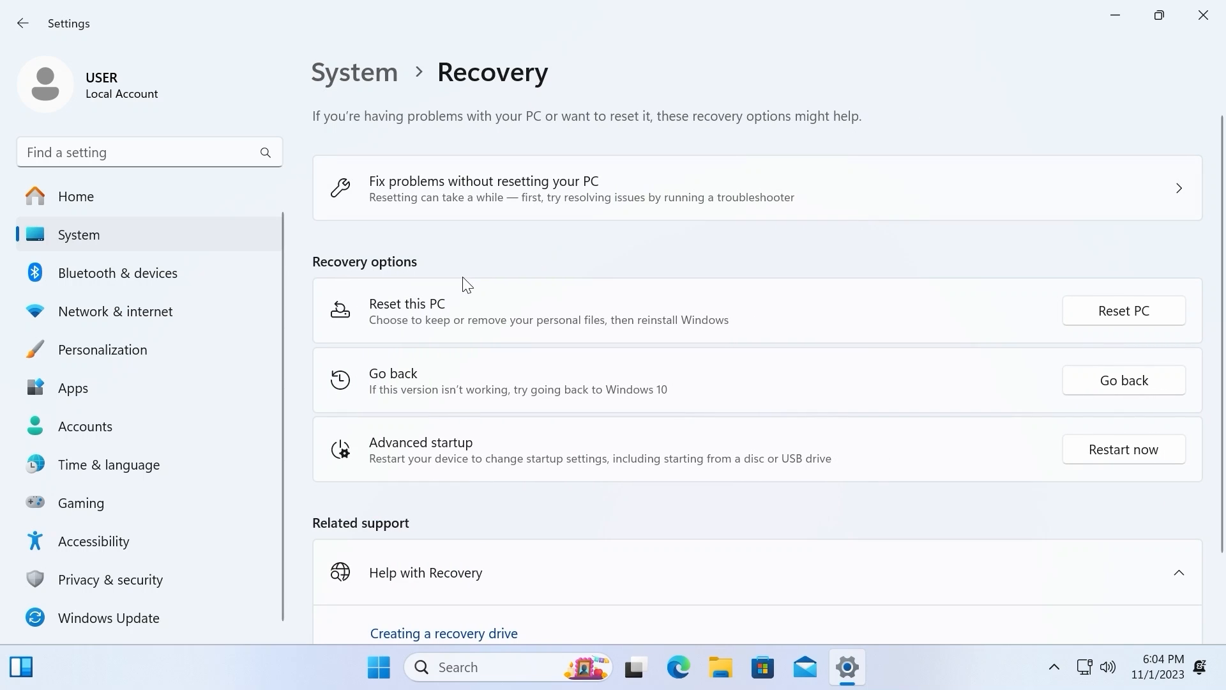
mouse_move(466, 401)
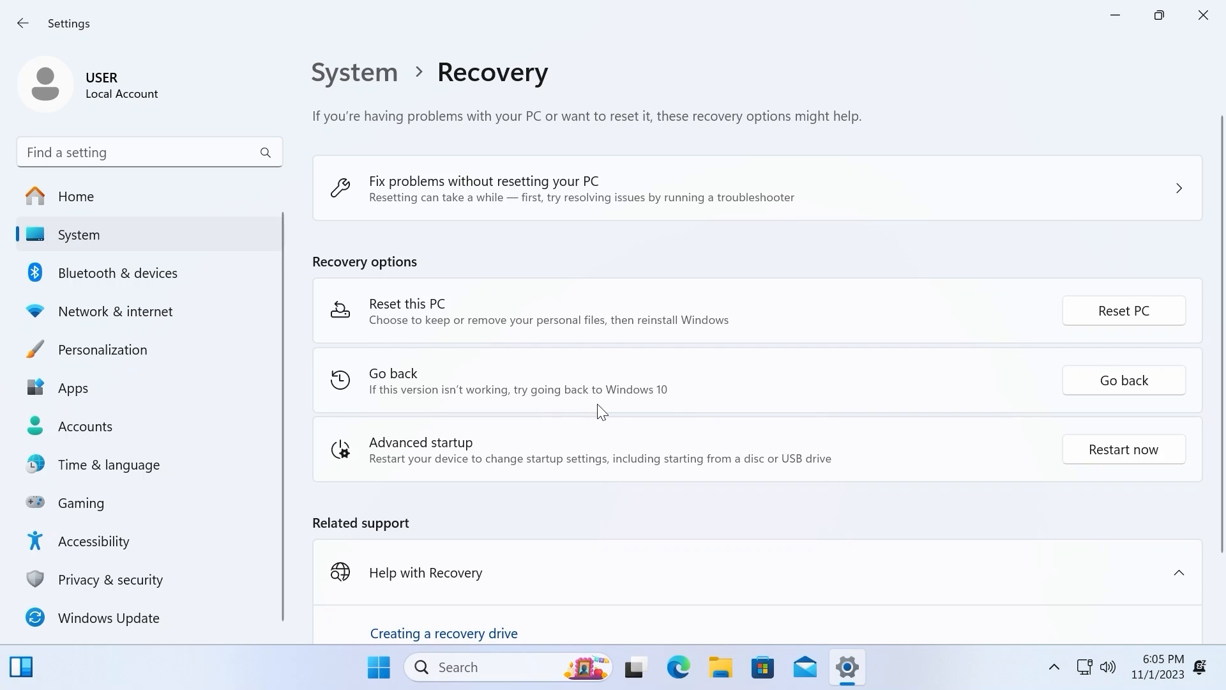
mouse_move(858, 378)
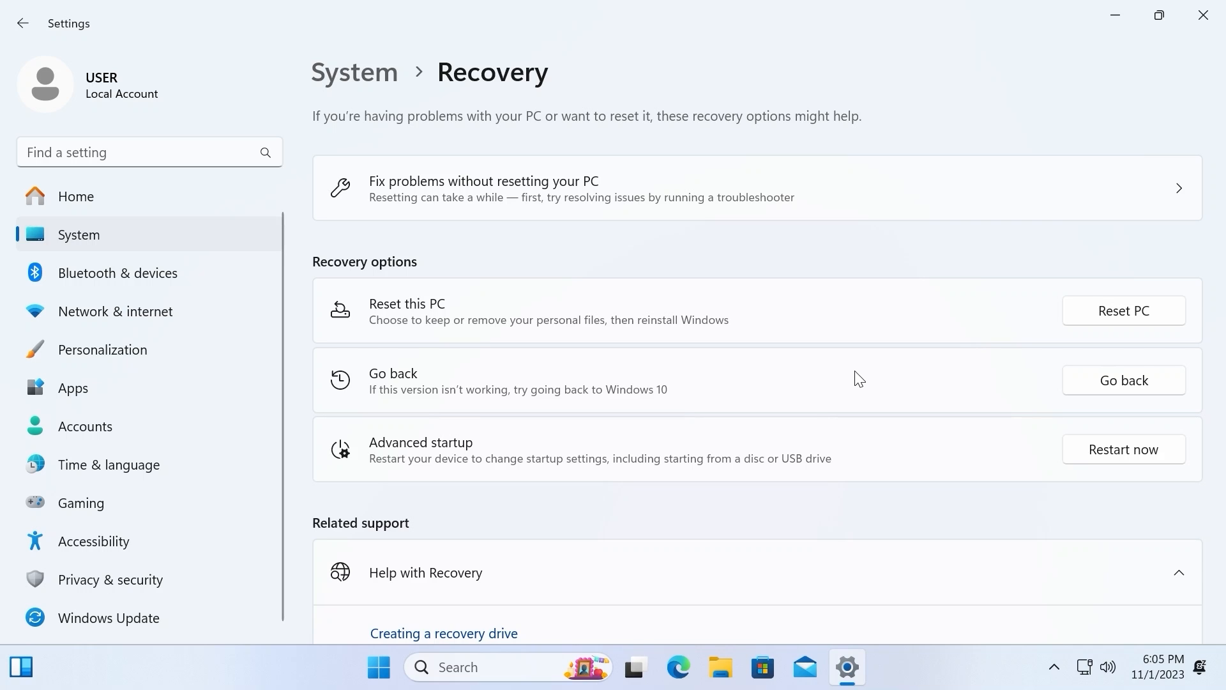
mouse_move(1160, 375)
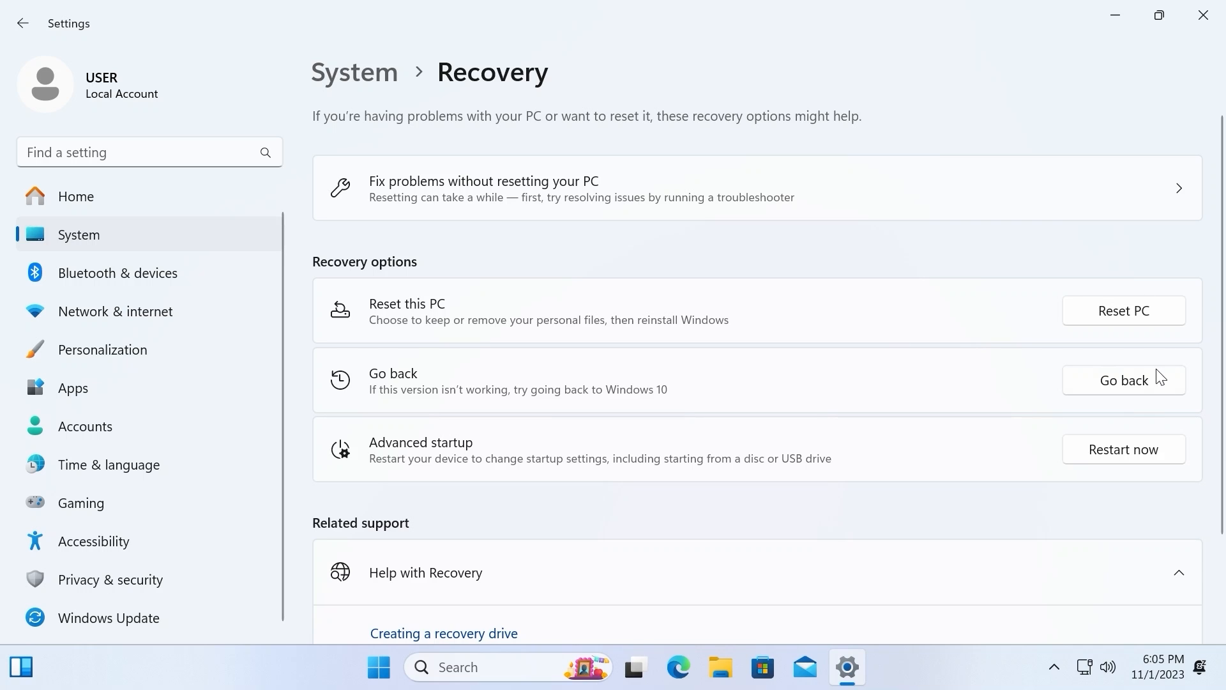
- Start Go back to Windows 10, giving 'For another reason' as the reason
left_click(1122, 379)
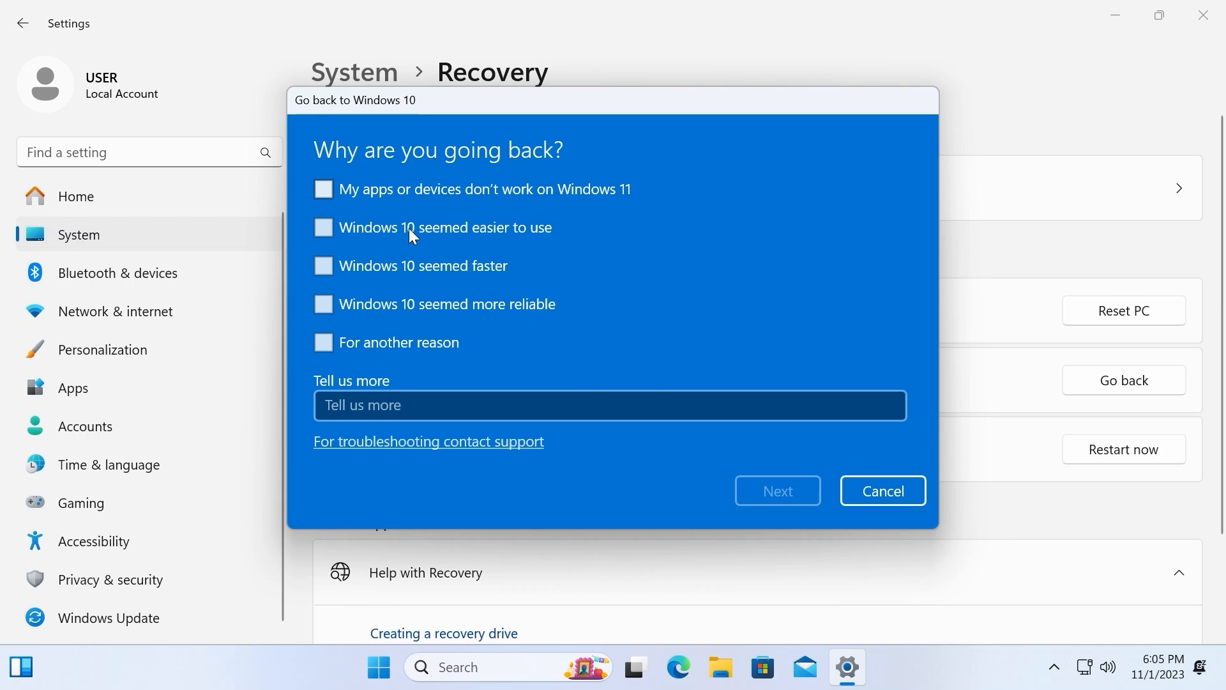
left_click(323, 342)
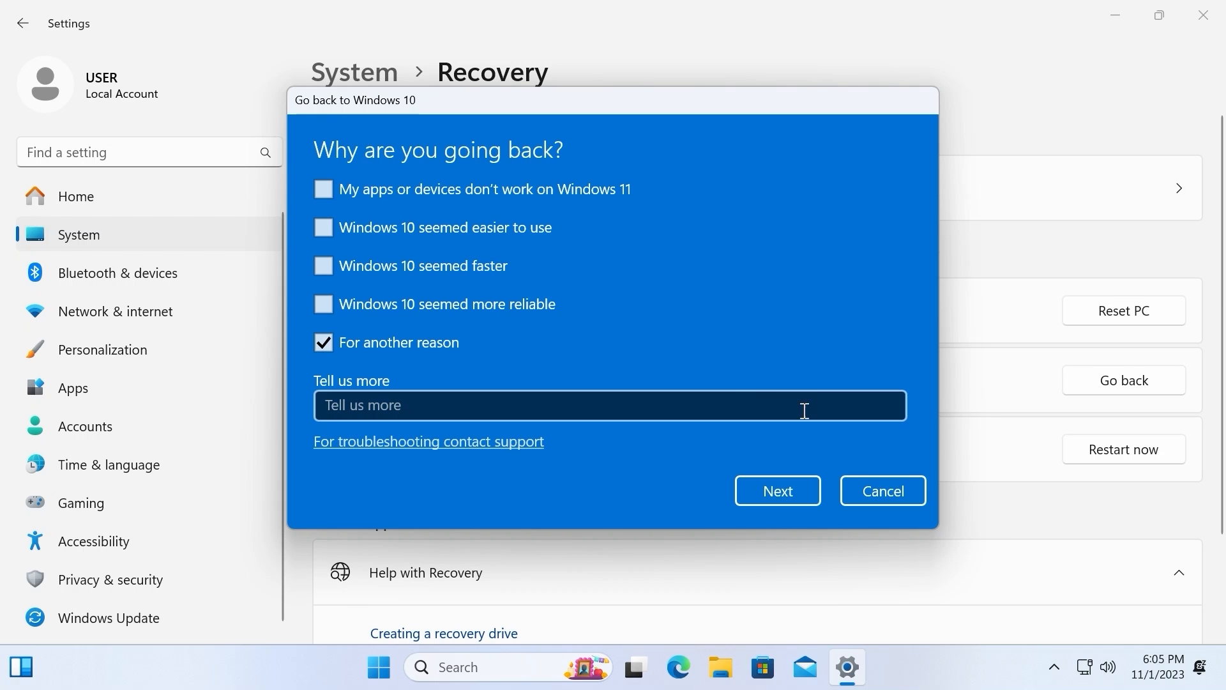
left_click(775, 491)
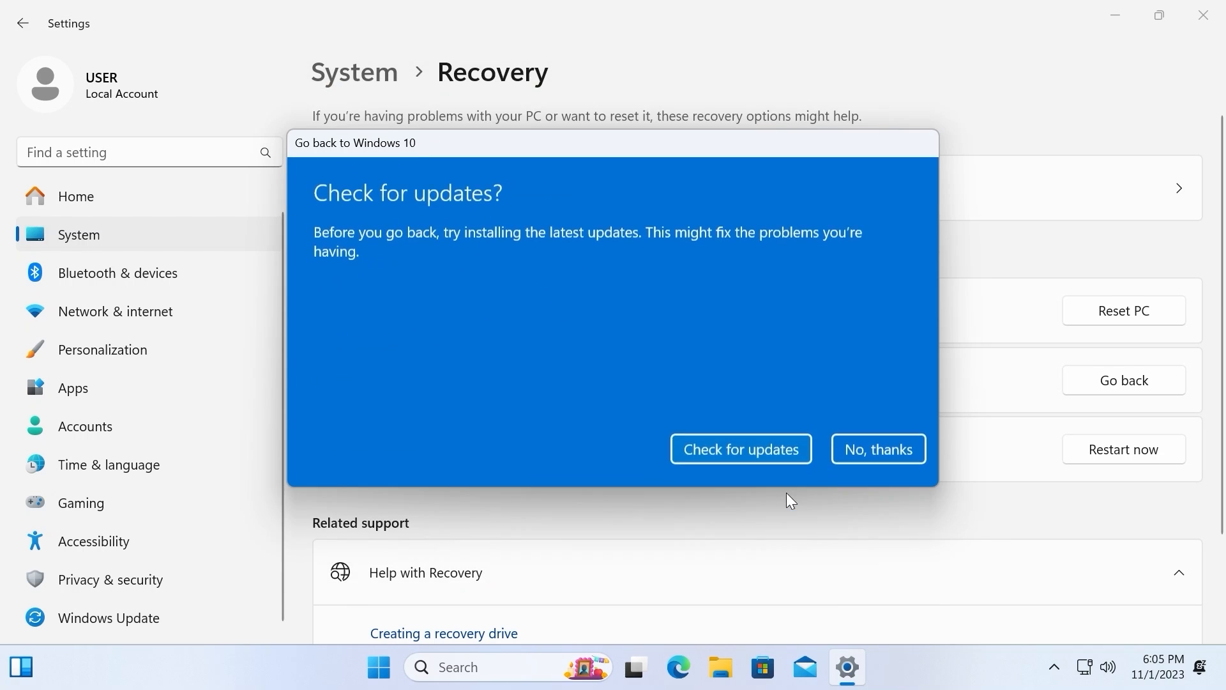
mouse_move(670, 221)
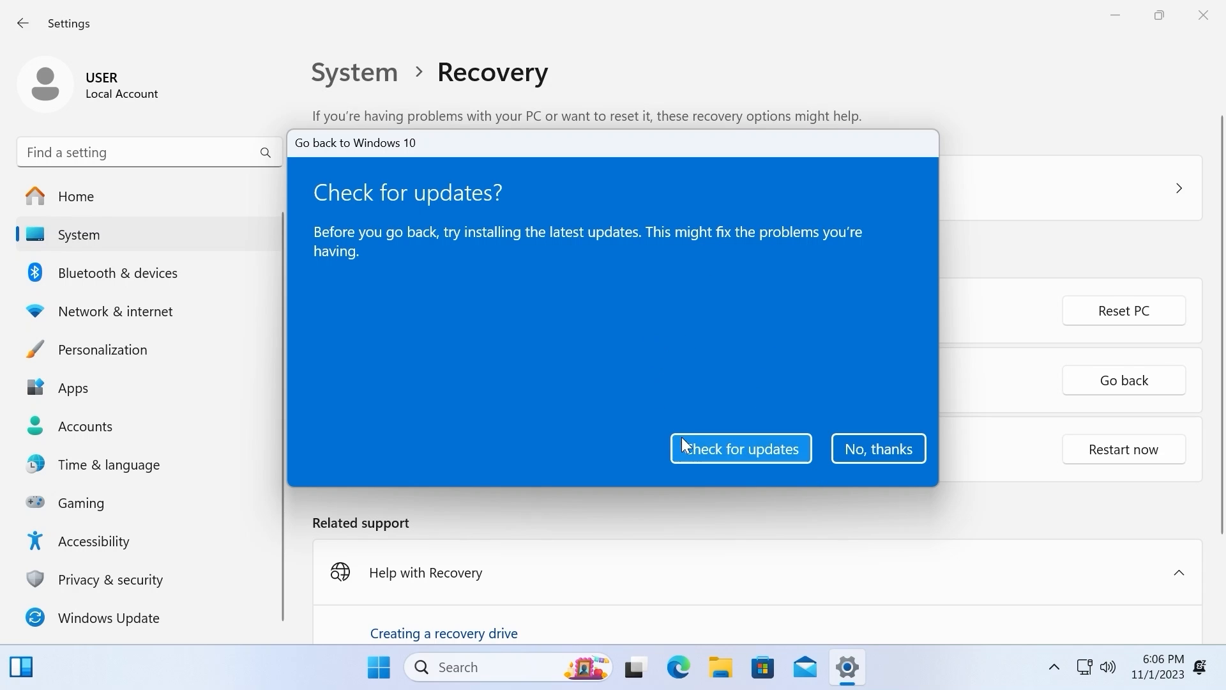
mouse_move(1130, 504)
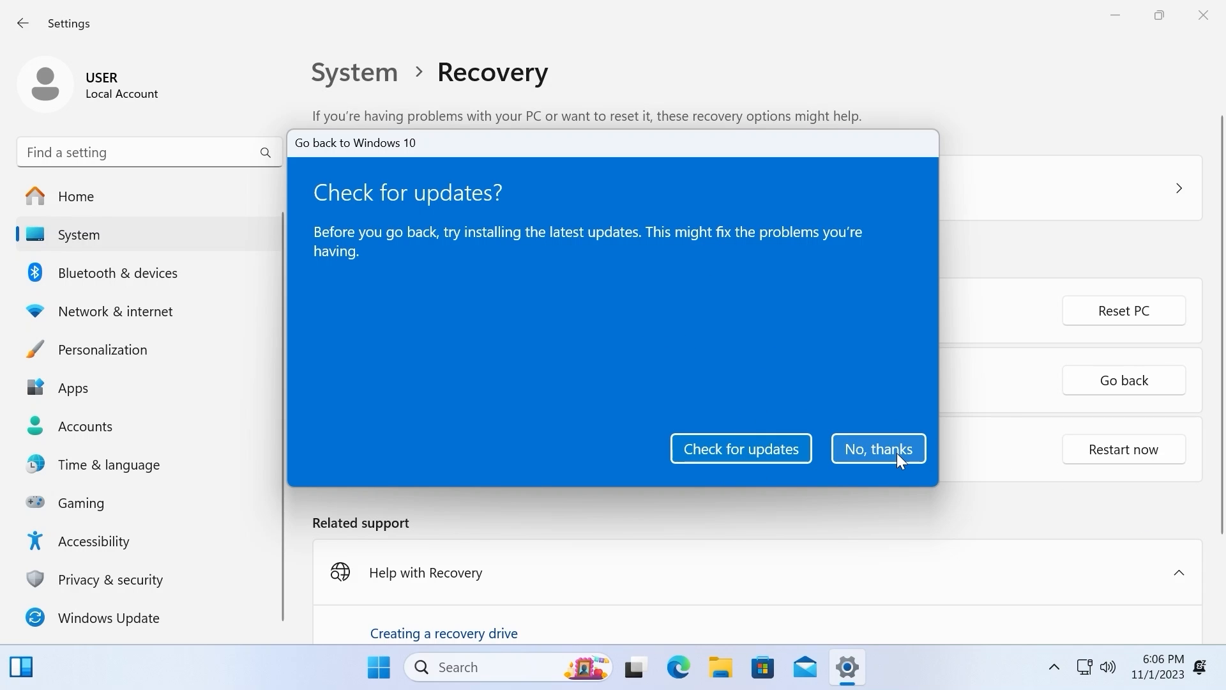
- Decline the update check, accept both warnings, and restart to roll back to Windows 10
left_click(876, 448)
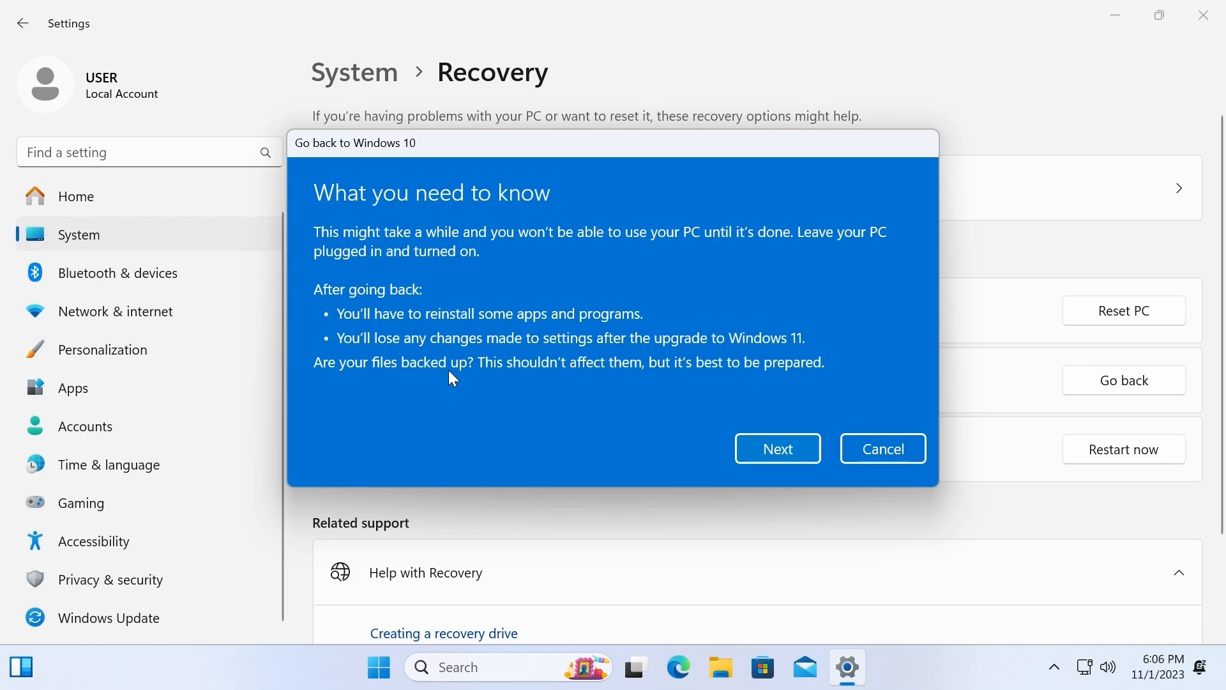
mouse_move(598, 284)
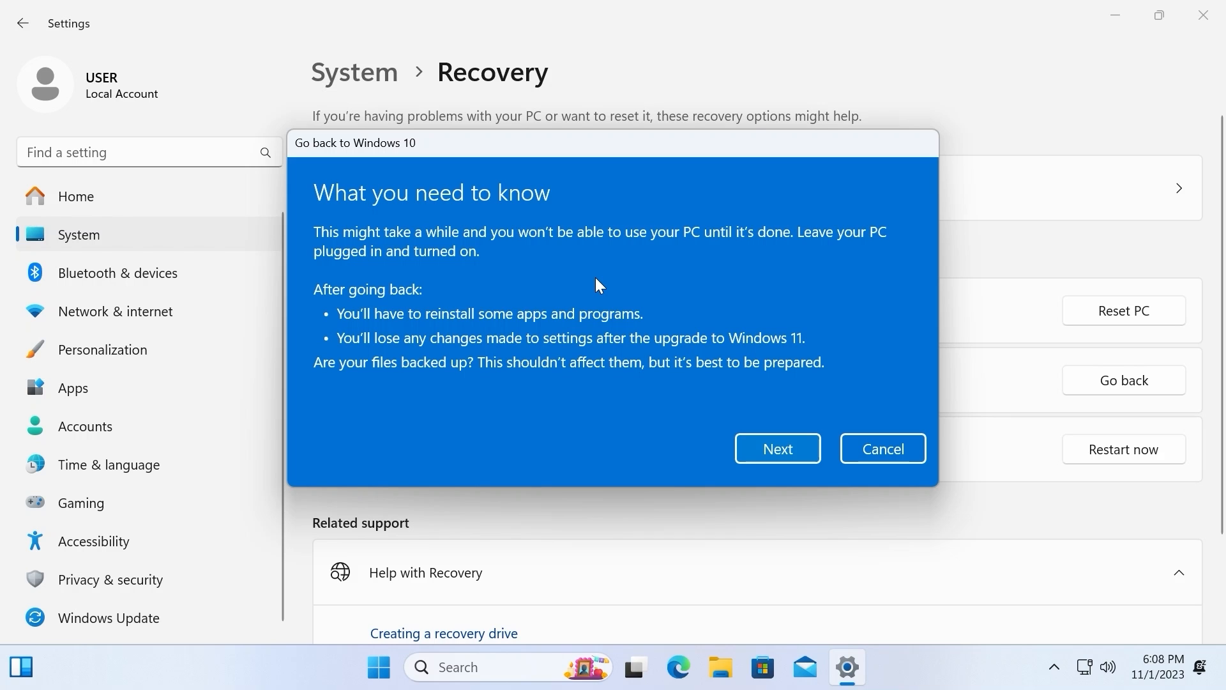
mouse_move(787, 427)
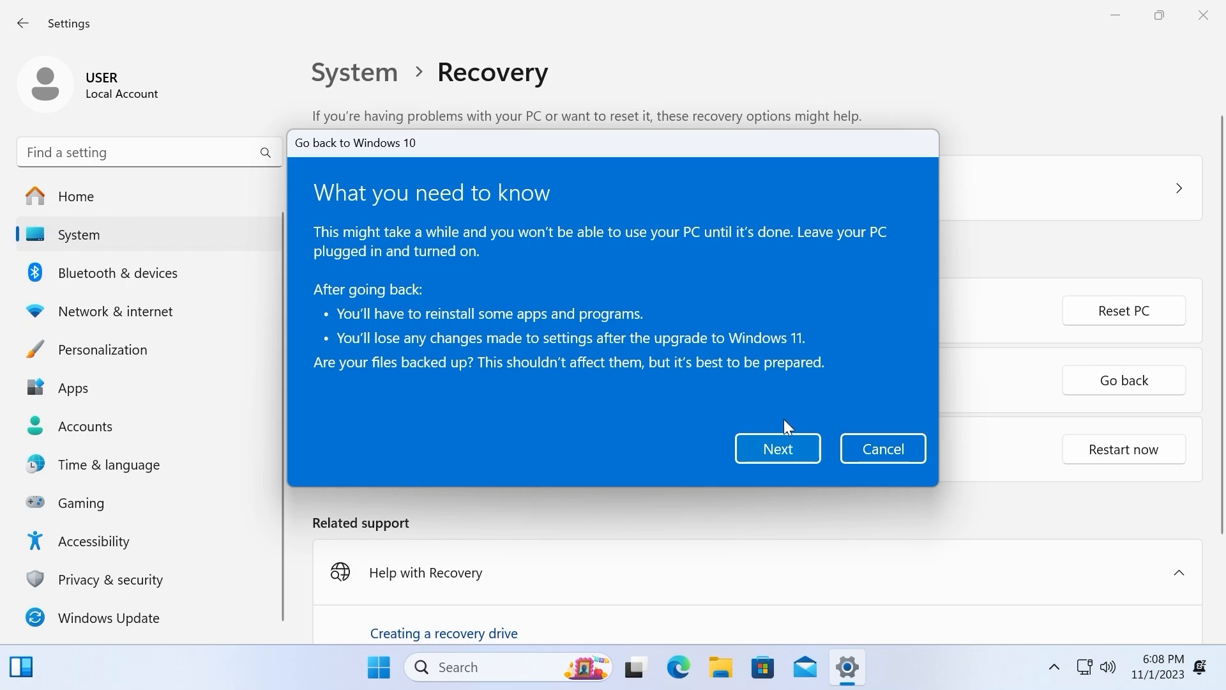
left_click(777, 448)
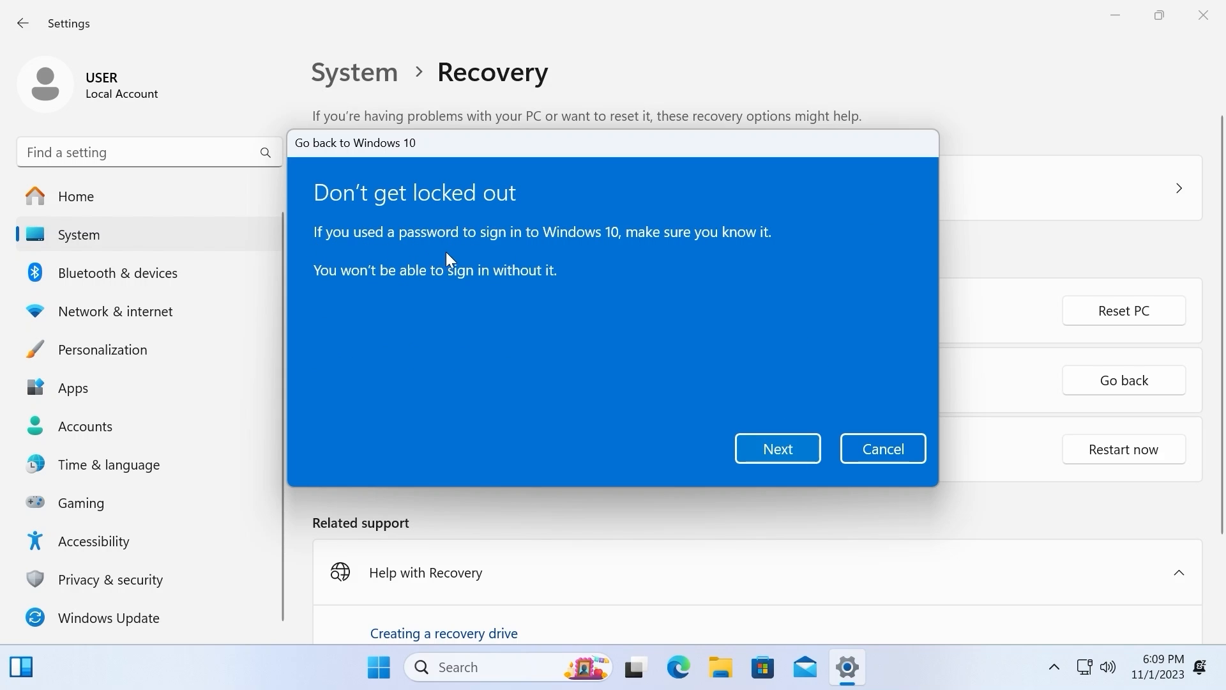
mouse_move(577, 252)
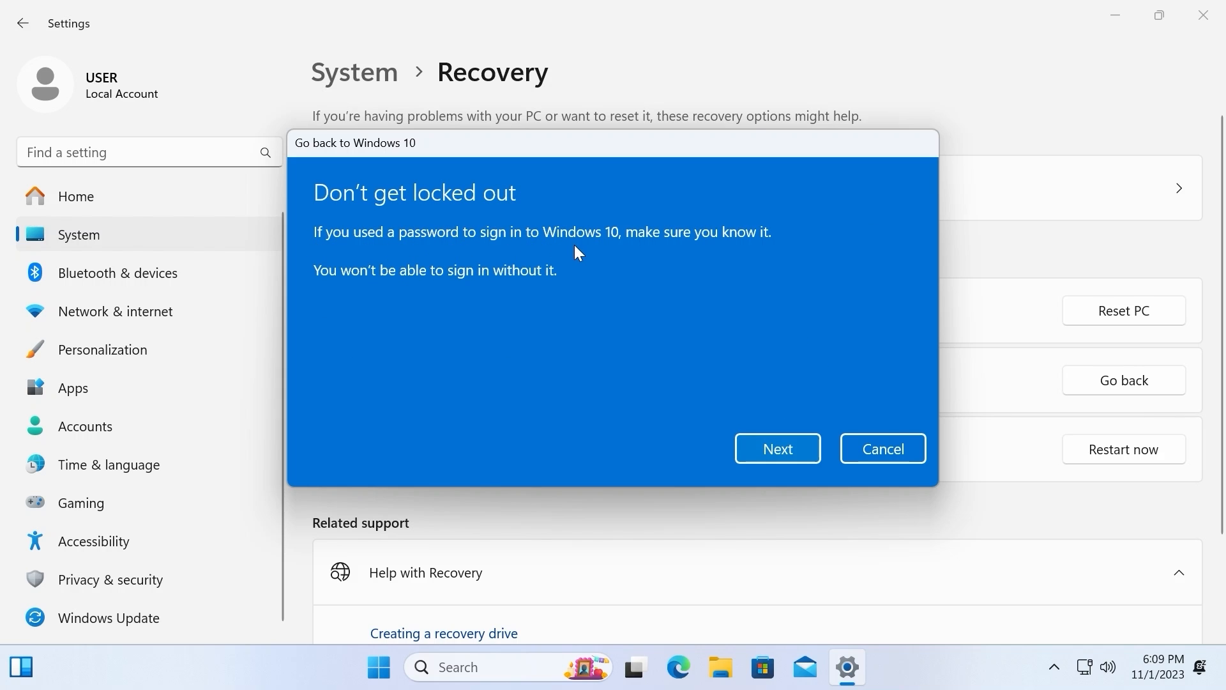
mouse_move(802, 475)
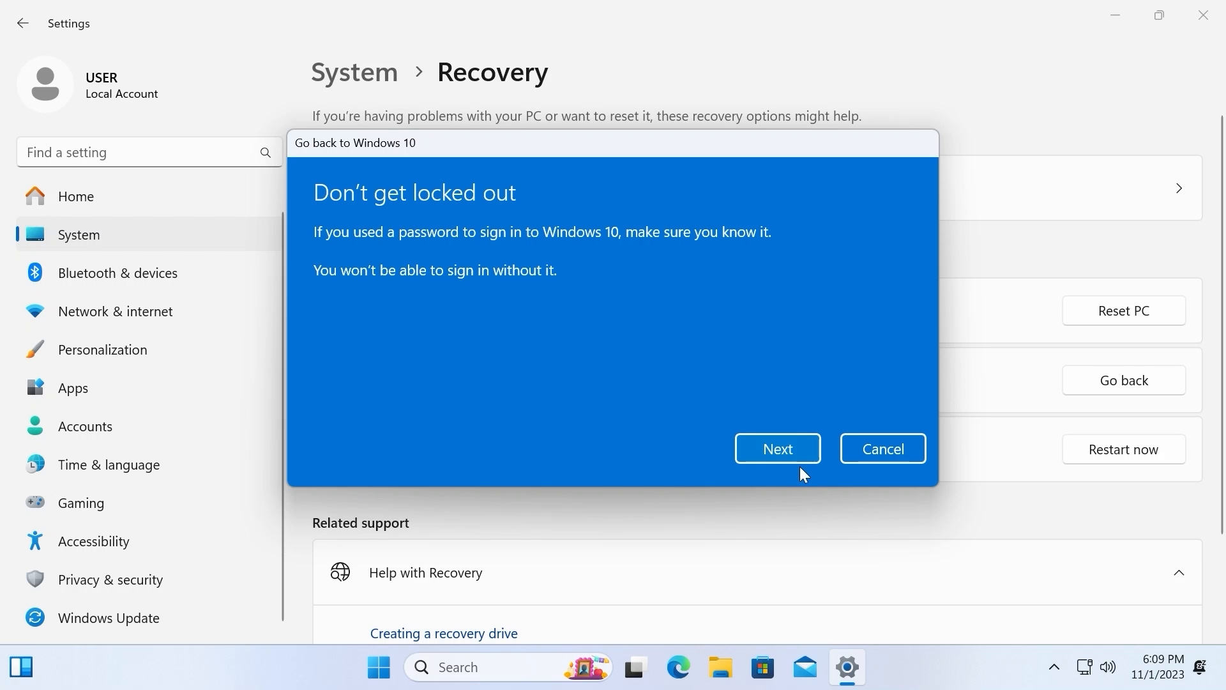
left_click(776, 448)
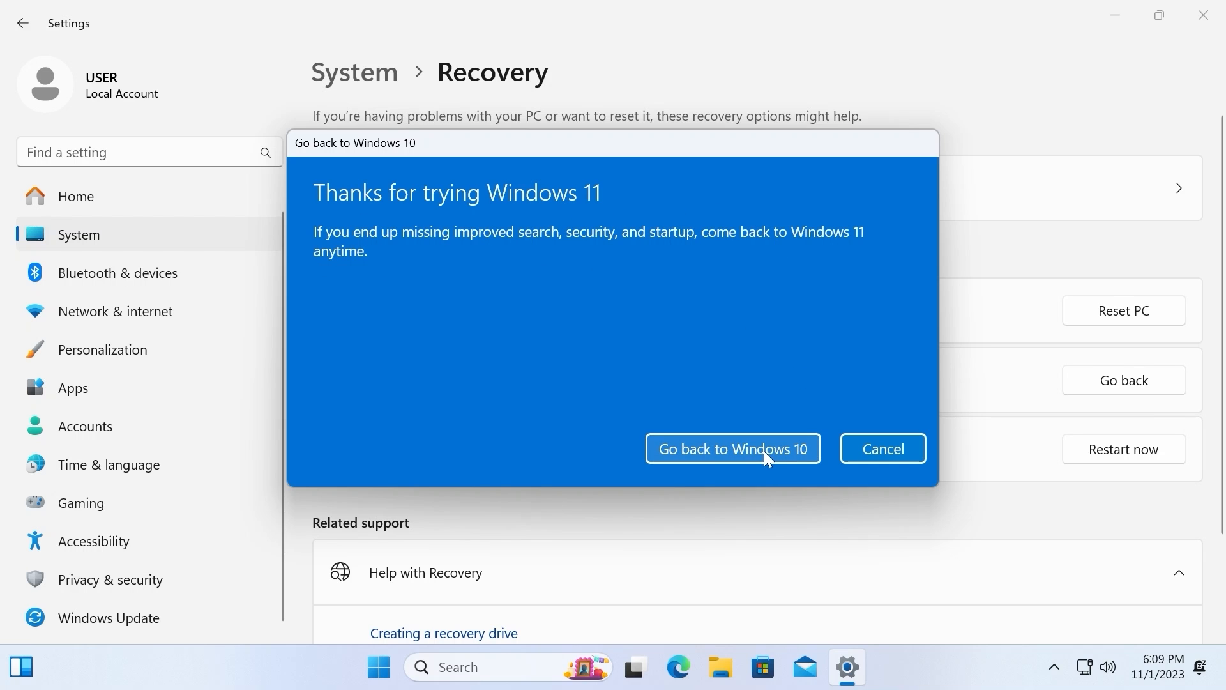
left_click(732, 448)
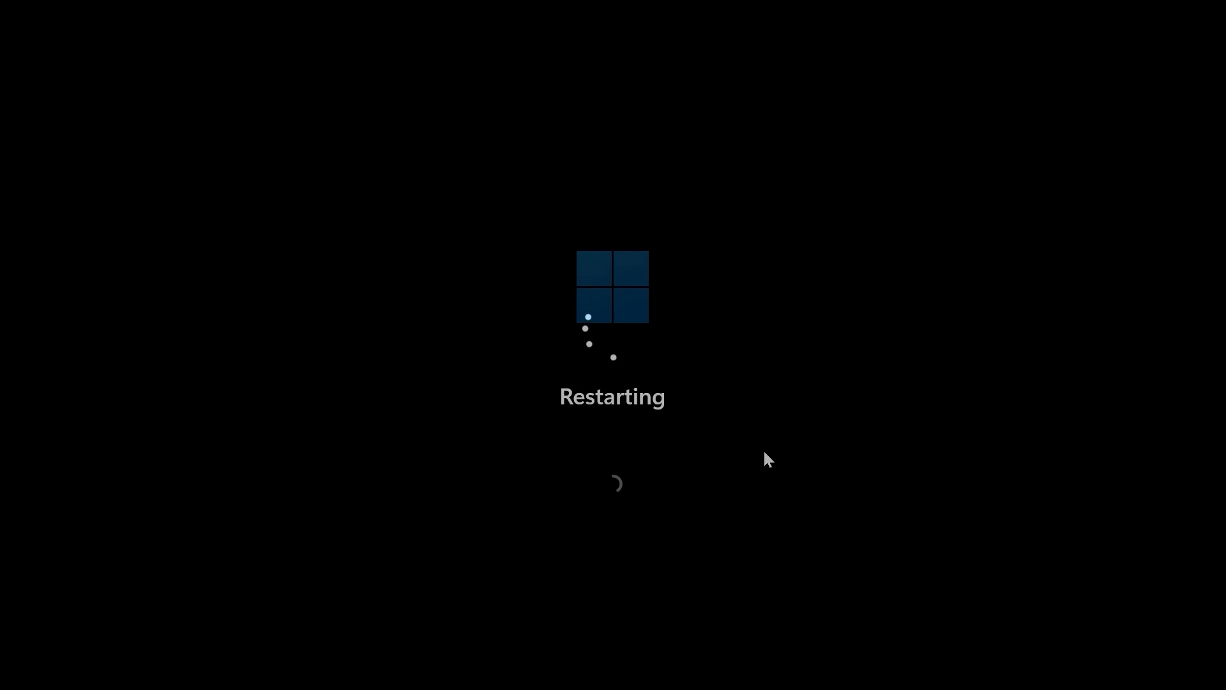